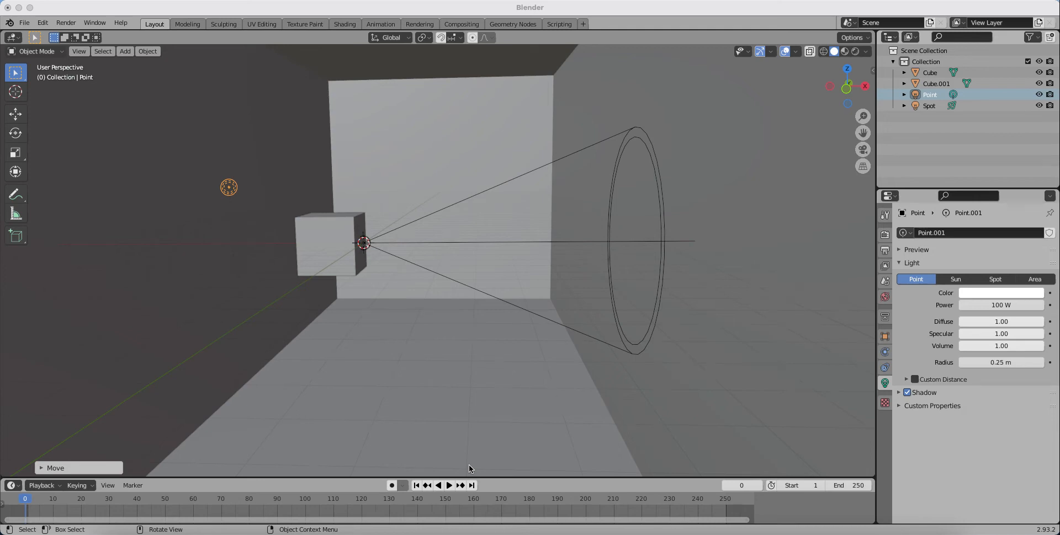
{"action": "mouse_move", "coordinate": [469, 436]}
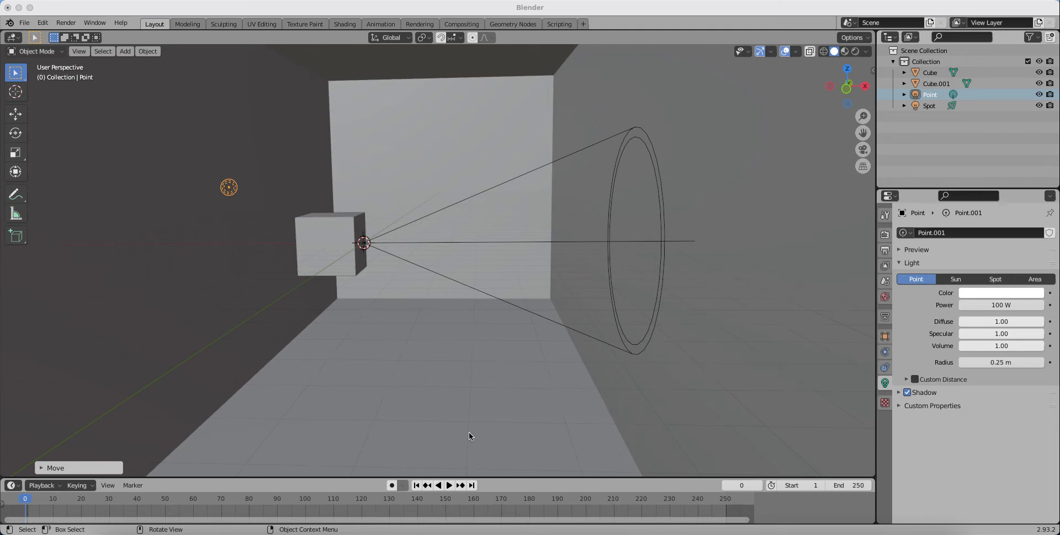
{"action": "mouse_move", "coordinate": [370, 245]}
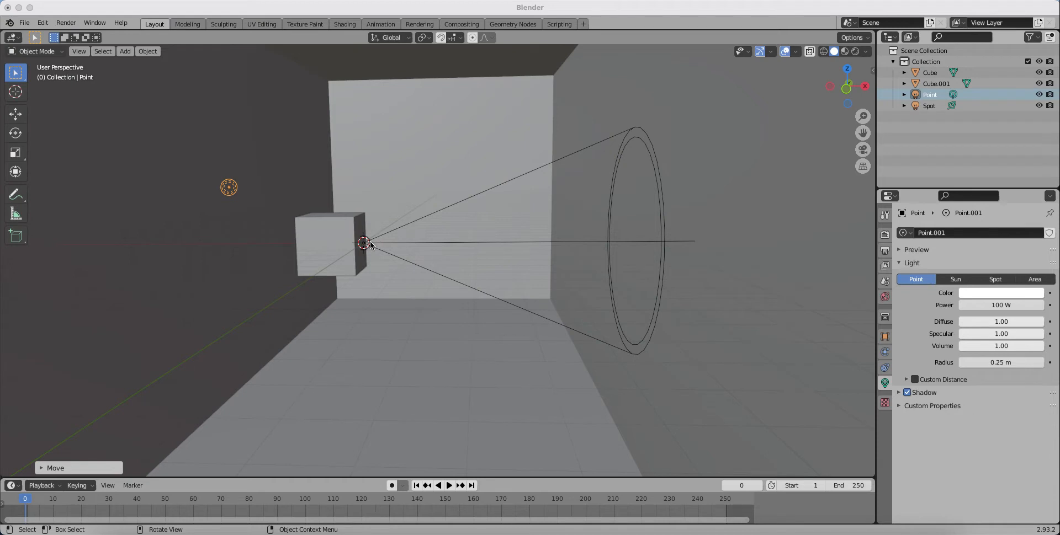
{"action": "mouse_move", "coordinate": [357, 258]}
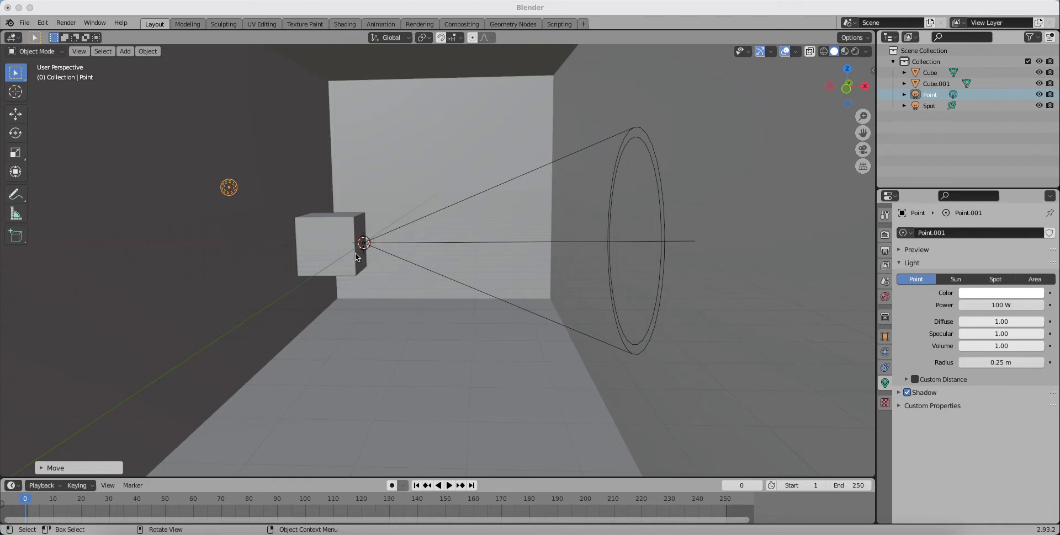
{"action": "mouse_move", "coordinate": [482, 218]}
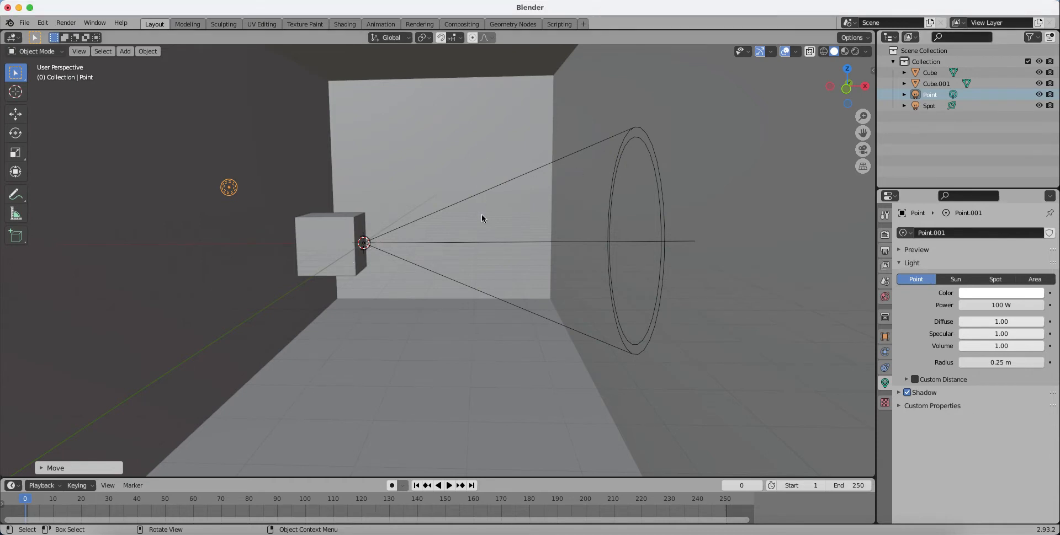
Zoom around the scene, then switch the viewport shading to Rendered
{"action": "left_click_drag", "start_coordinate": [483, 219], "coordinate": [446, 283]}
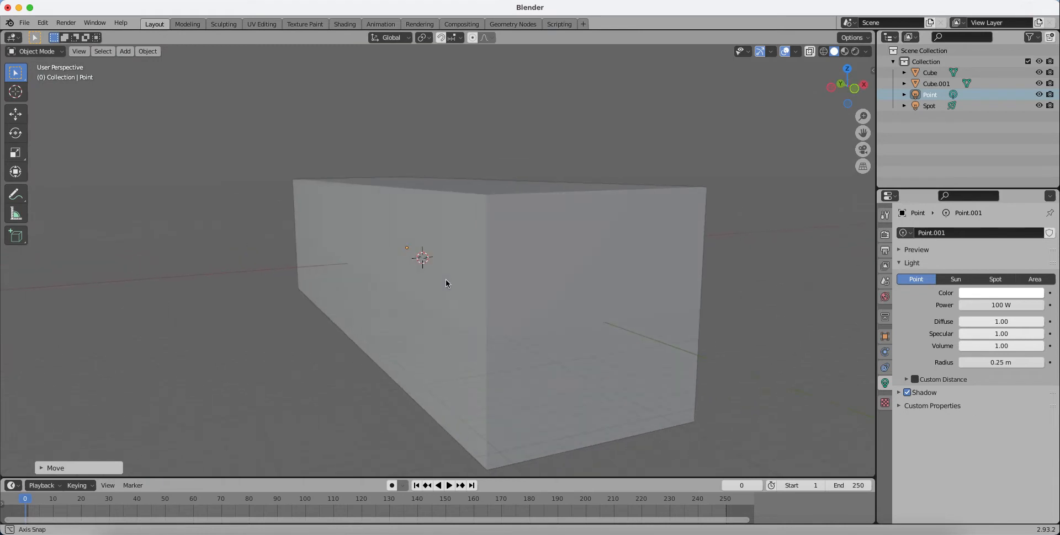
{"action": "left_click_drag", "start_coordinate": [446, 283], "coordinate": [419, 287]}
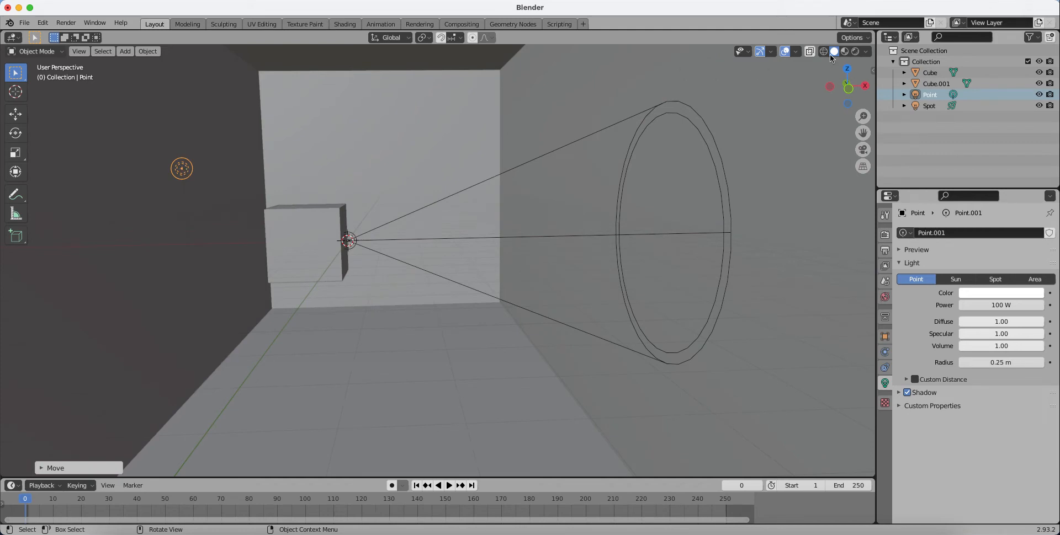
{"action": "left_click", "coordinate": [845, 51]}
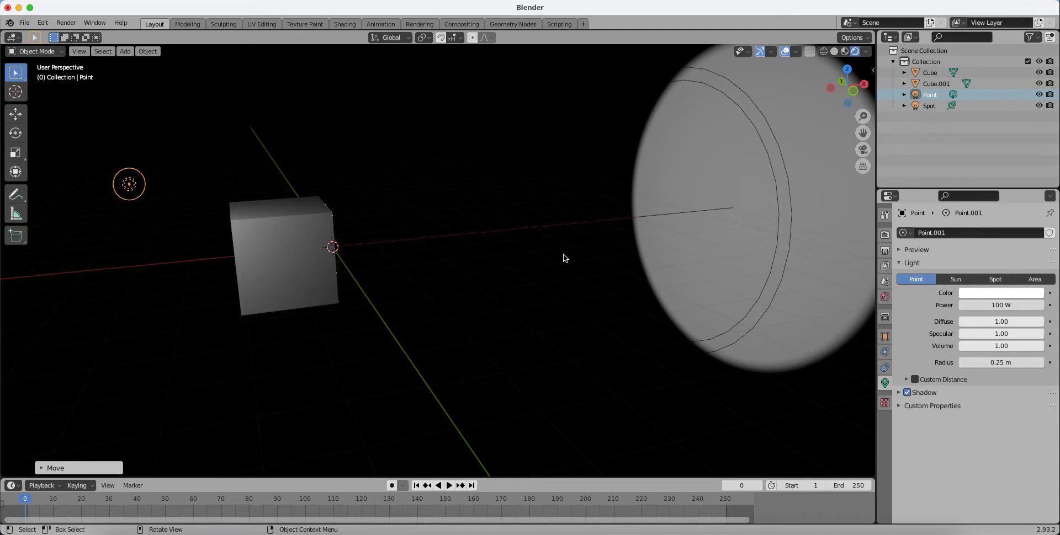
{"action": "mouse_move", "coordinate": [476, 271]}
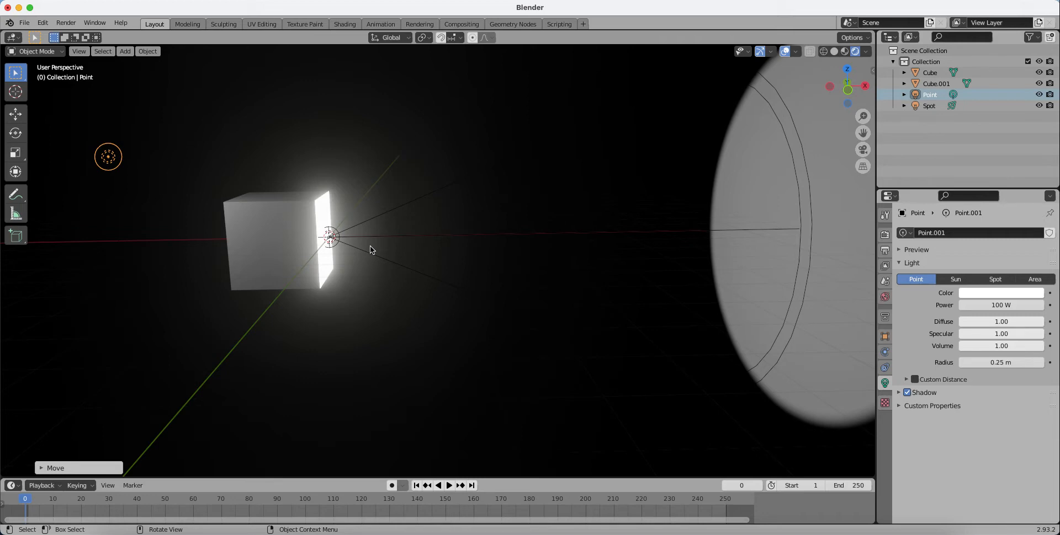
{"action": "mouse_move", "coordinate": [504, 181]}
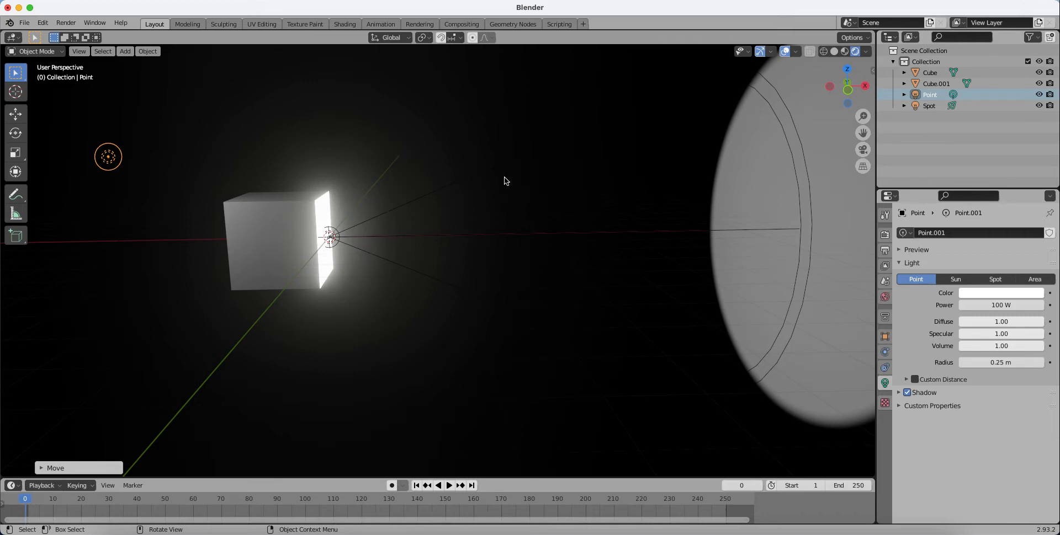
{"action": "mouse_move", "coordinate": [814, 174]}
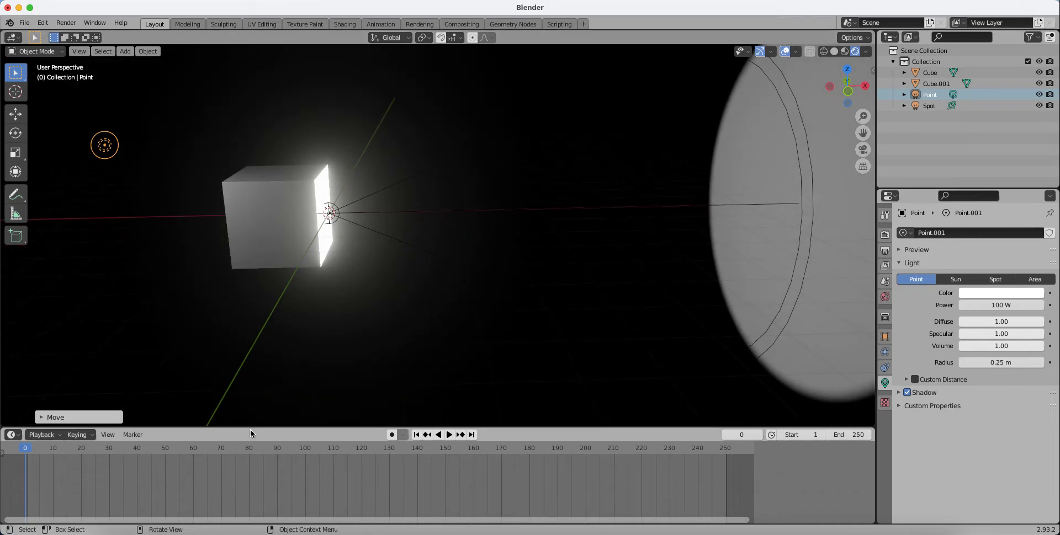
{"action": "mouse_move", "coordinate": [313, 191]}
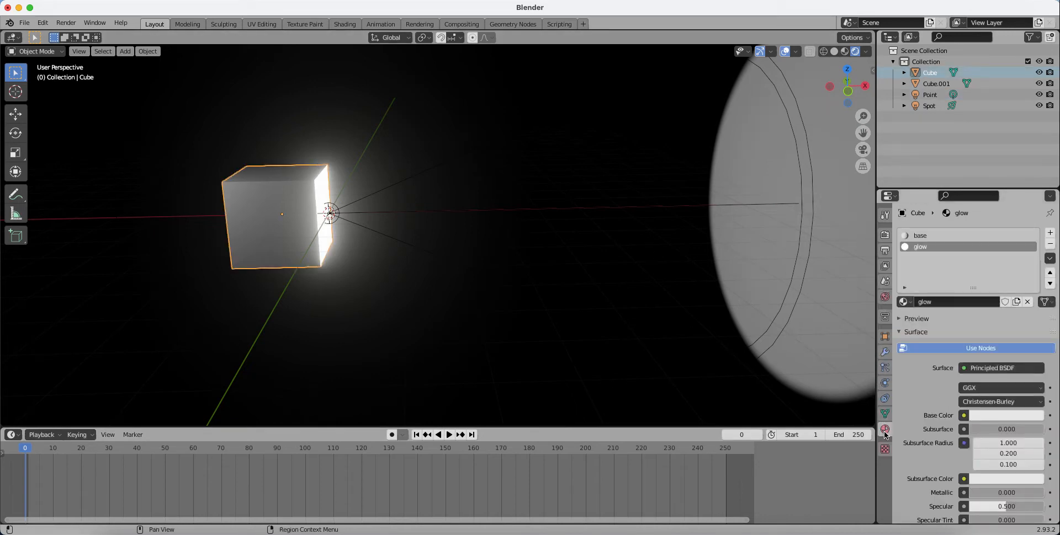
{"action": "mouse_move", "coordinate": [884, 430]}
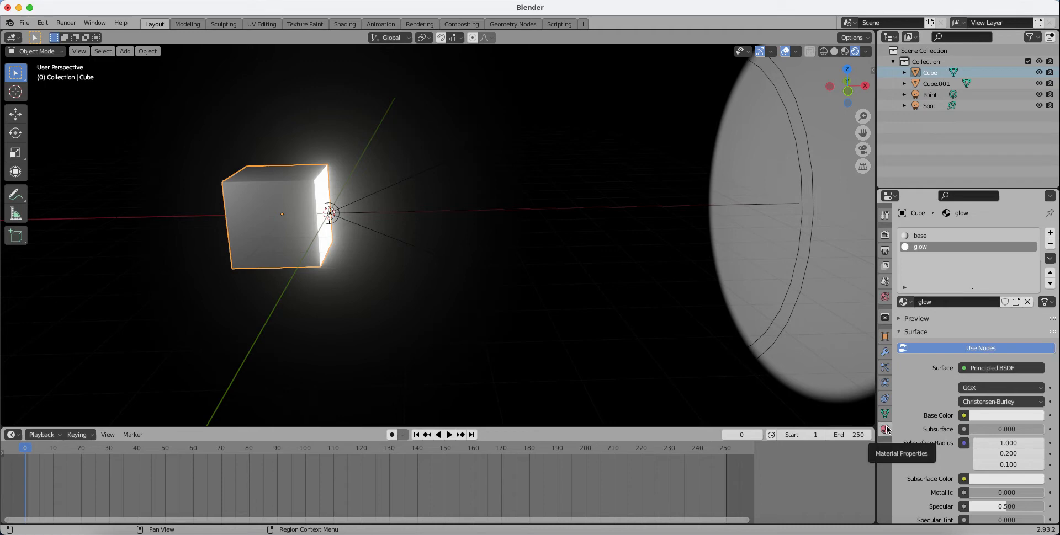
{"action": "mouse_move", "coordinate": [919, 247]}
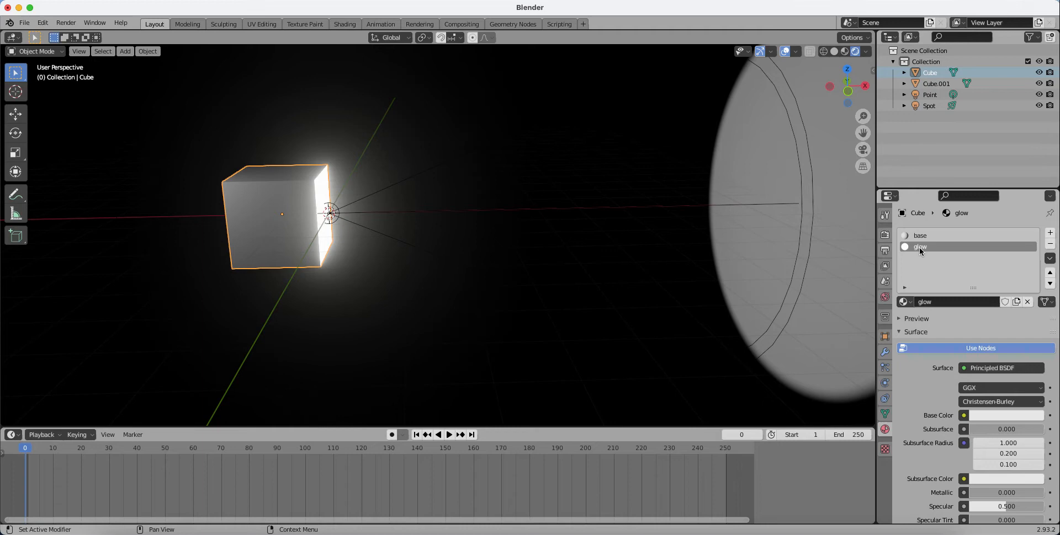
{"action": "mouse_move", "coordinate": [938, 364]}
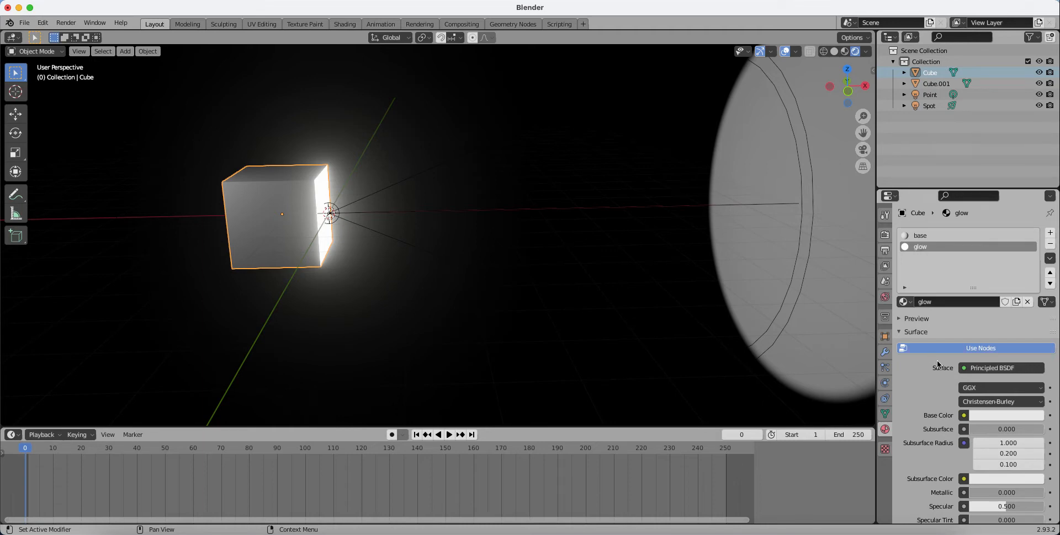
Scroll to the glow's Emission Strength of 10 and keyframe it at frame 0
{"action": "scroll", "scroll_direction": "down", "scroll_amount": 3}
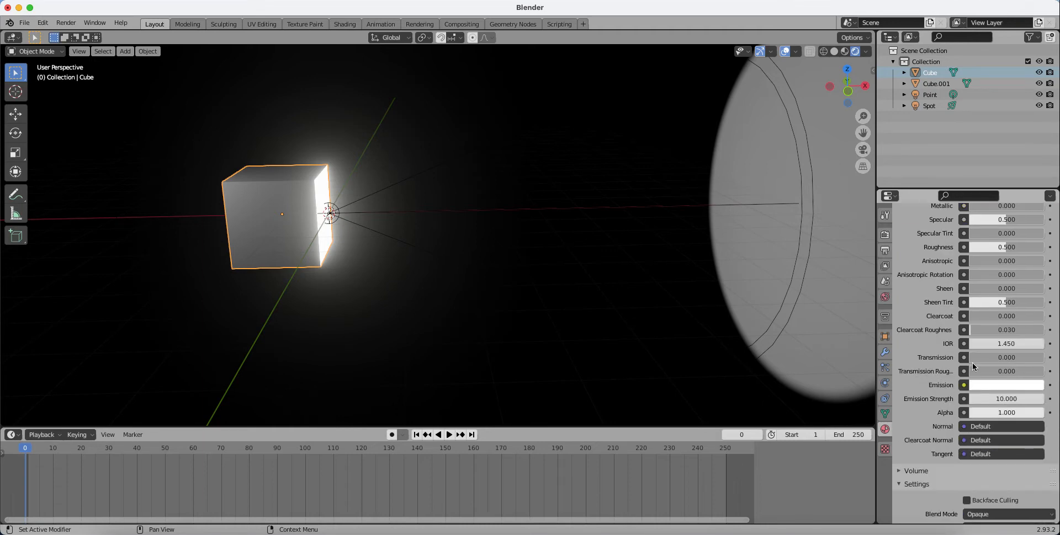
{"action": "mouse_move", "coordinate": [1007, 385]}
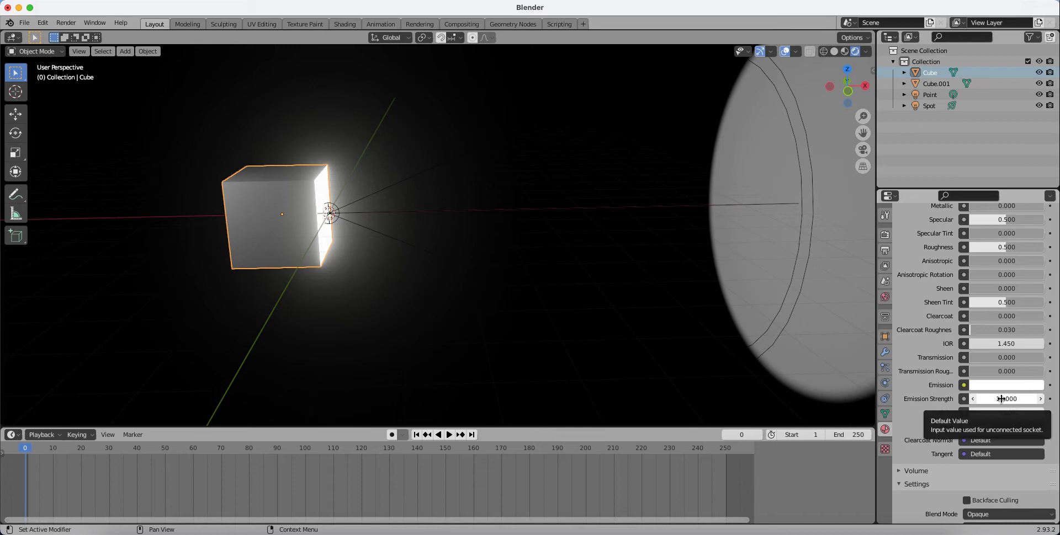
{"action": "right_click", "coordinate": [1006, 399]}
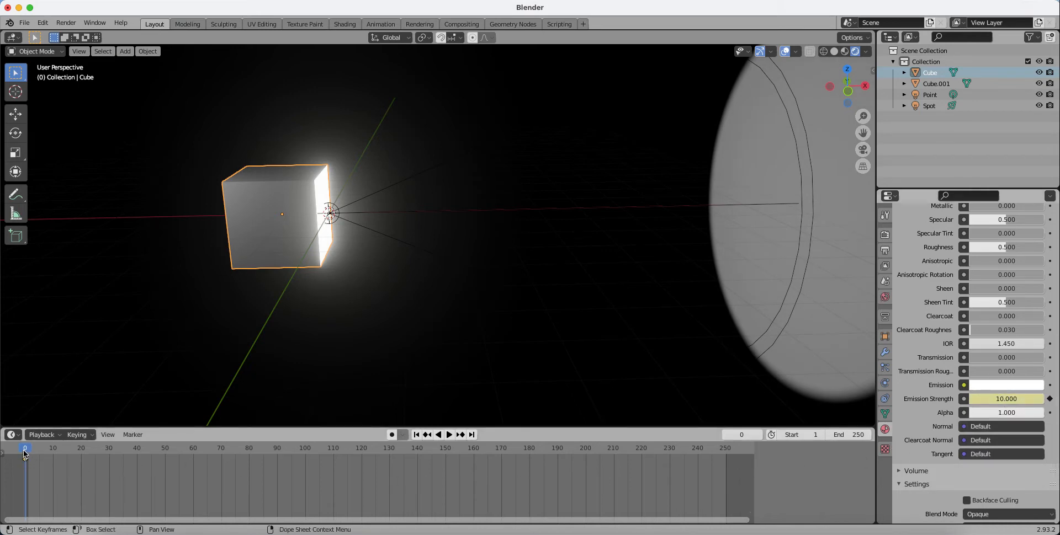
Move the playhead to frame 29 and keyframe Emission Strength at 10
{"action": "left_click", "coordinate": [448, 435]}
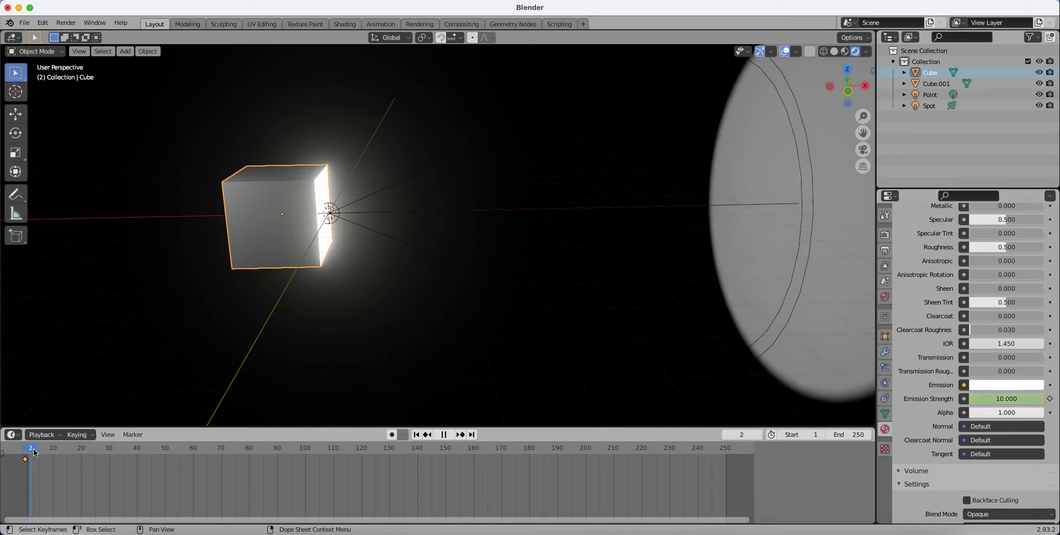
{"action": "left_click", "coordinate": [69, 448]}
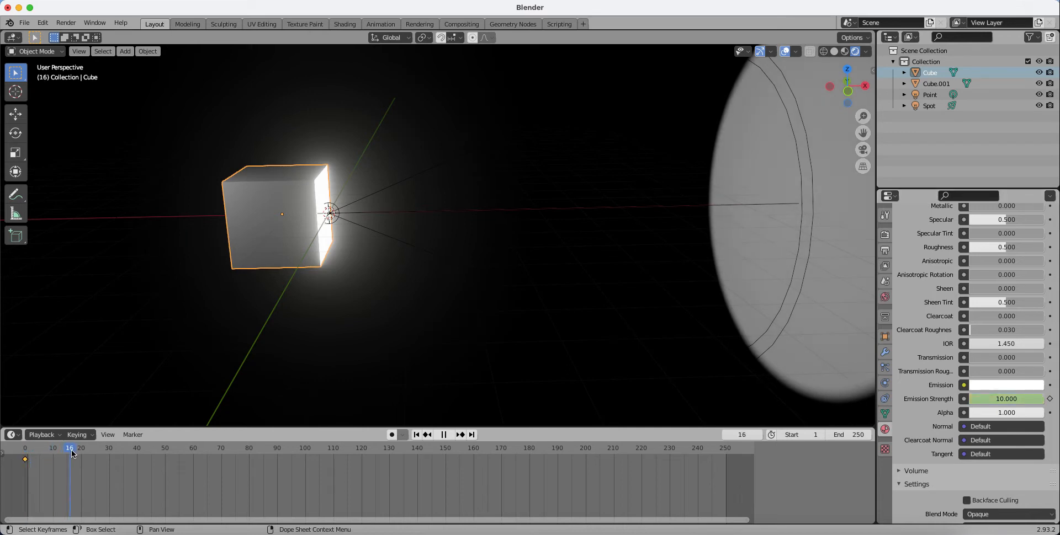
{"action": "left_click", "coordinate": [105, 448]}
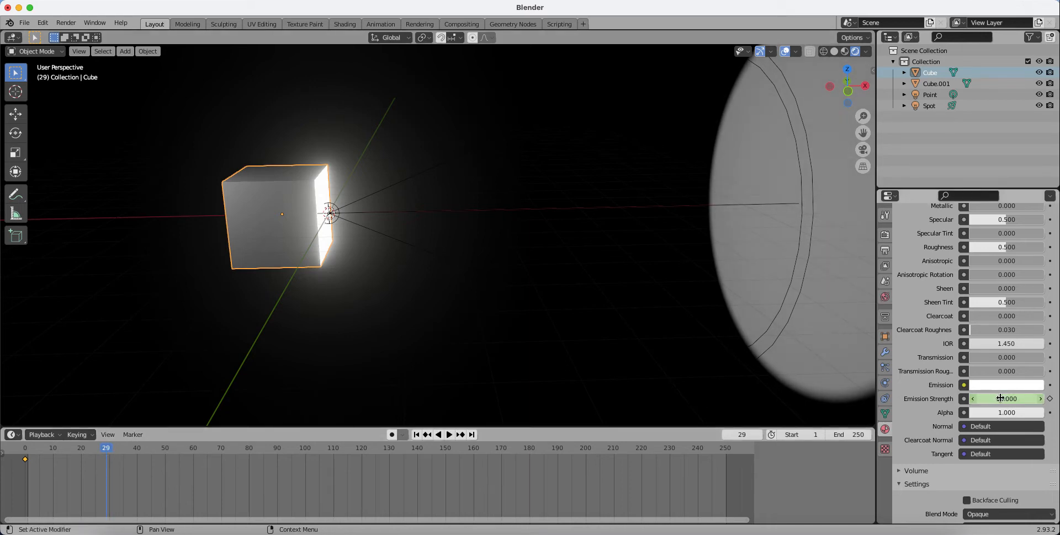
{"action": "left_click", "coordinate": [1006, 399]}
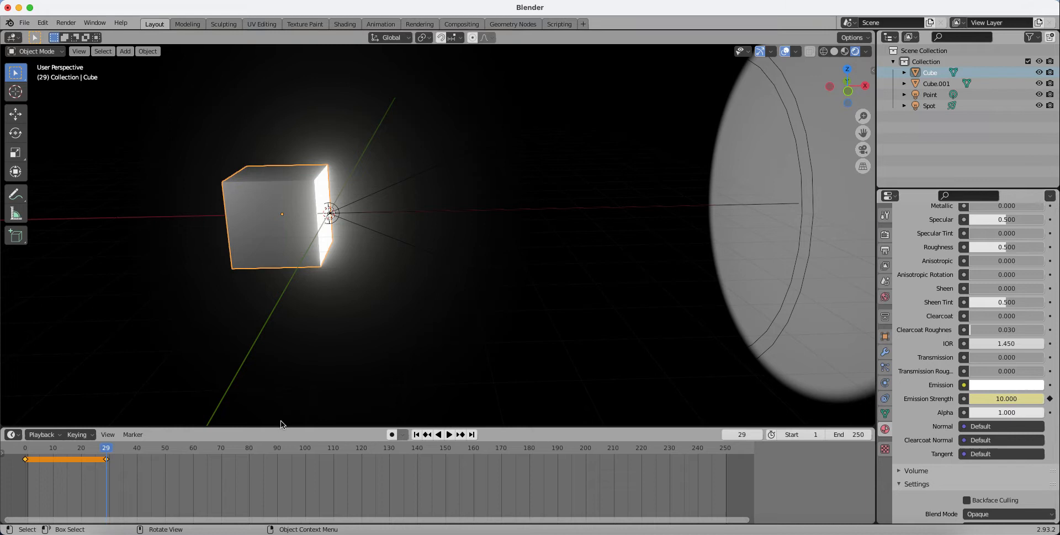
{"action": "mouse_move", "coordinate": [114, 447]}
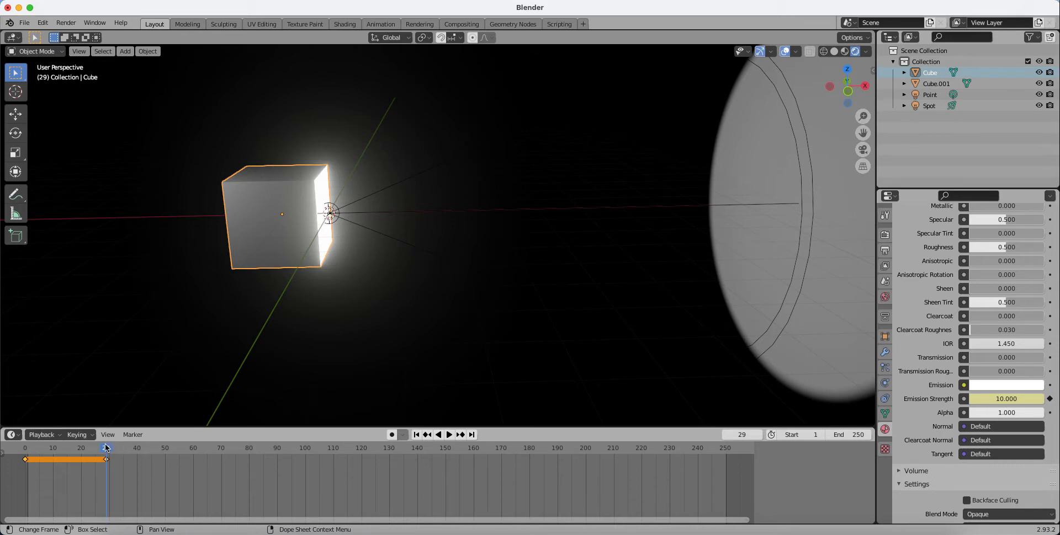
Key the glow's Emission Strength at frame 39, then play the animation
{"action": "left_click", "coordinate": [448, 435]}
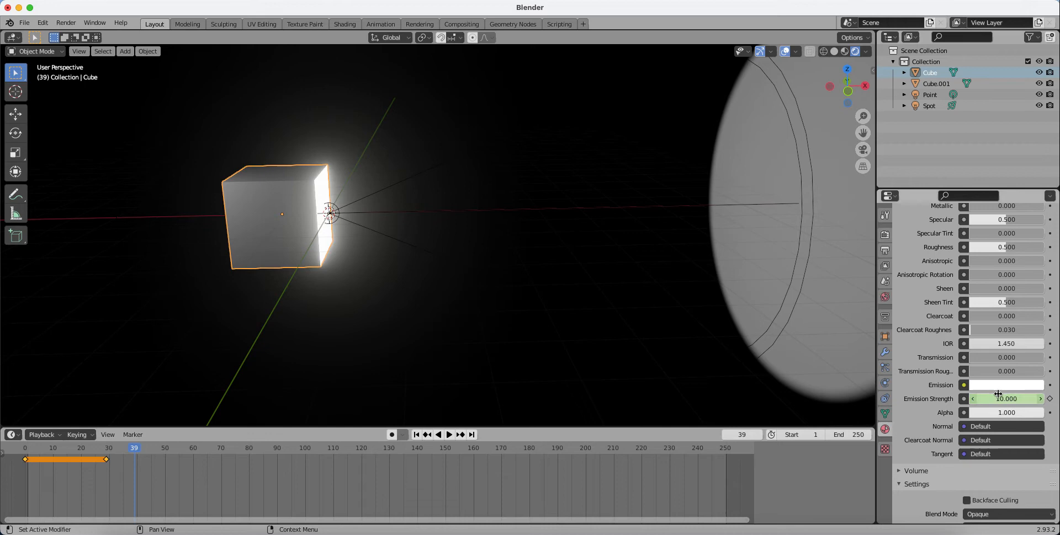
{"action": "double_click", "coordinate": [1005, 398]}
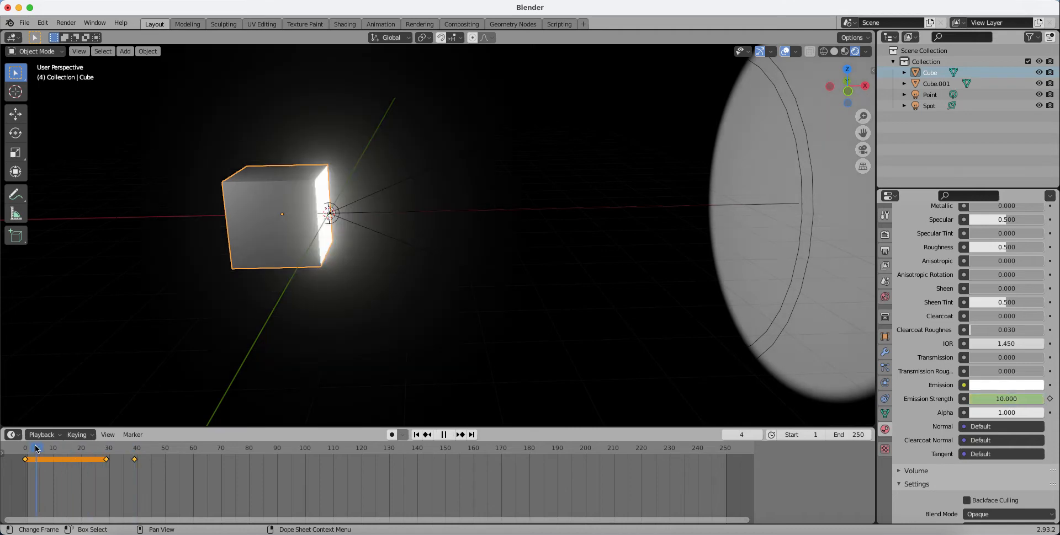
{"action": "left_click", "coordinate": [443, 435]}
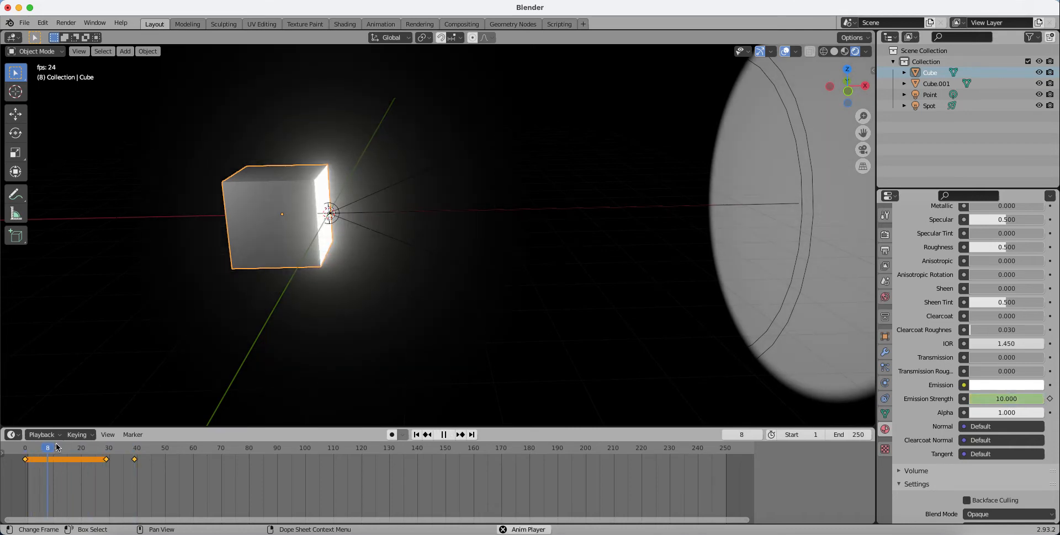
Stop playback, select the glow keyframe at frame 40 and drag it one frame earlier
{"action": "left_click", "coordinate": [147, 448]}
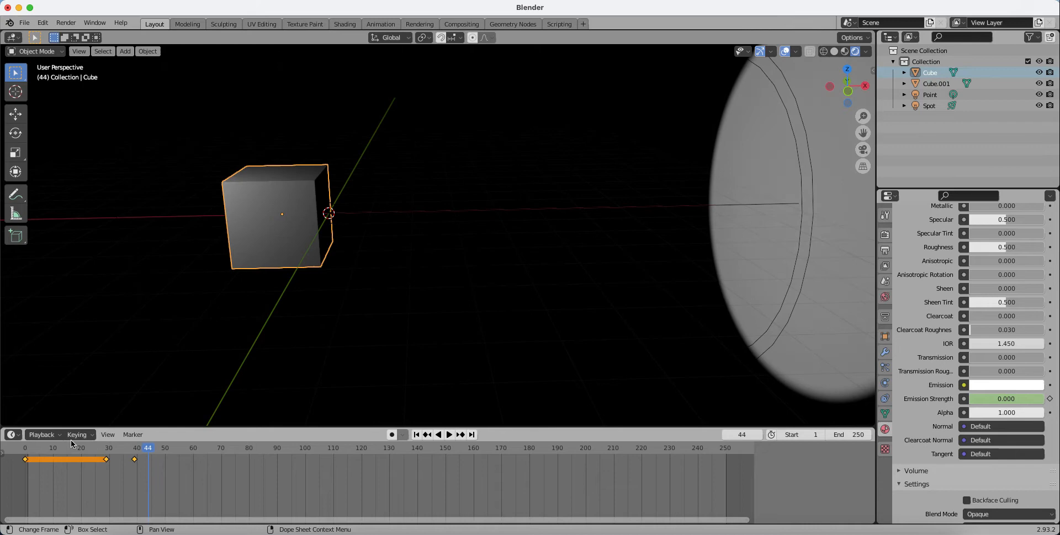
{"action": "left_click", "coordinate": [138, 448]}
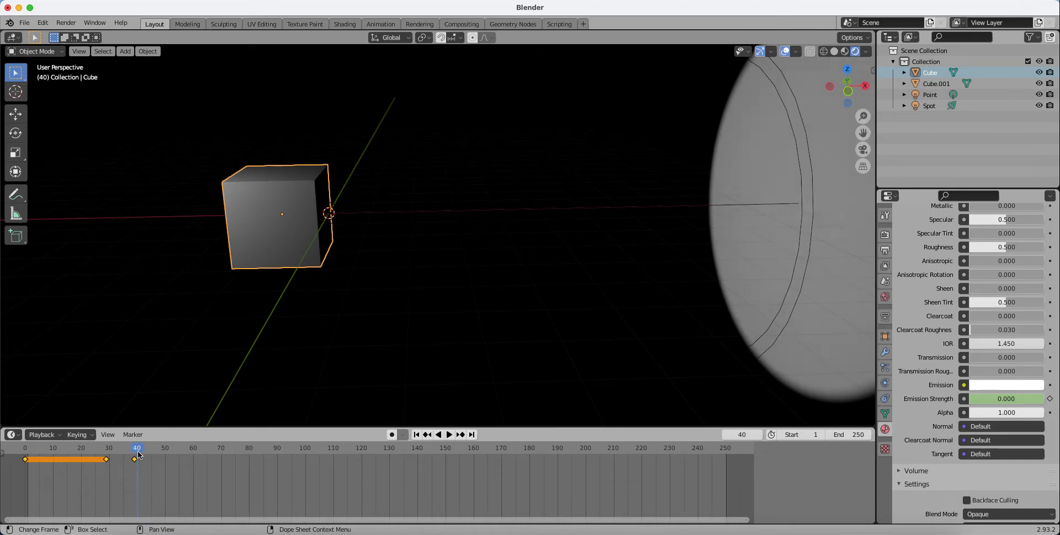
{"action": "left_click", "coordinate": [135, 460]}
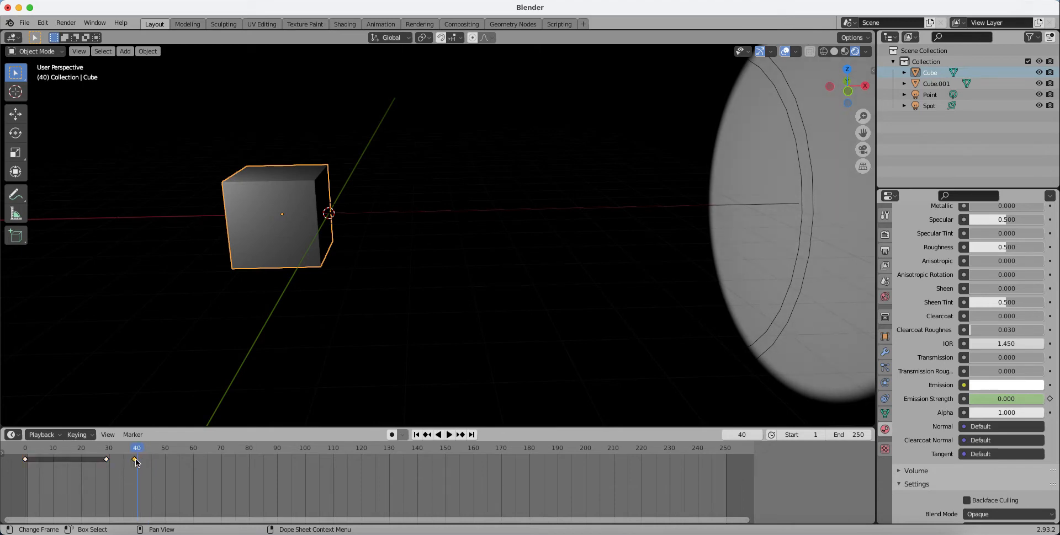
{"action": "left_click_drag", "start_coordinate": [138, 460], "coordinate": [127, 461]}
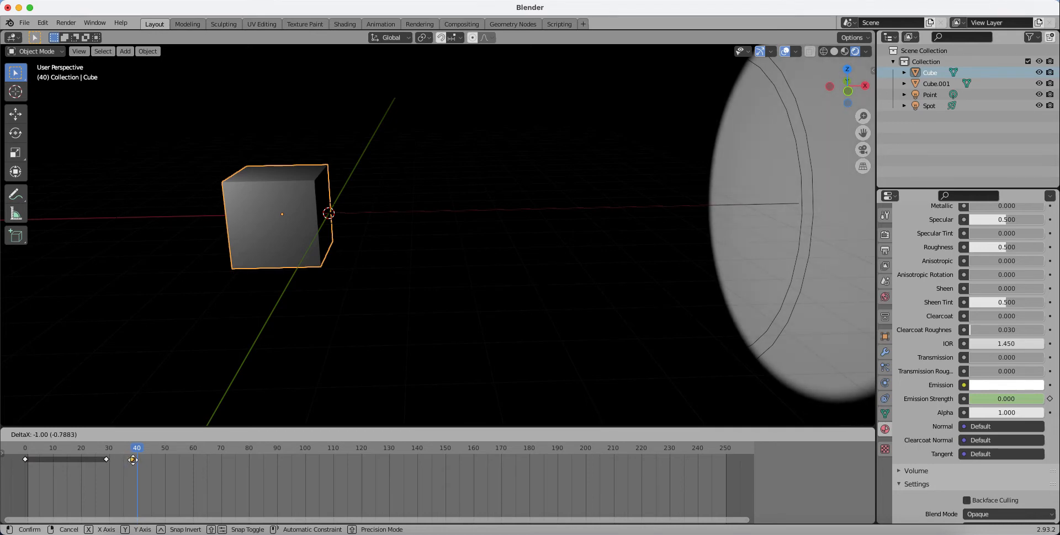
{"action": "left_click_drag", "start_coordinate": [133, 460], "coordinate": [114, 460]}
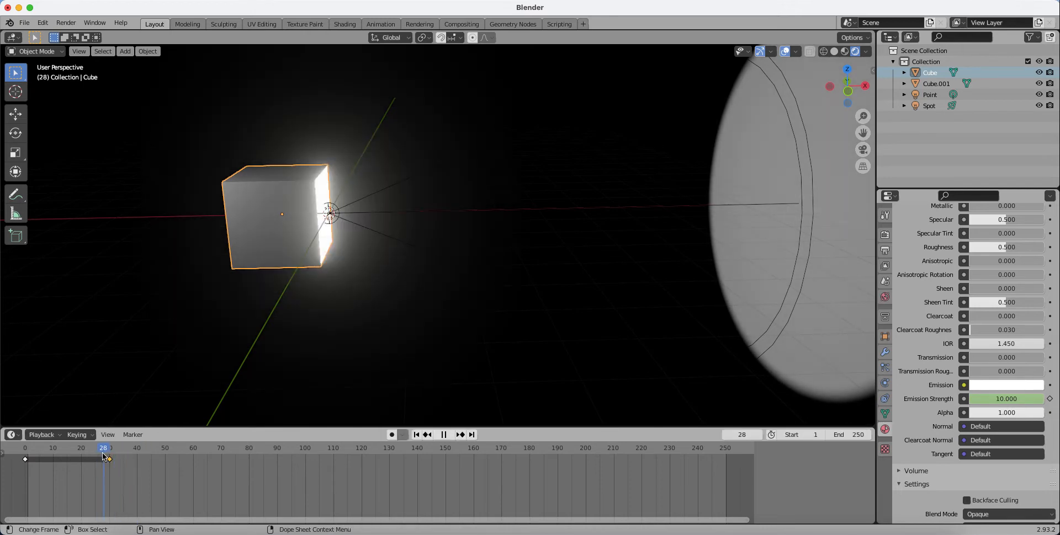
At frames 35 and 36, set Emission Strength to 0 or 10 and key it
{"action": "left_click", "coordinate": [108, 448]}
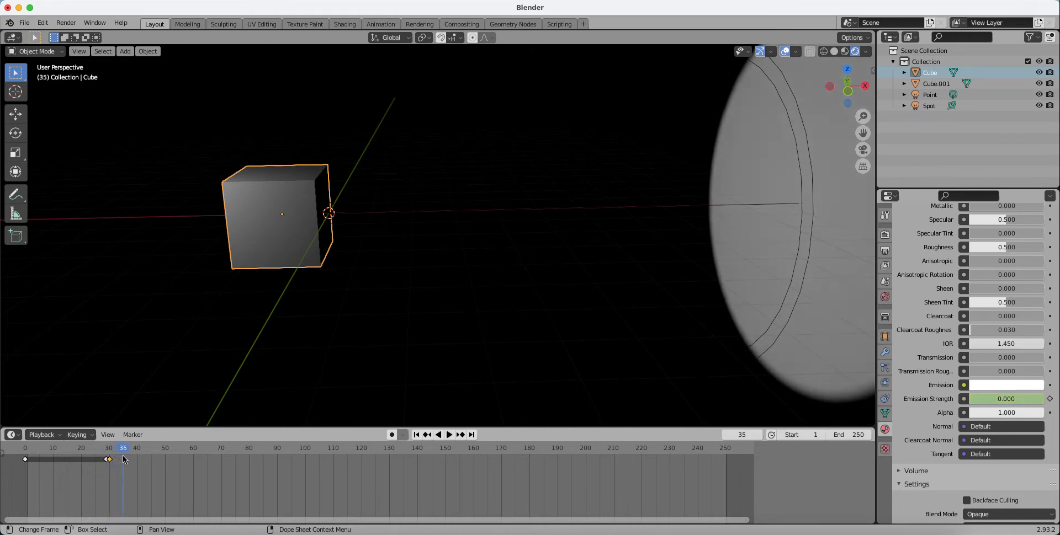
{"action": "mouse_move", "coordinate": [1005, 398]}
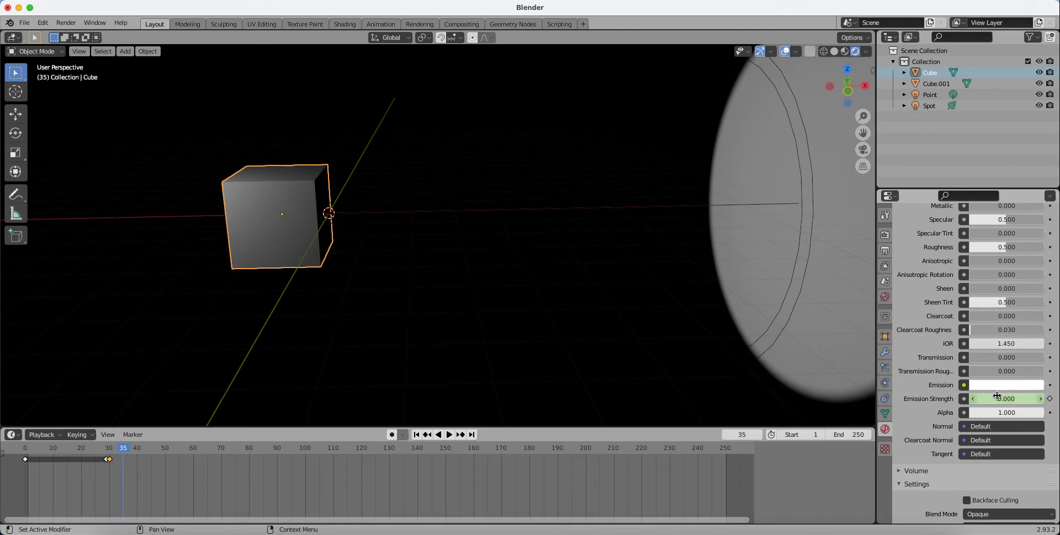
{"action": "double_click", "coordinate": [1006, 398]}
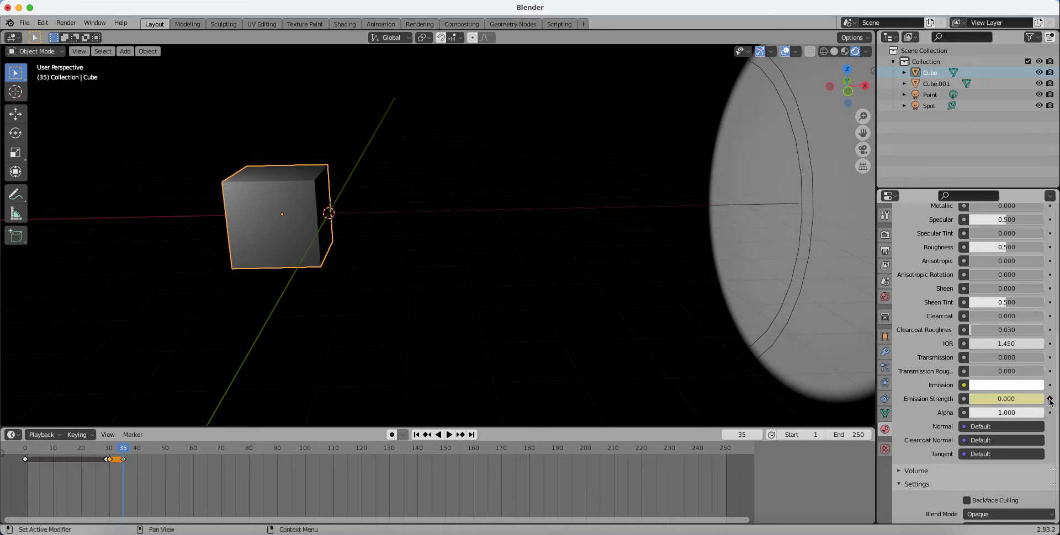
{"action": "mouse_move", "coordinate": [1050, 399]}
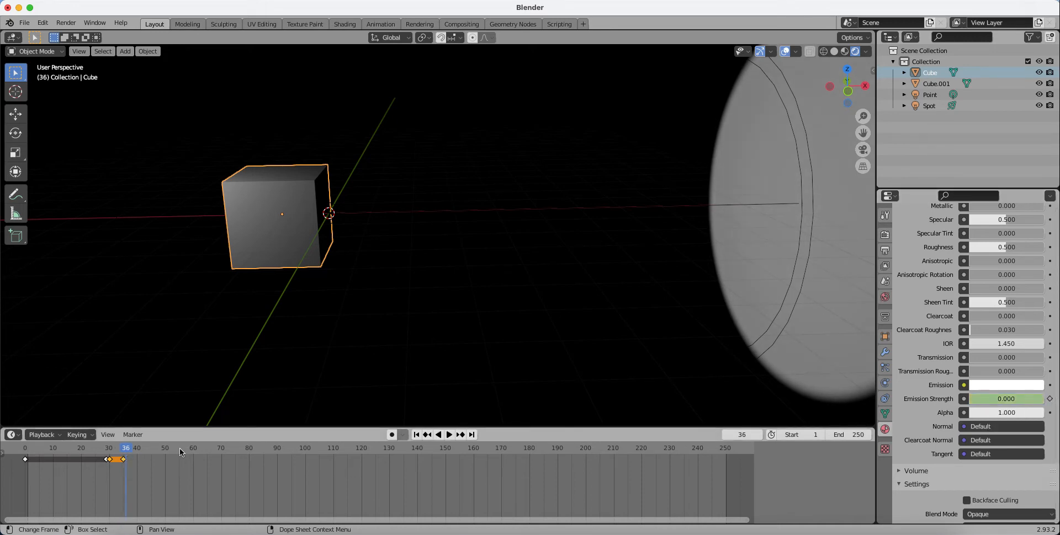
{"action": "double_click", "coordinate": [1005, 399]}
{"action": "type", "text": "10.000"}
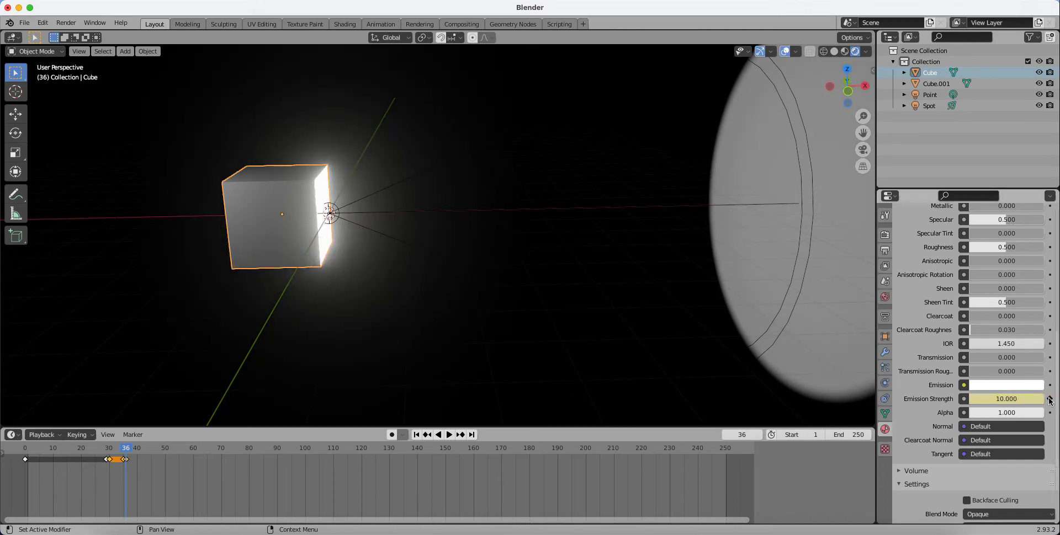
{"action": "left_click", "coordinate": [449, 435]}
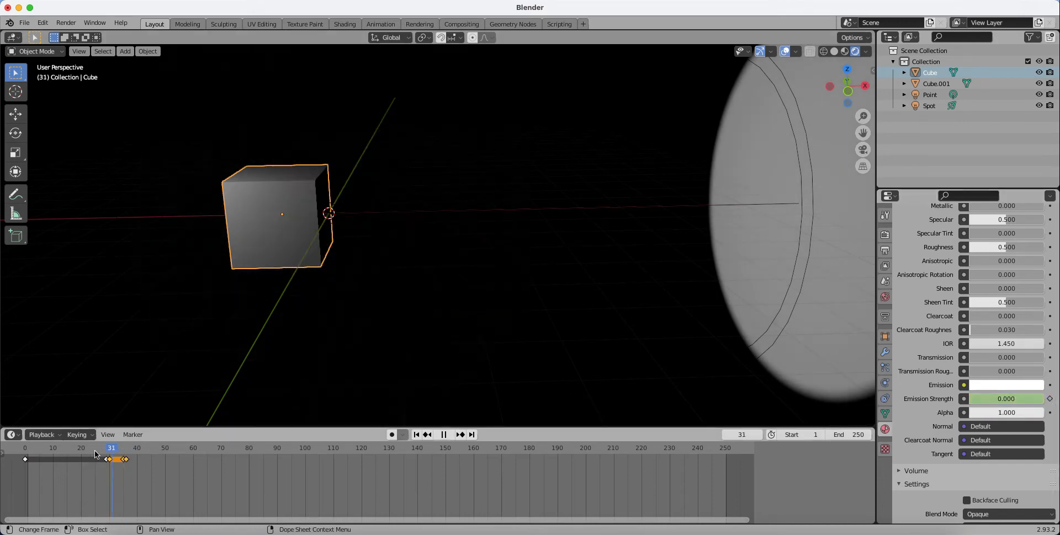
{"action": "left_click", "coordinate": [444, 435]}
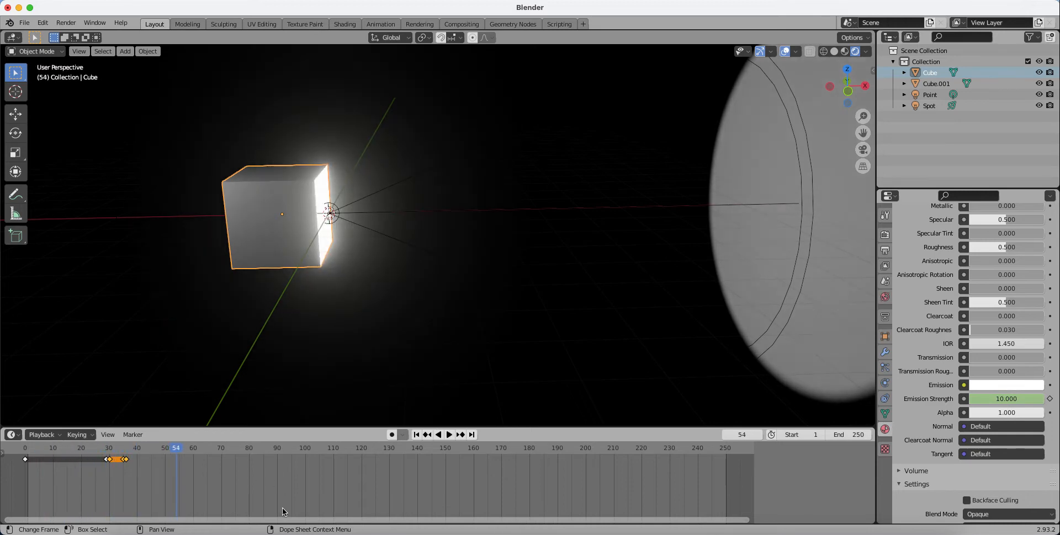
Key glow strength 0 at frame 41 and 10 at frame 46, then replay the flicker
{"action": "left_click", "coordinate": [449, 435]}
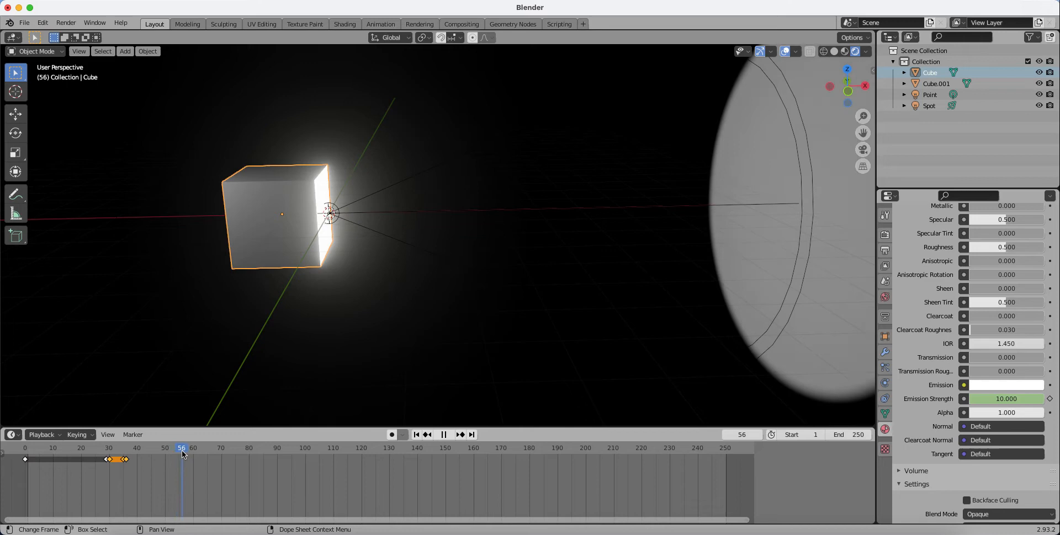
{"action": "left_click", "coordinate": [152, 449]}
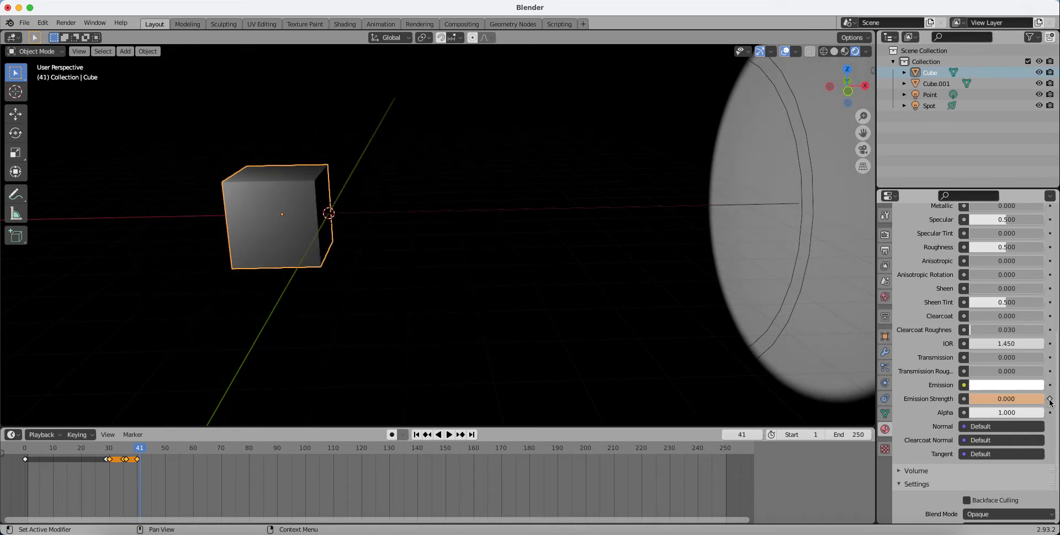
{"action": "left_click", "coordinate": [449, 435]}
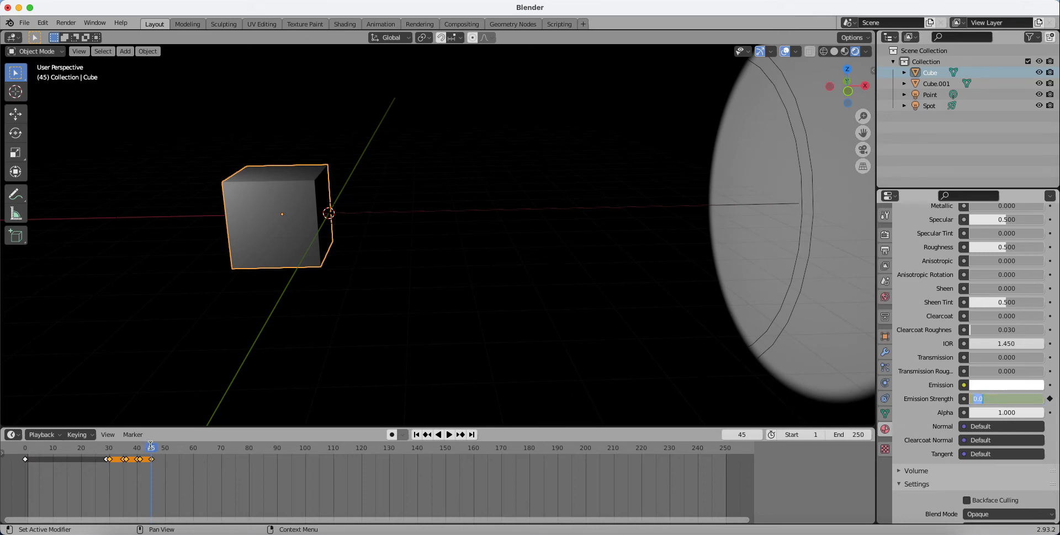
{"action": "left_click", "coordinate": [152, 448]}
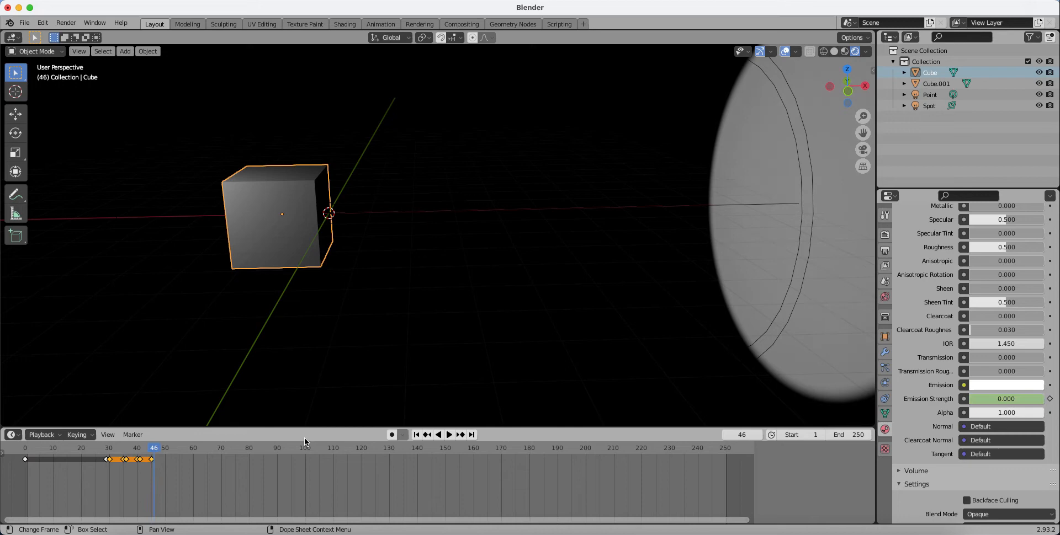
{"action": "double_click", "coordinate": [1006, 399]}
{"action": "type", "text": "10.000"}
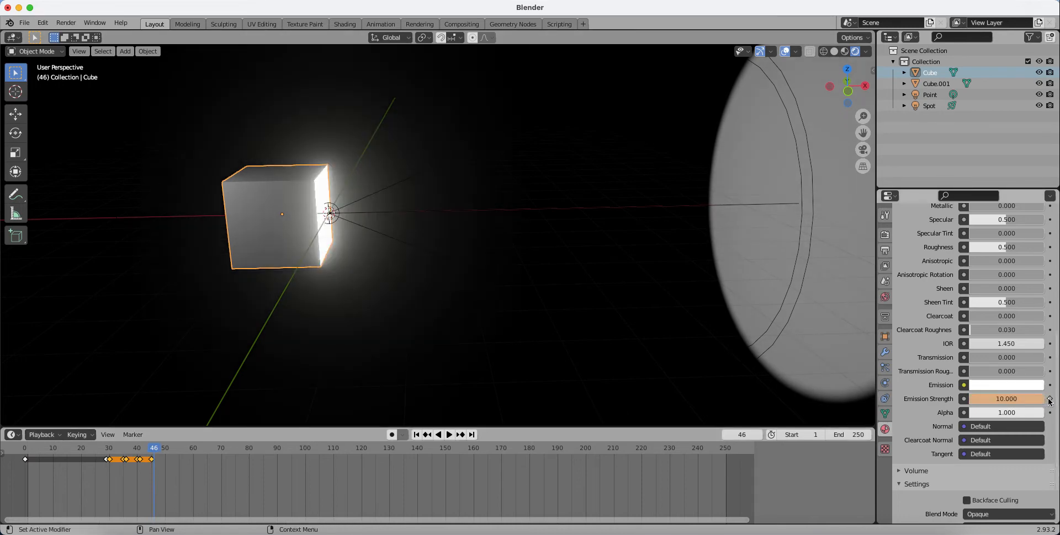
{"action": "left_click", "coordinate": [448, 435]}
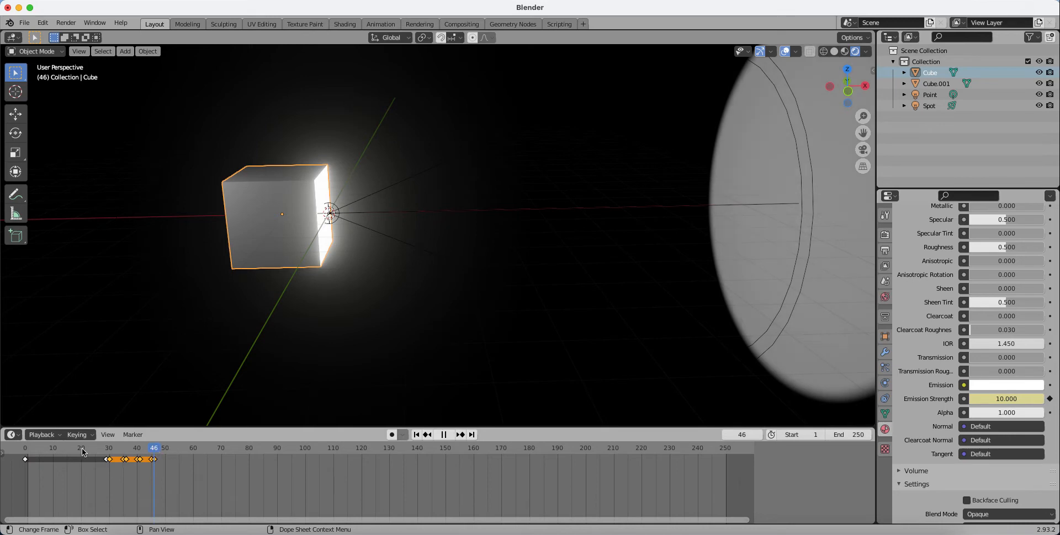
{"action": "left_click", "coordinate": [444, 435]}
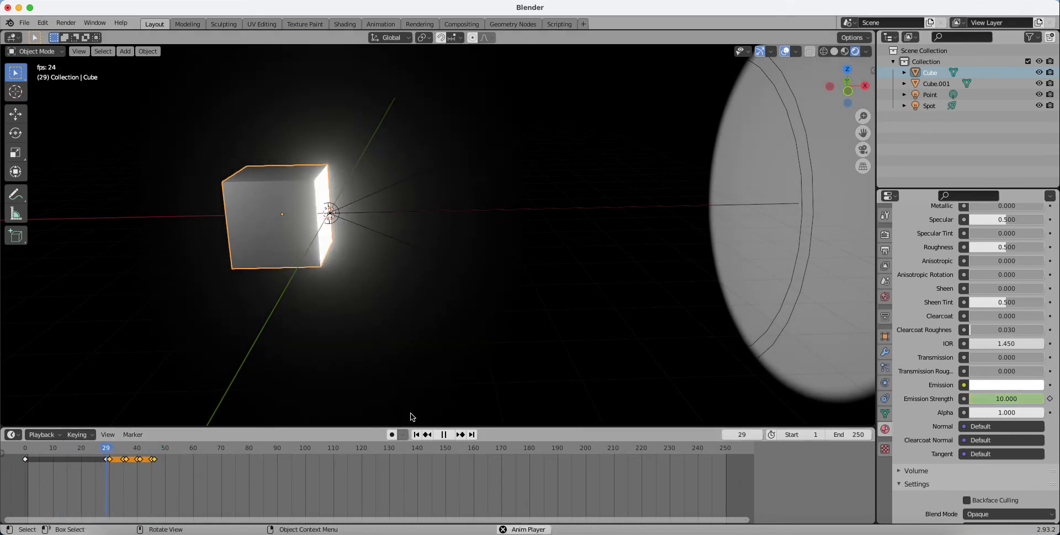
Scrub to frames 55–56 and key Emission Strength 0.000 at frame 56
{"action": "left_click", "coordinate": [443, 435]}
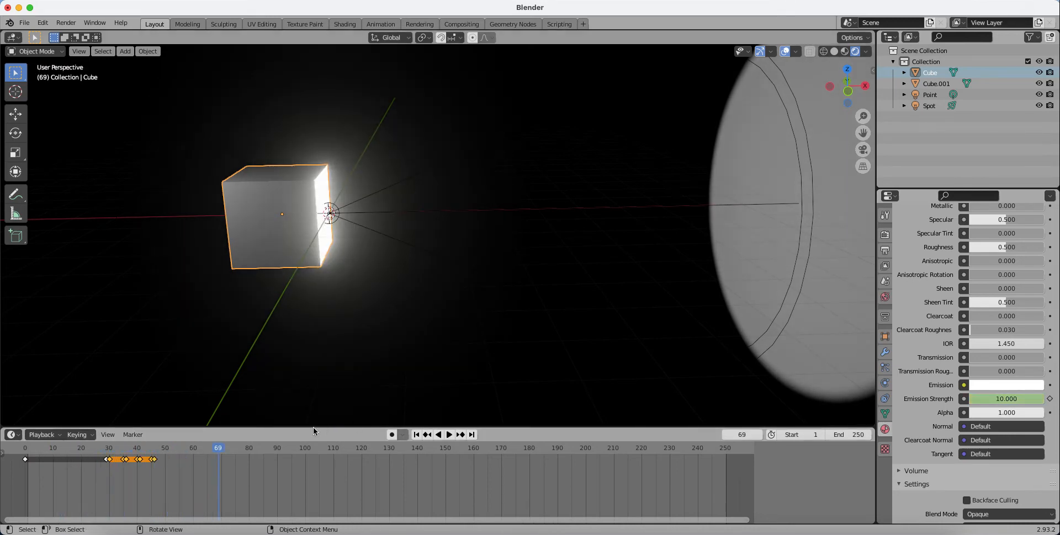
{"action": "left_click", "coordinate": [448, 435]}
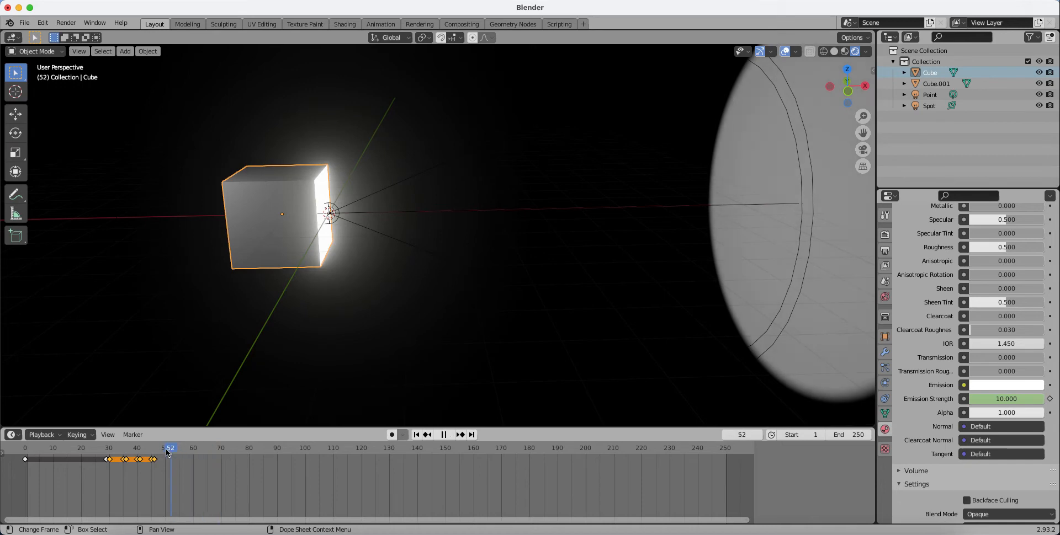
{"action": "left_click", "coordinate": [160, 448]}
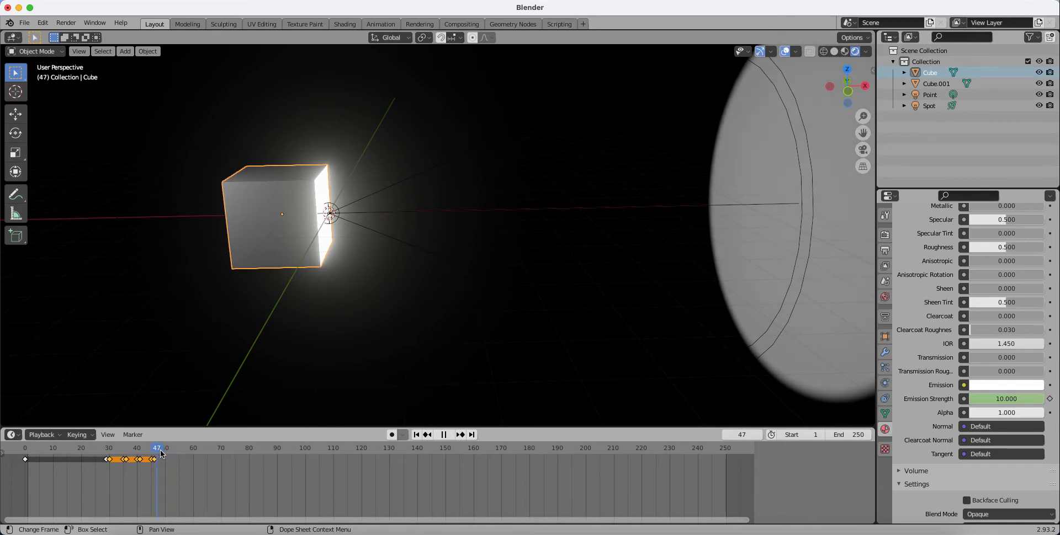
{"action": "left_click", "coordinate": [178, 449]}
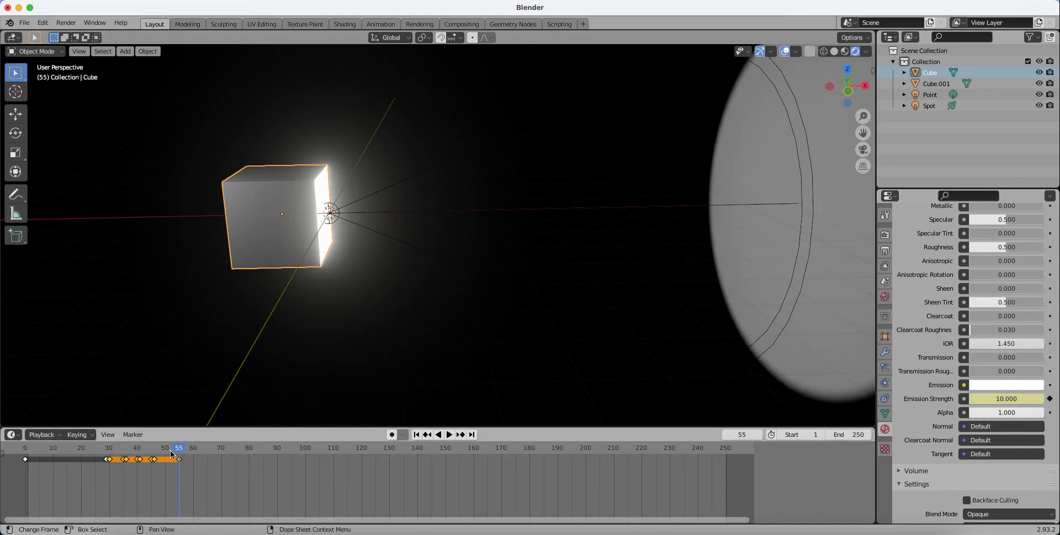
{"action": "left_click", "coordinate": [448, 435]}
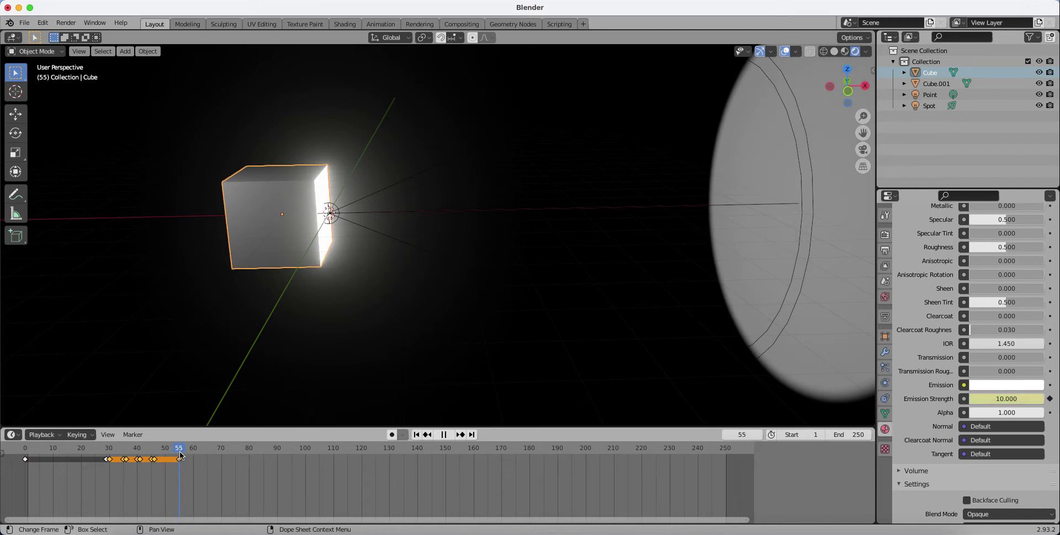
{"action": "left_click", "coordinate": [449, 434]}
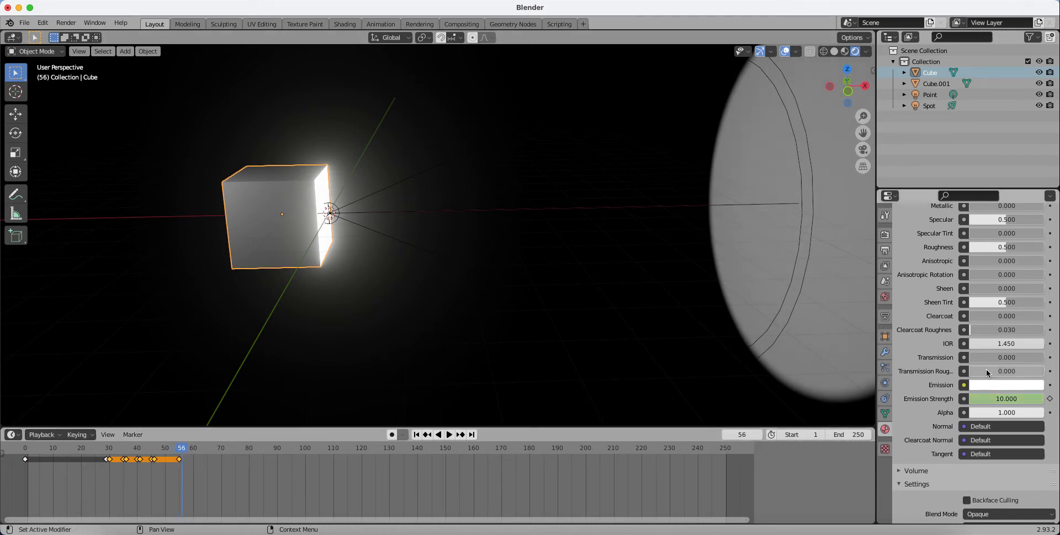
{"action": "double_click", "coordinate": [1006, 398]}
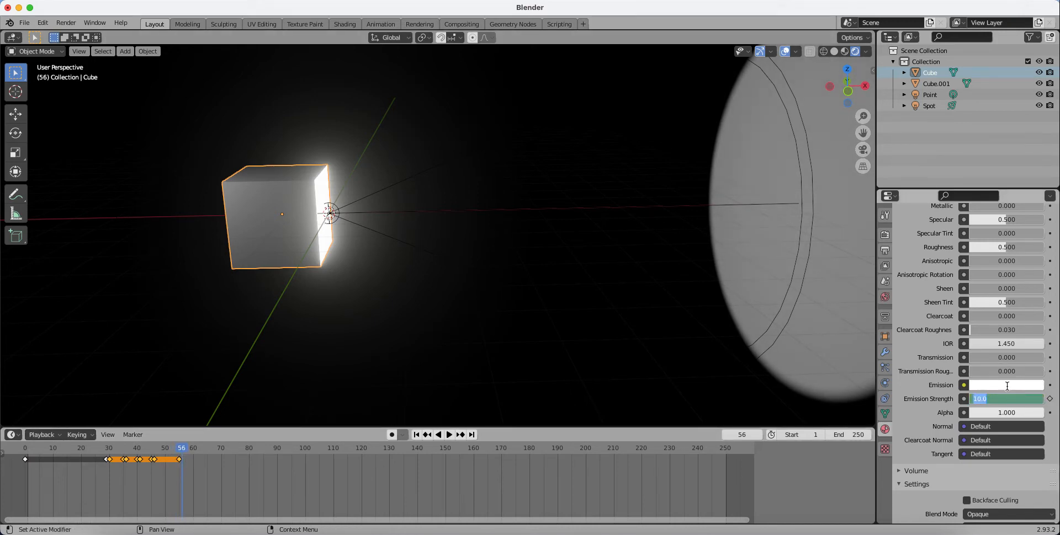
{"action": "type", "text": "0.000"}
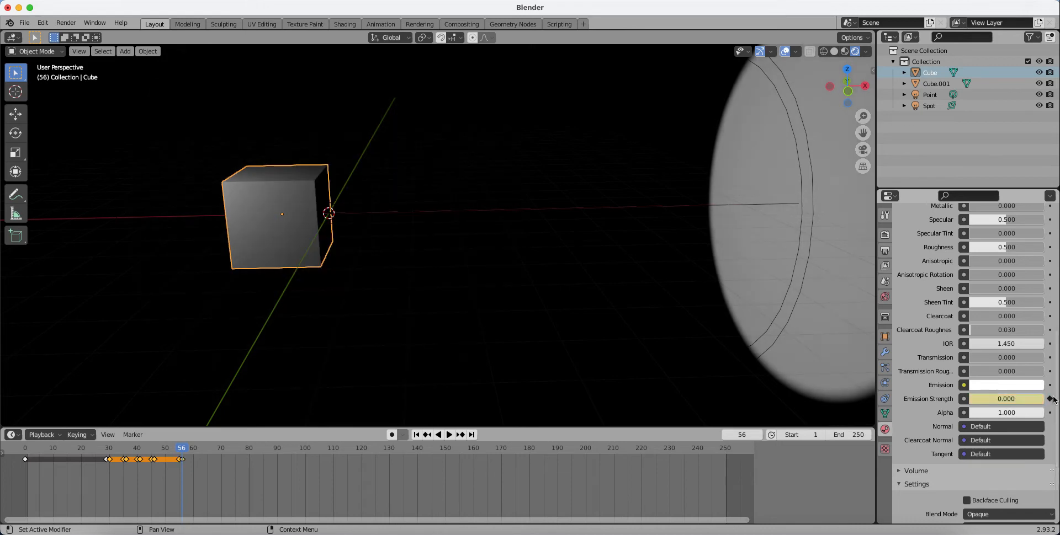
{"action": "left_click", "coordinate": [448, 434]}
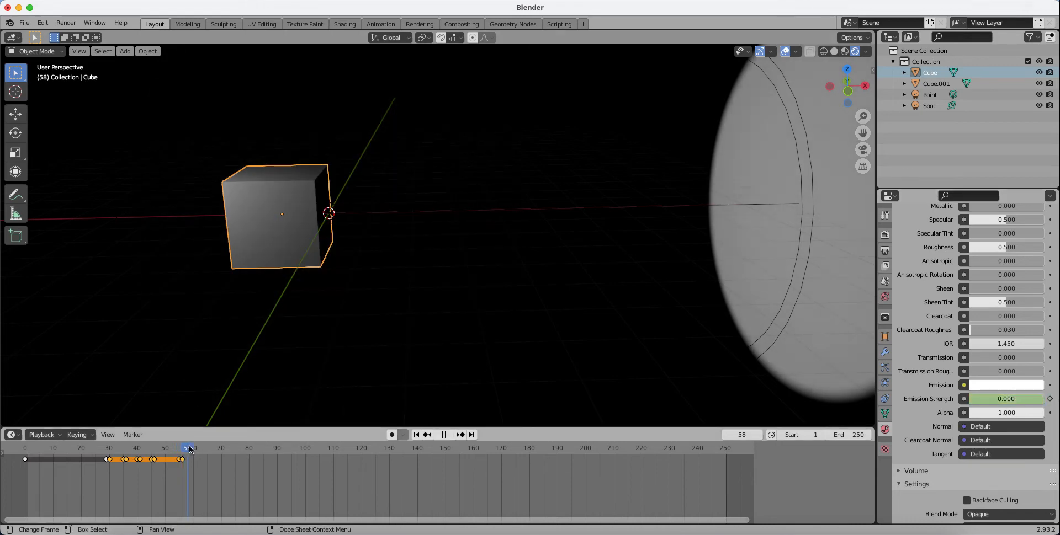
Edit and key the glow strength at frame 71, then replay the blink
{"action": "left_click", "coordinate": [221, 448]}
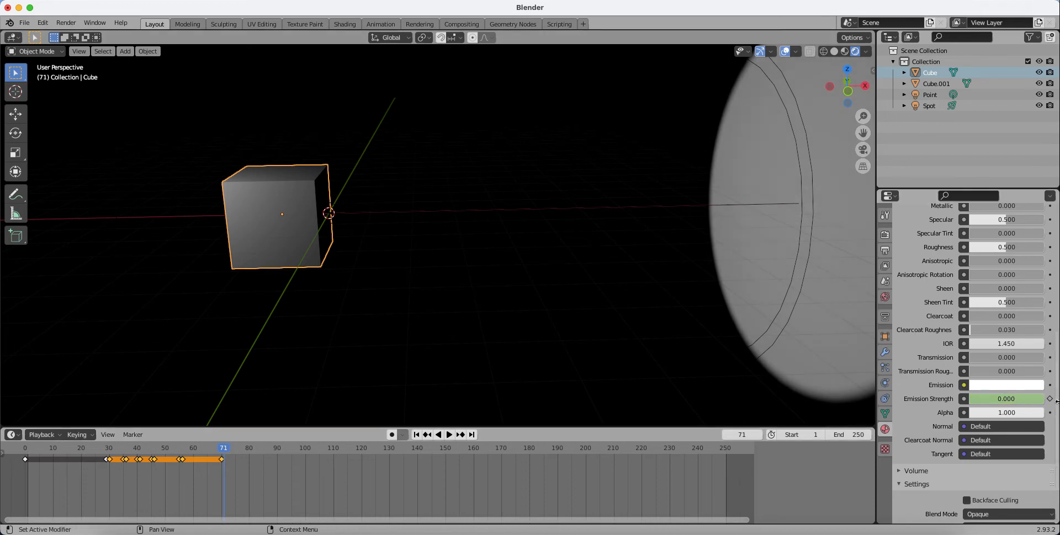
{"action": "double_click", "coordinate": [1005, 399]}
{"action": "type", "text": "10.000"}
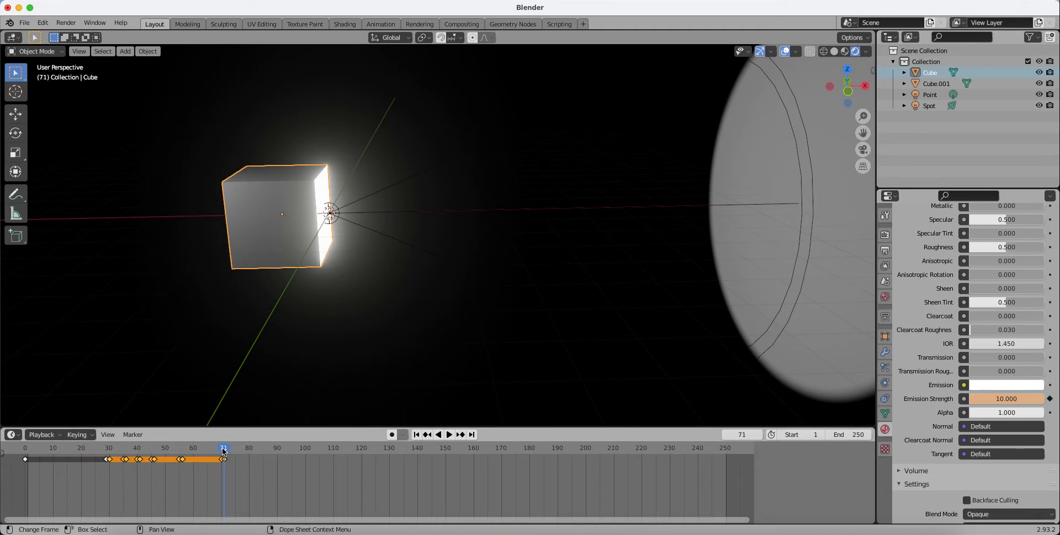
{"action": "left_click", "coordinate": [448, 435]}
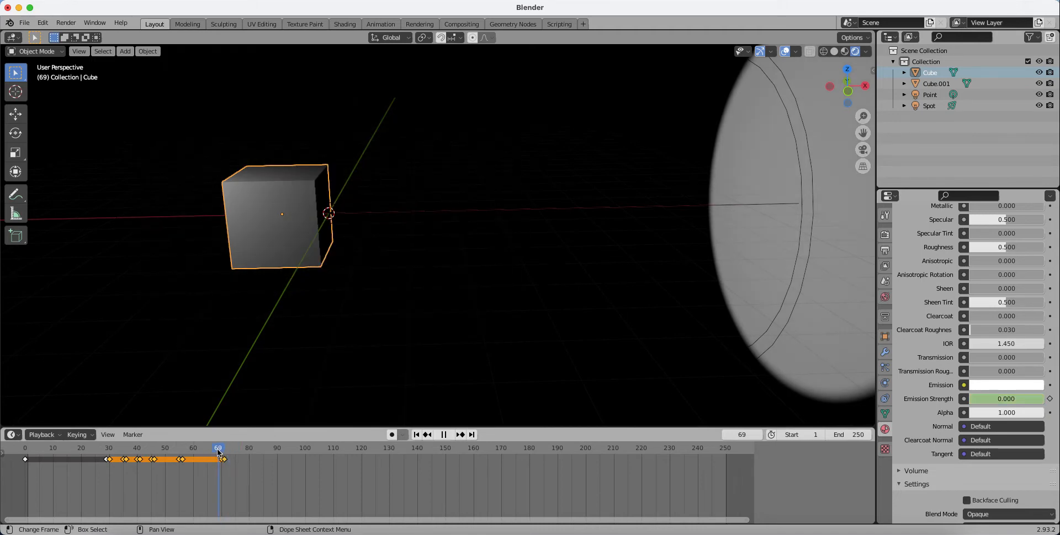
{"action": "left_click", "coordinate": [228, 448]}
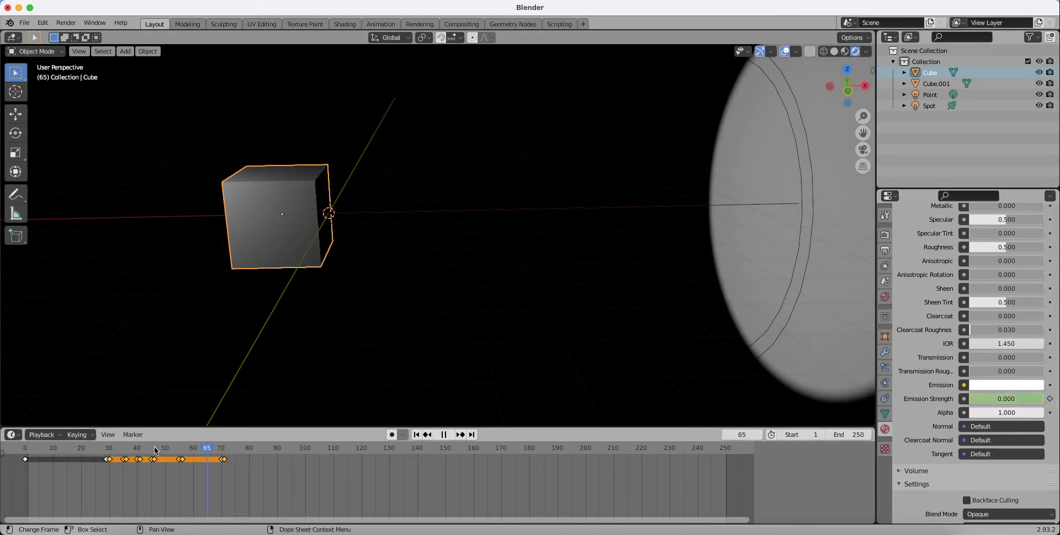
{"action": "left_click", "coordinate": [443, 435]}
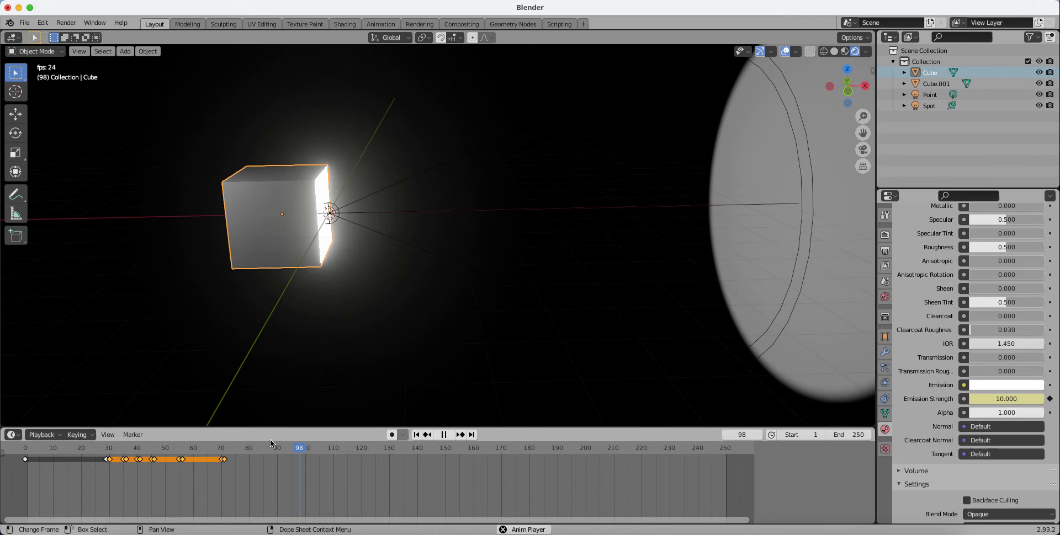
{"action": "left_click", "coordinate": [448, 435]}
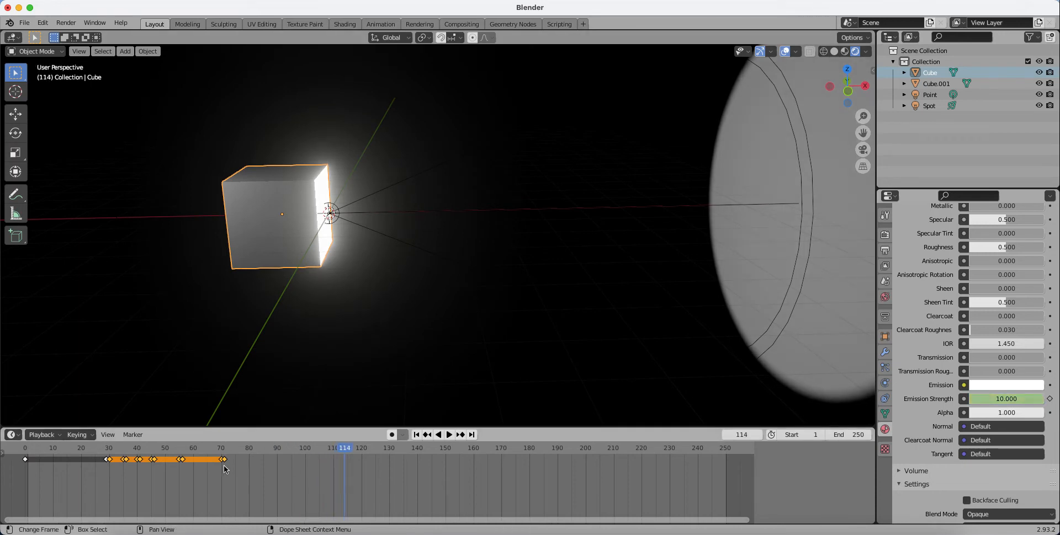
{"action": "mouse_move", "coordinate": [233, 460]}
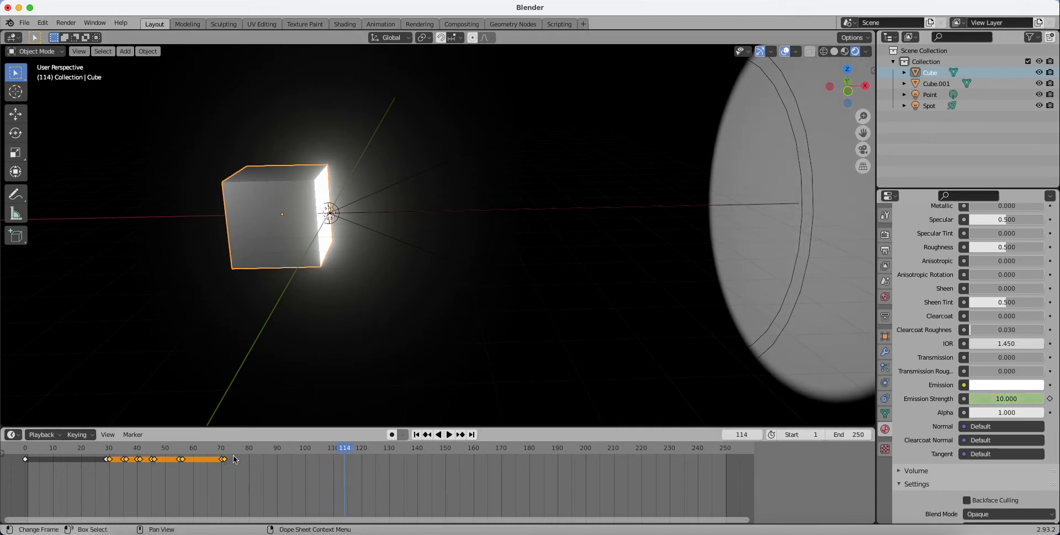
{"action": "left_click", "coordinate": [449, 435]}
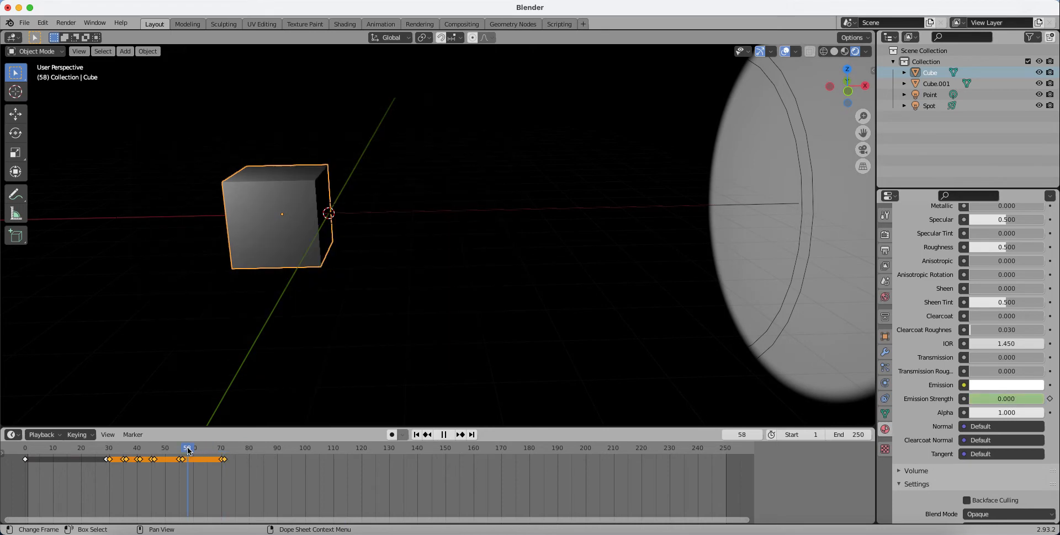
{"action": "left_click", "coordinate": [105, 448]}
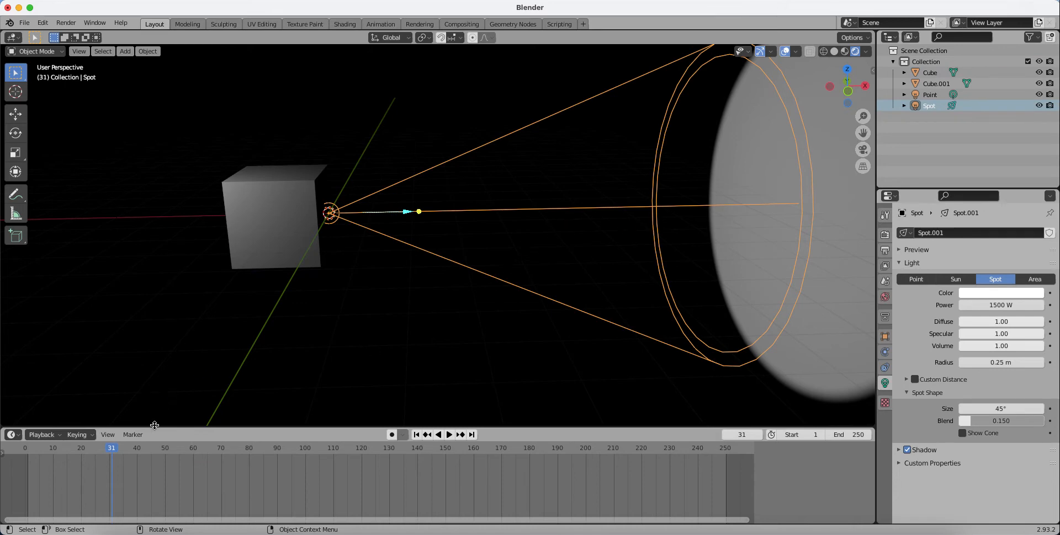
{"action": "mouse_move", "coordinate": [321, 180]}
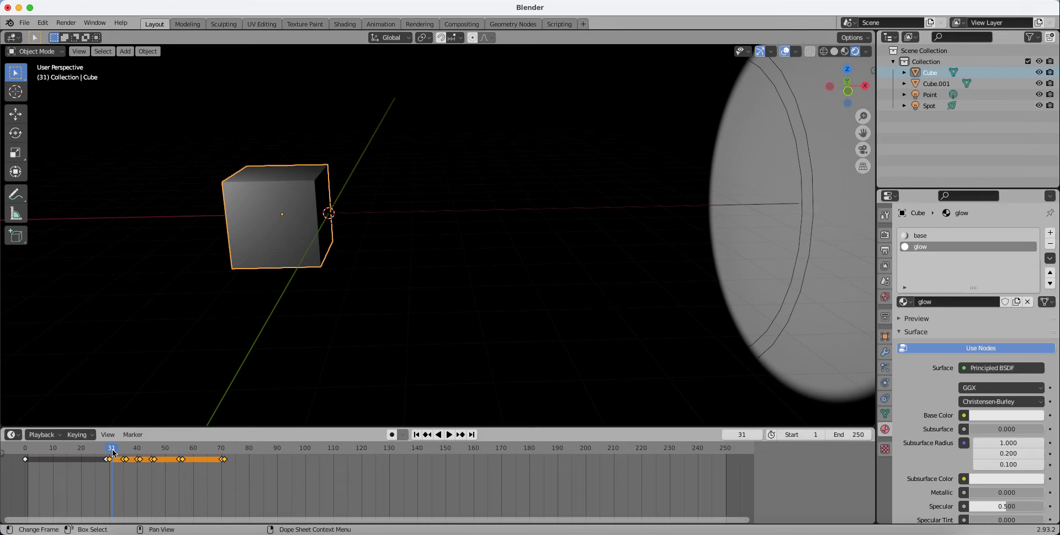
Scrub frames 29, 70, 69, 47 and 27 to check the blinking, then select the Spot light
{"action": "left_click", "coordinate": [449, 435]}
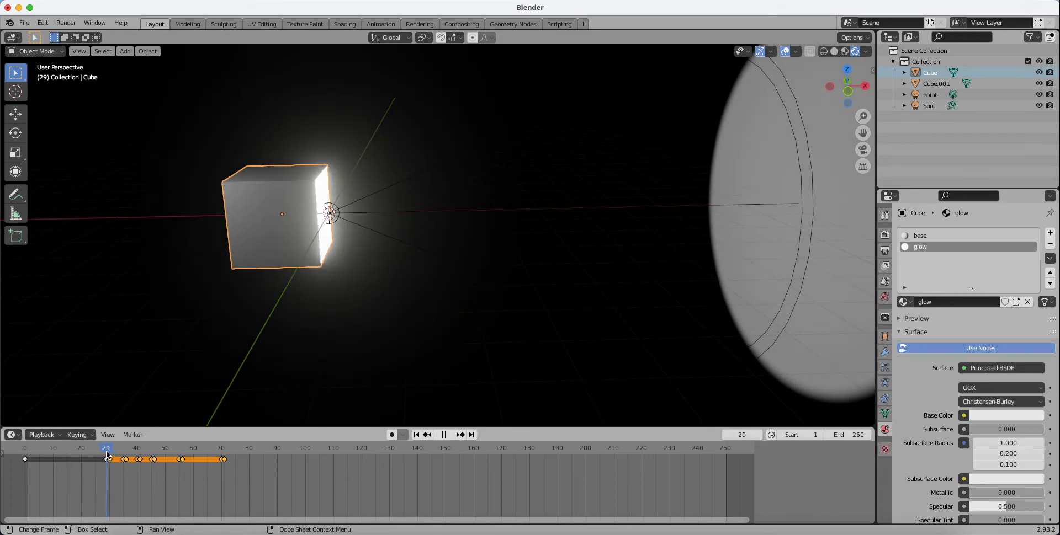
{"action": "left_click", "coordinate": [444, 435]}
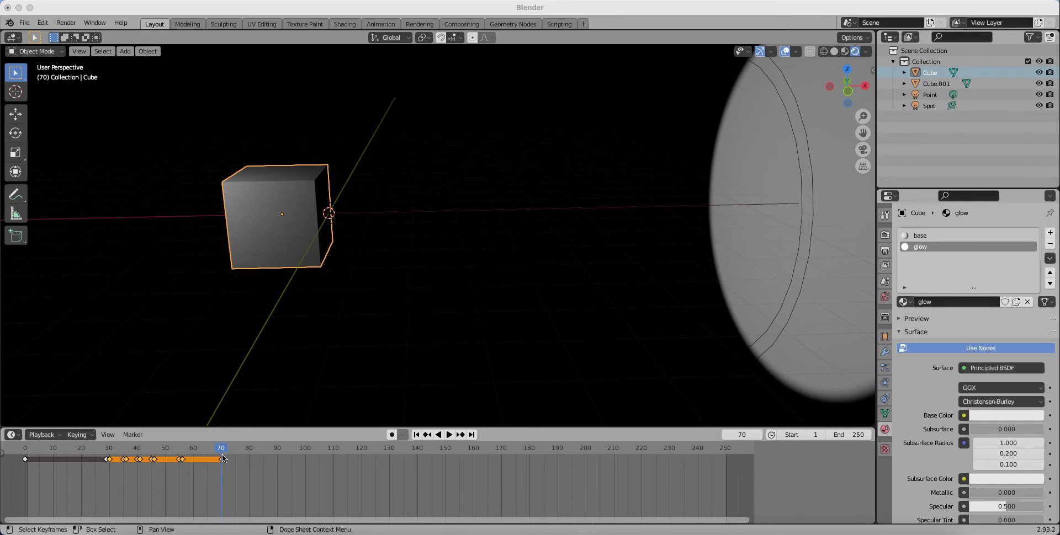
{"action": "left_click", "coordinate": [448, 435]}
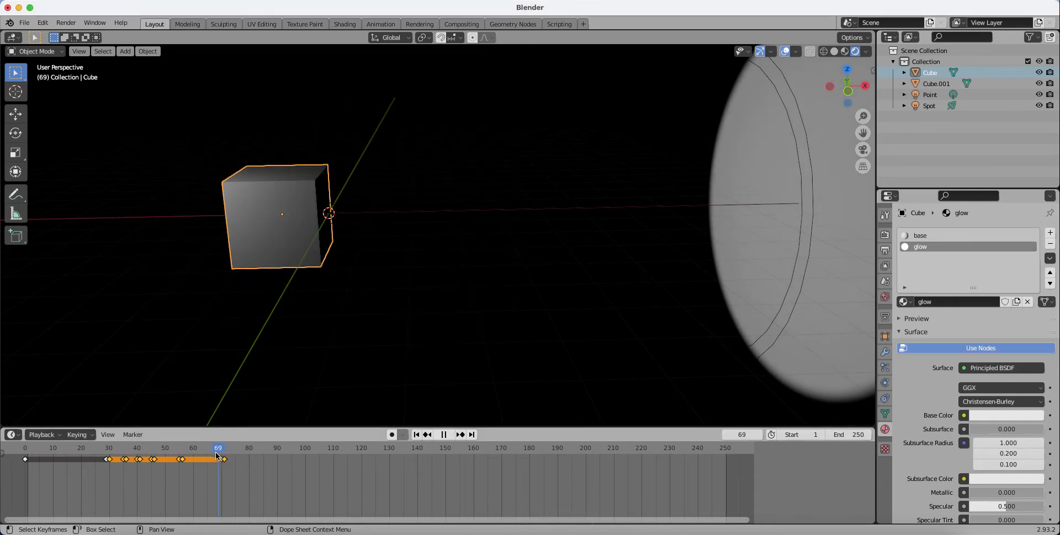
{"action": "left_click", "coordinate": [157, 448]}
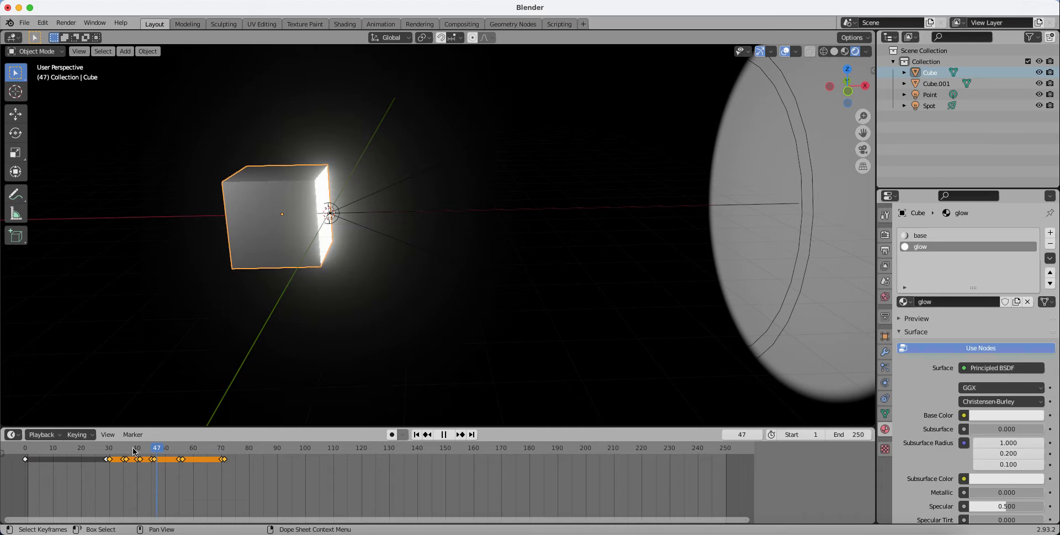
{"action": "left_click", "coordinate": [102, 448]}
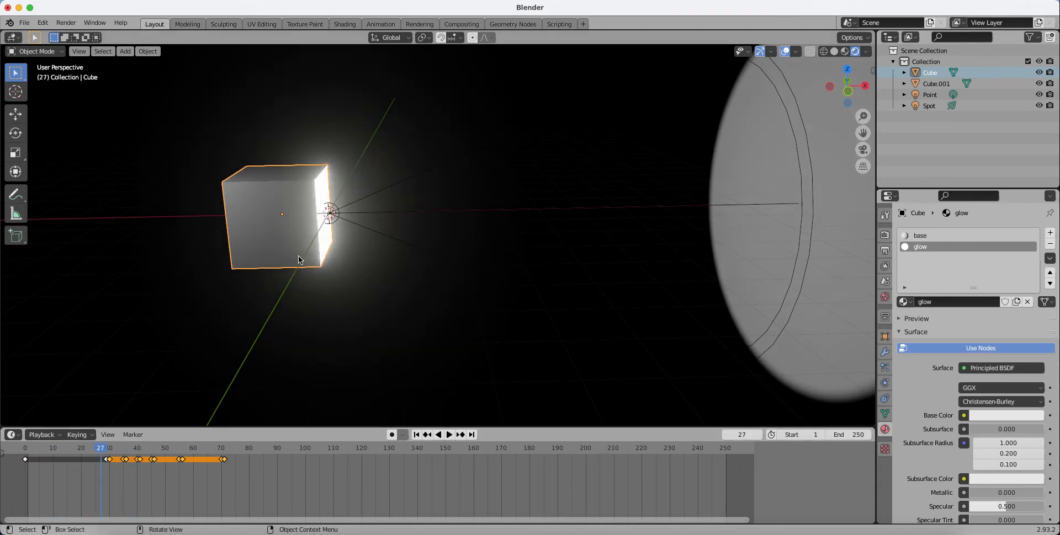
{"action": "left_click", "coordinate": [930, 106]}
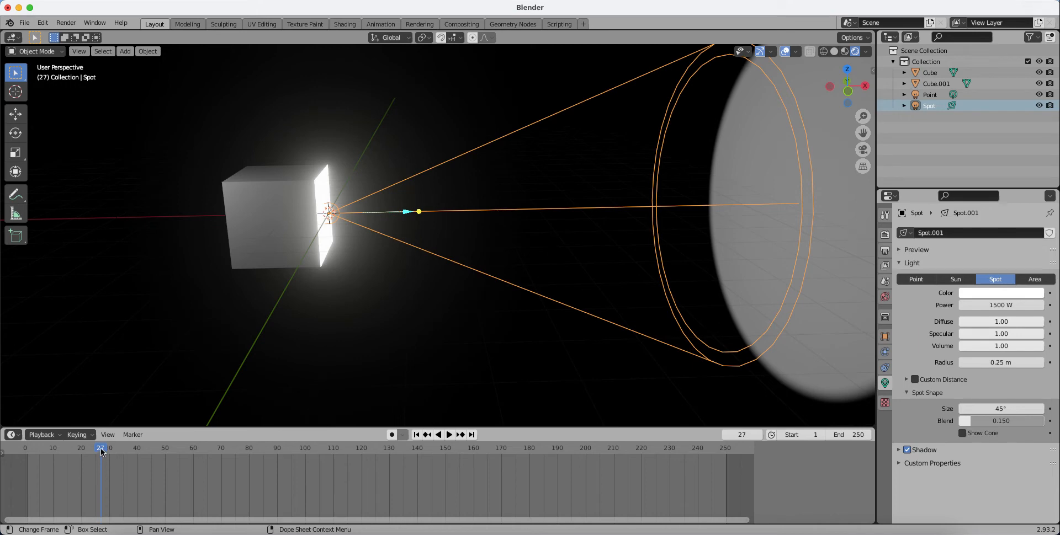
Keyframe the Spot's Power at frames 0, 29 and 35, switching between 1500 W and 0 W
{"action": "left_click", "coordinate": [106, 449]}
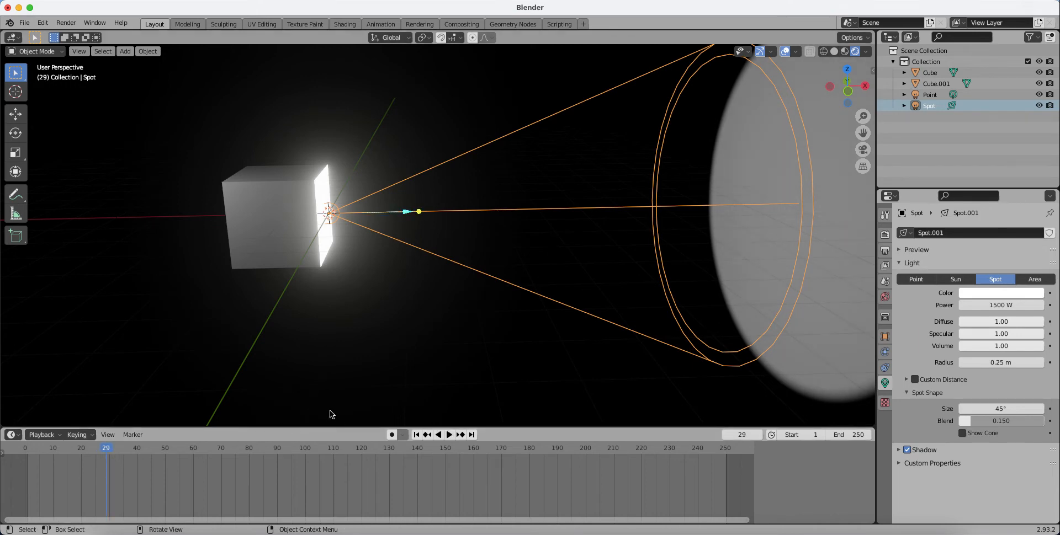
{"action": "mouse_move", "coordinate": [149, 451]}
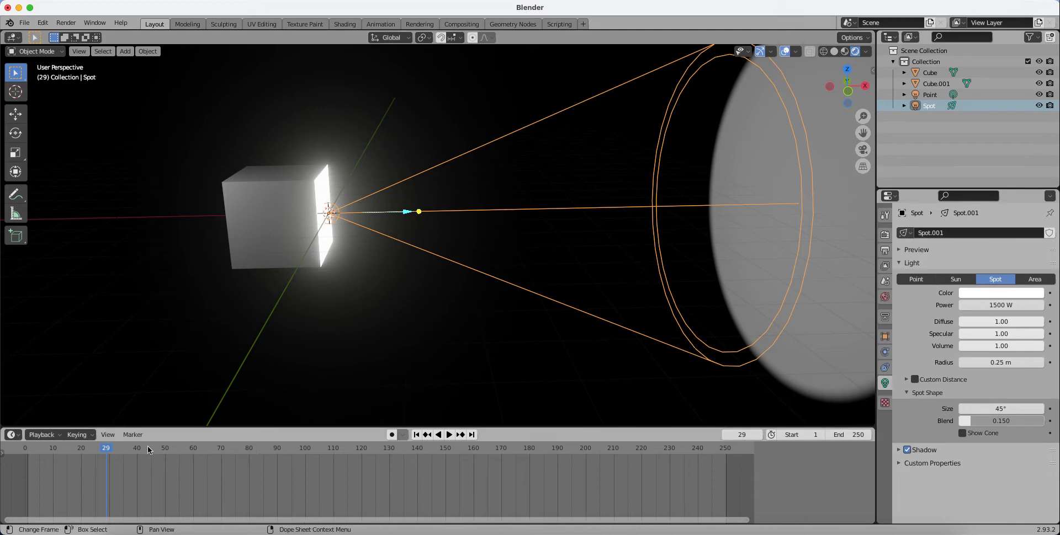
{"action": "left_click", "coordinate": [427, 435]}
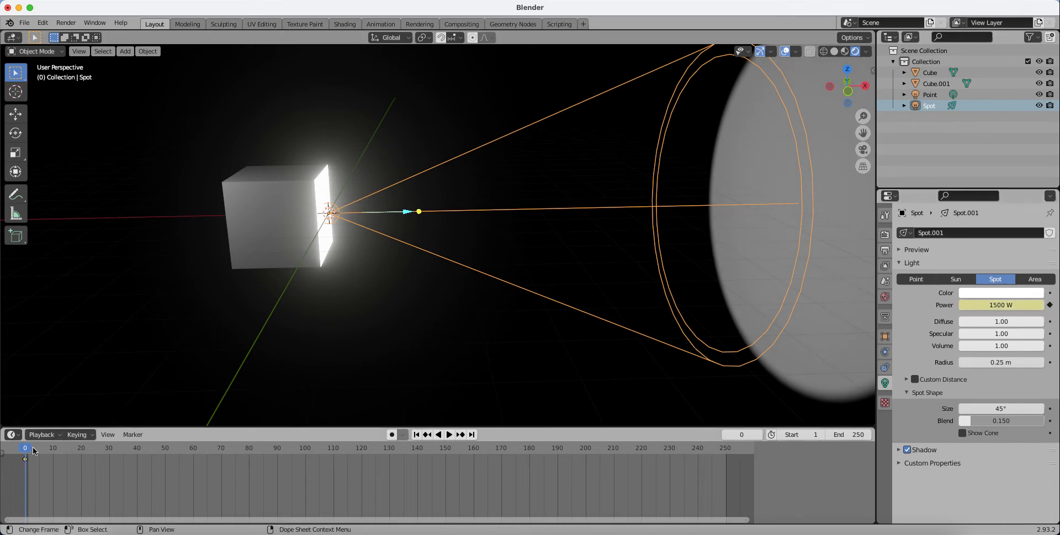
{"action": "left_click", "coordinate": [448, 434]}
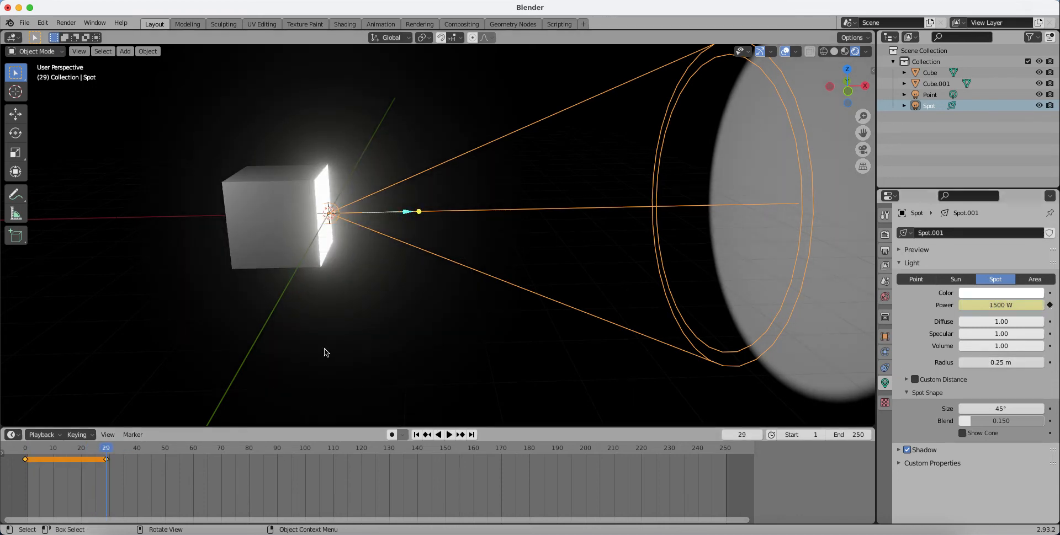
{"action": "left_click", "coordinate": [108, 448]}
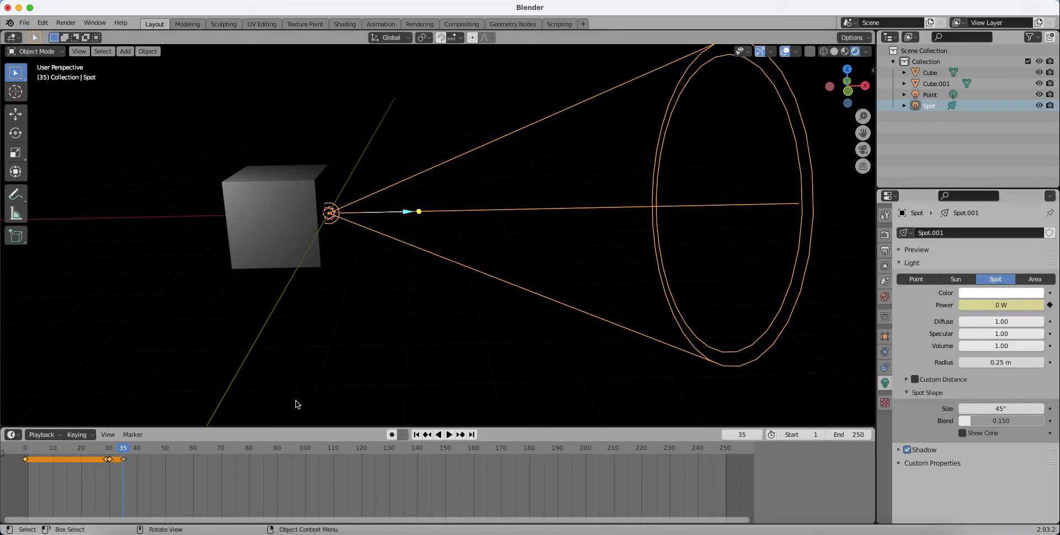
{"action": "left_click", "coordinate": [449, 435]}
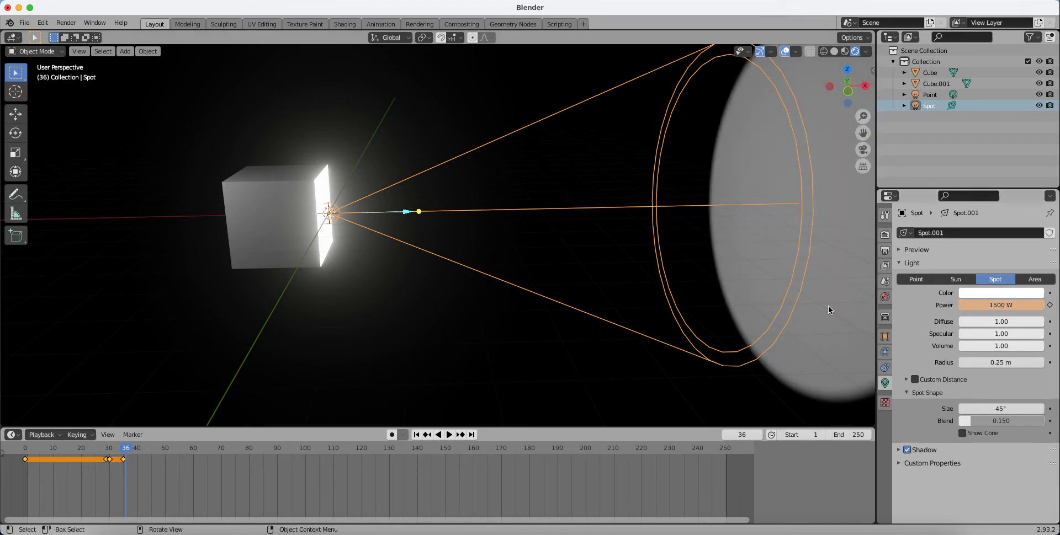
{"action": "left_click", "coordinate": [449, 435]}
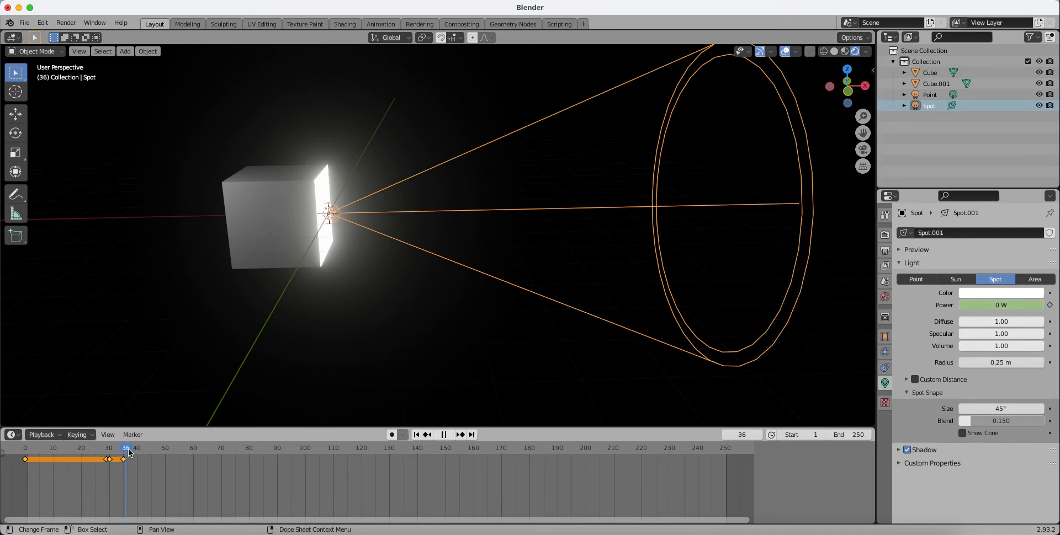
Set Spot Power to 1500 W at frame 40 and check the off/on ramp over frames 30–37
{"action": "left_click", "coordinate": [136, 448]}
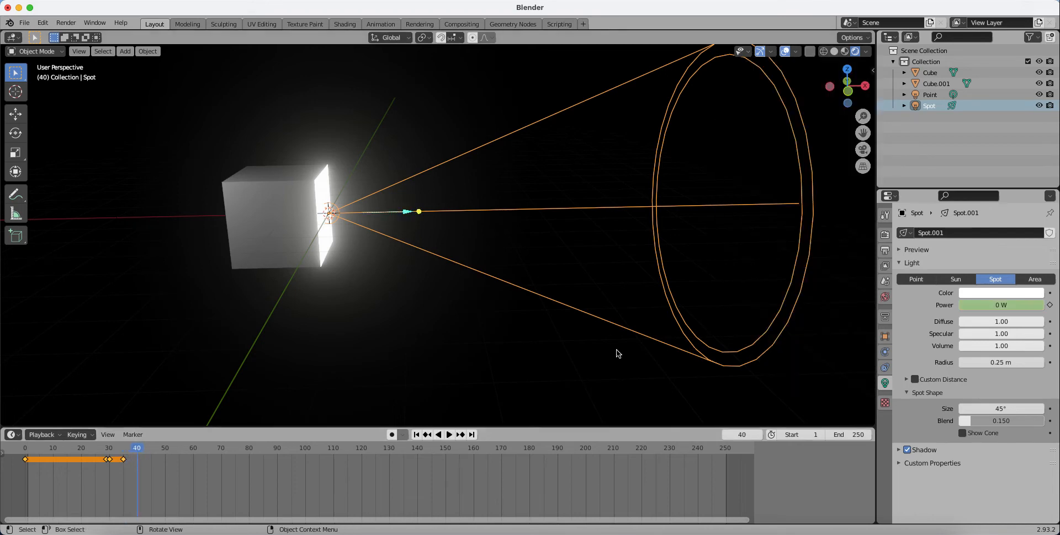
{"action": "mouse_move", "coordinate": [247, 409]}
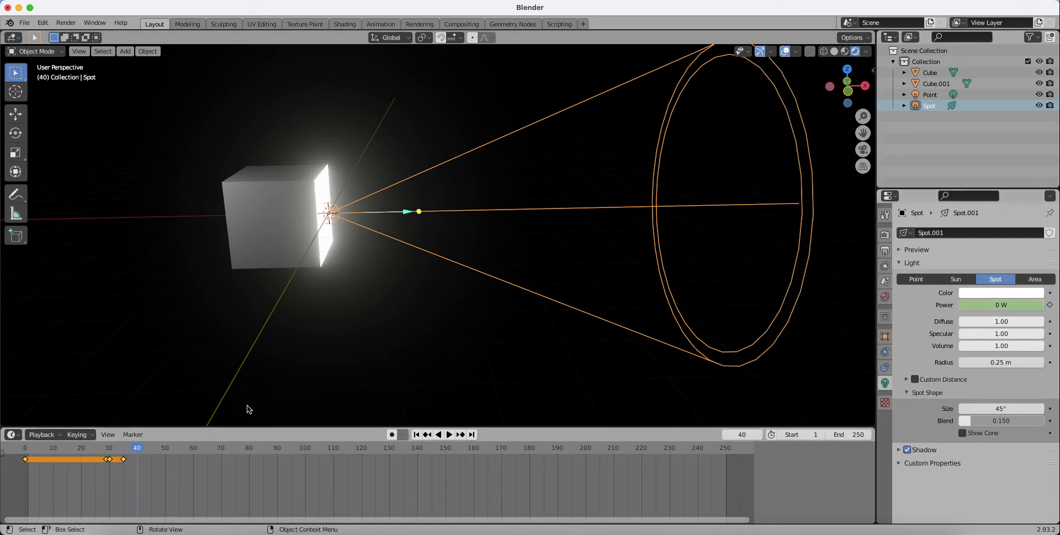
{"action": "left_click", "coordinate": [449, 435]}
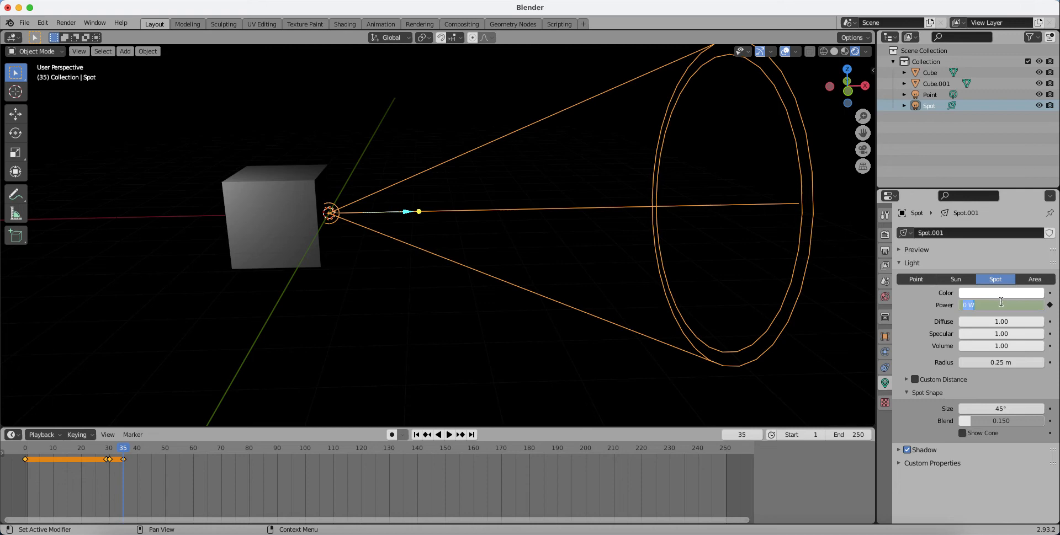
{"action": "type", "text": "1500"}
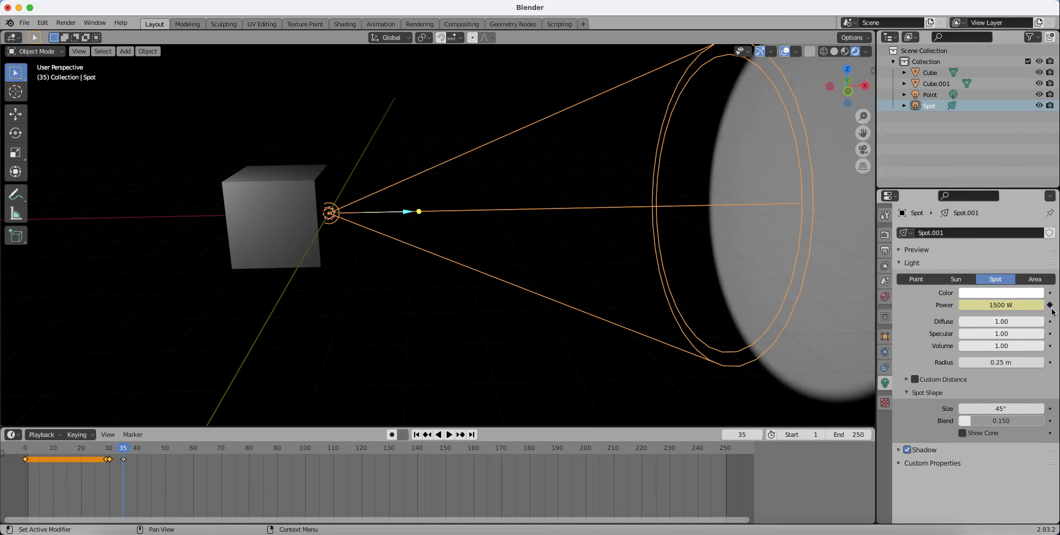
{"action": "left_click", "coordinate": [448, 435]}
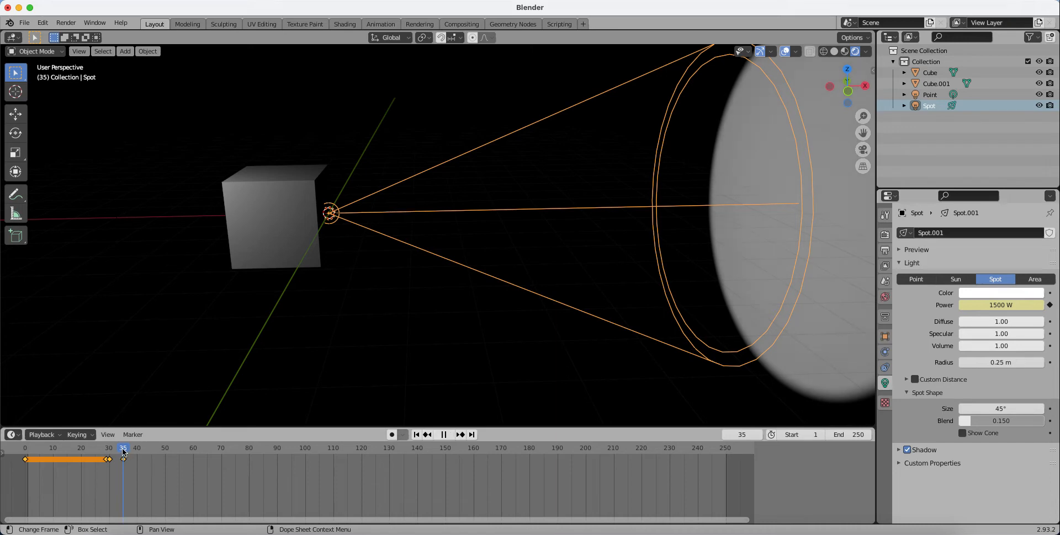
{"action": "left_click", "coordinate": [108, 448]}
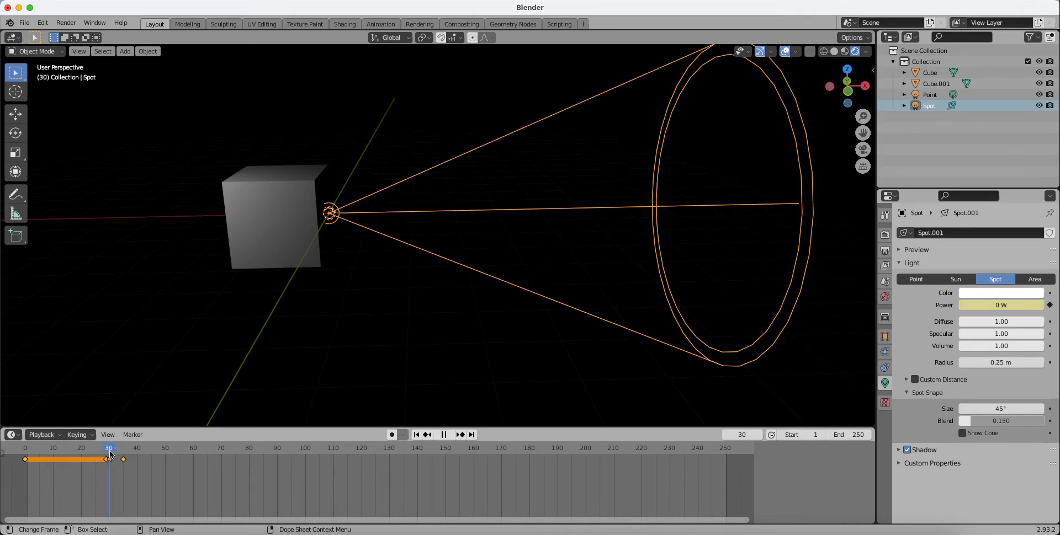
{"action": "left_click", "coordinate": [128, 447]}
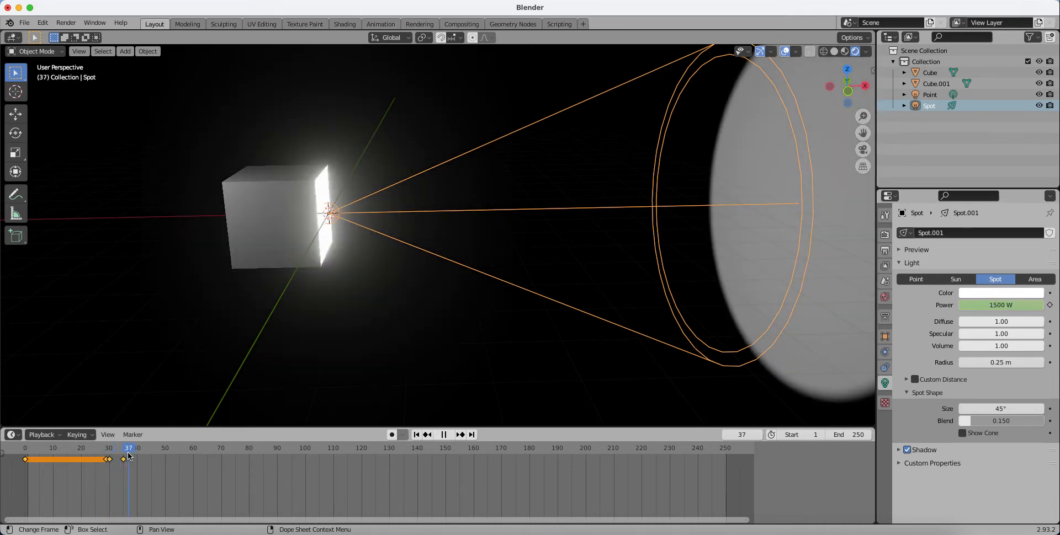
{"action": "left_click", "coordinate": [123, 449]}
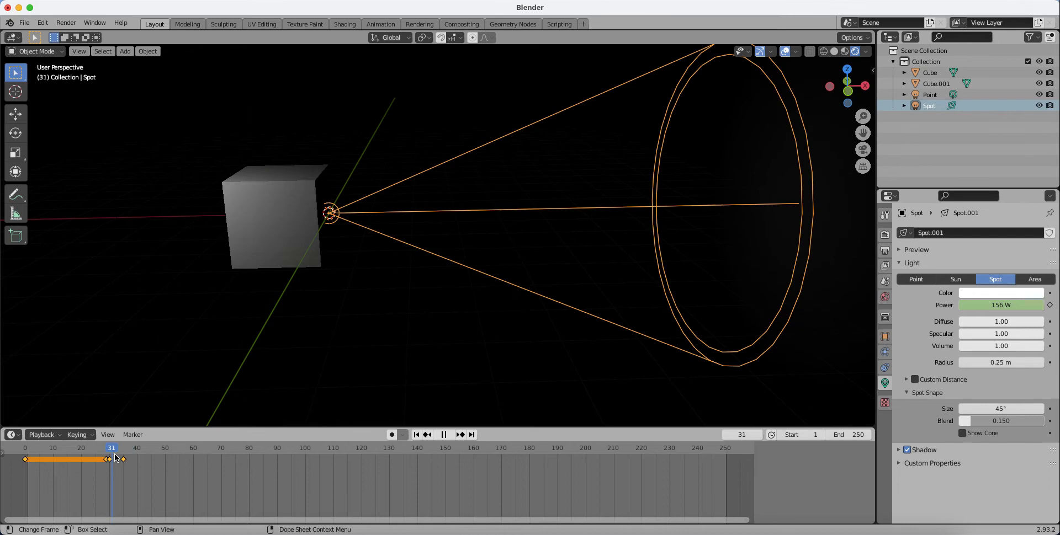
{"action": "left_click_drag", "start_coordinate": [111, 449], "coordinate": [121, 448]}
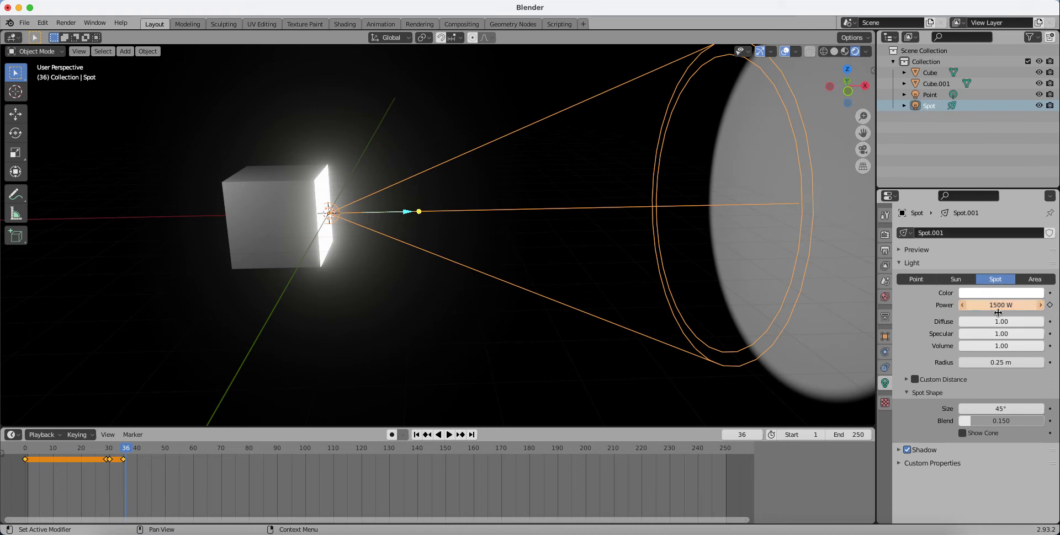
Keyframe Spot Power on frames 36 and 40, then edit it at frame 41 and move to 46
{"action": "left_click", "coordinate": [1050, 304]}
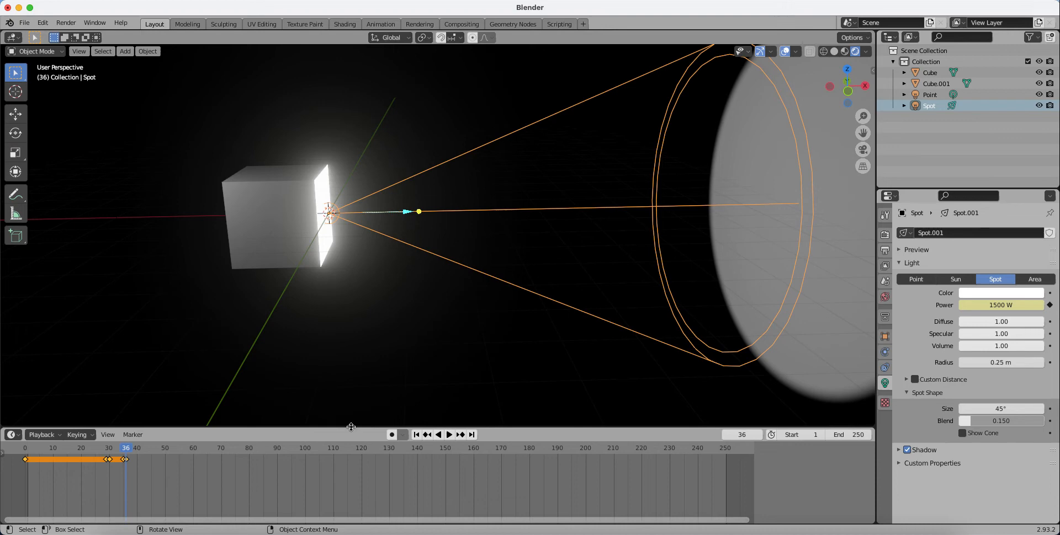
{"action": "left_click", "coordinate": [449, 435]}
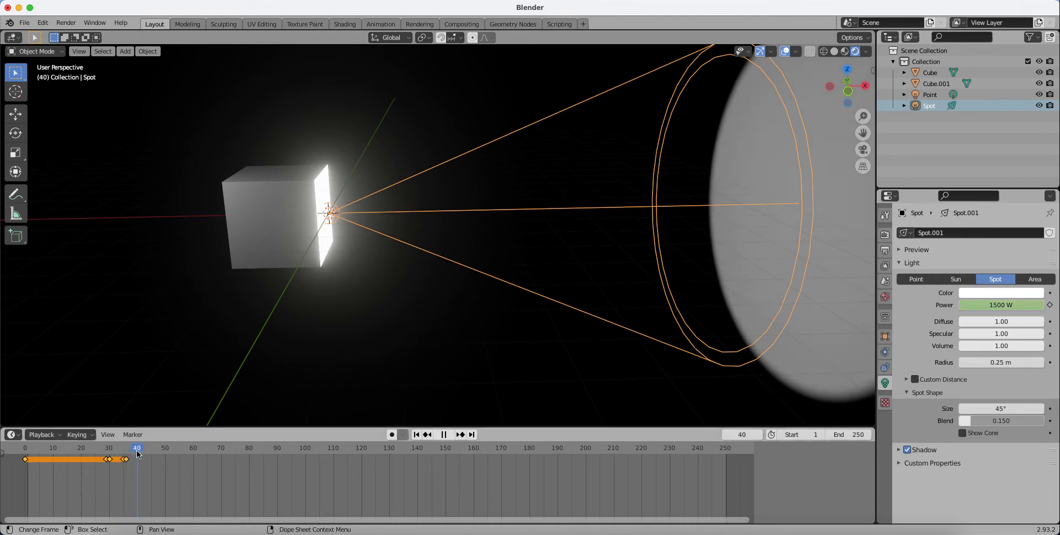
{"action": "left_click", "coordinate": [449, 435]}
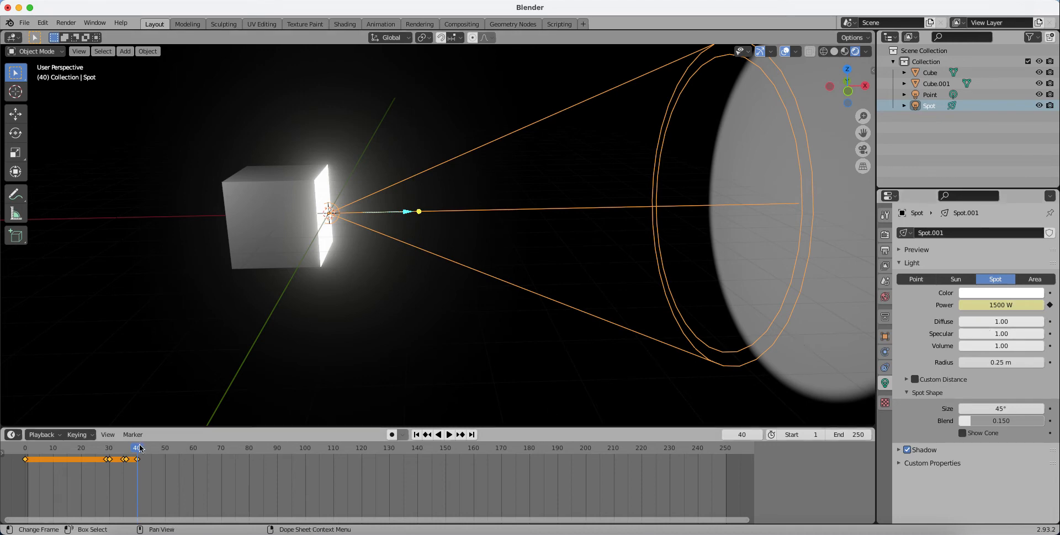
{"action": "left_click", "coordinate": [138, 448]}
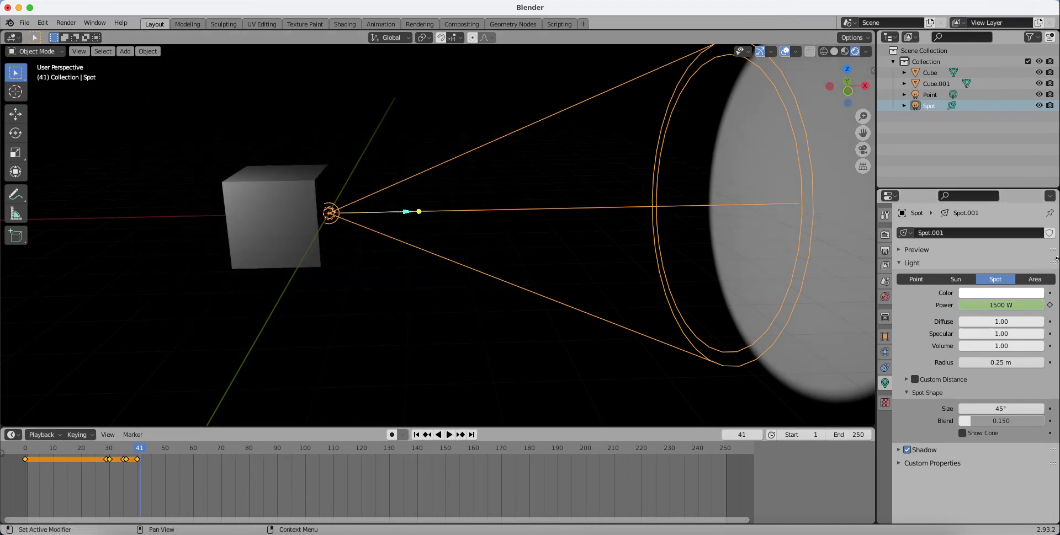
{"action": "double_click", "coordinate": [1000, 304]}
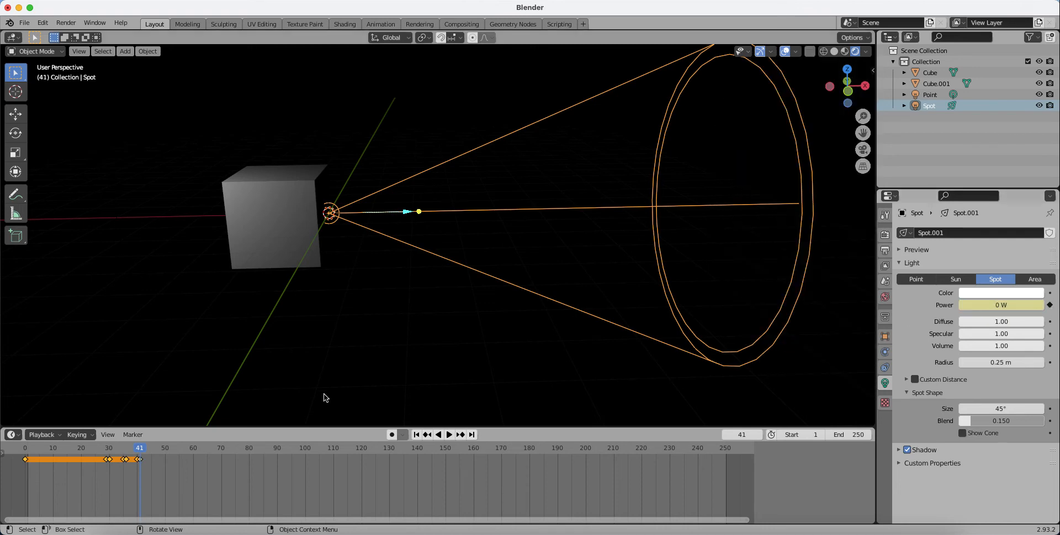
{"action": "left_click", "coordinate": [449, 435]}
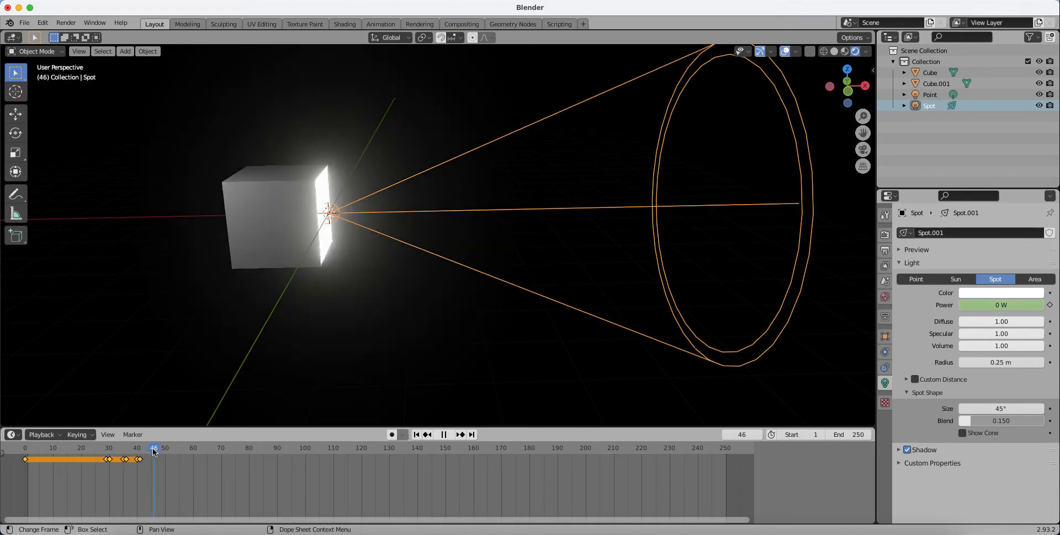
{"action": "left_click", "coordinate": [150, 448]}
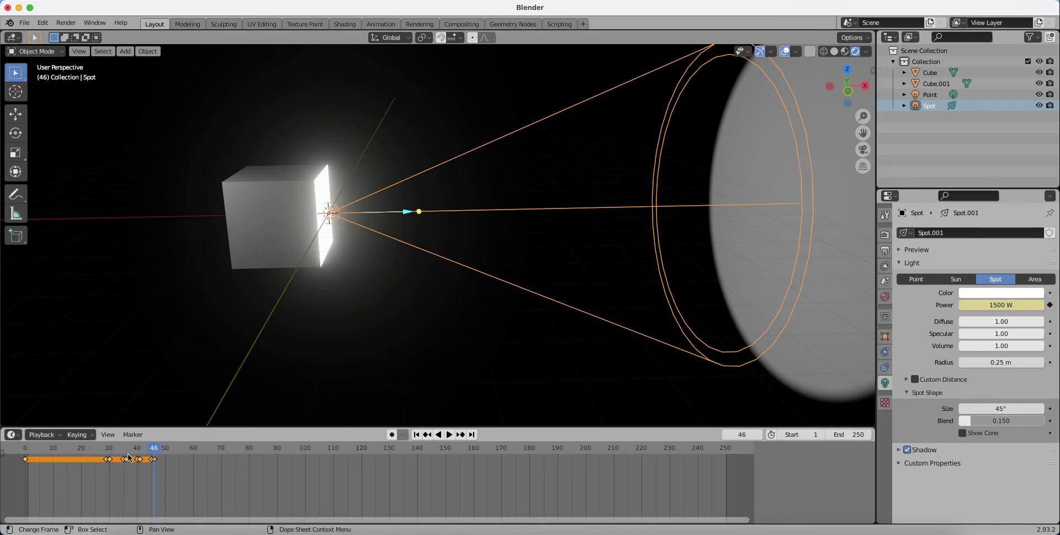
Keyframe spotlight Power at 1500 W on frame 55 and 0 W on frame 56
{"action": "left_click", "coordinate": [449, 435]}
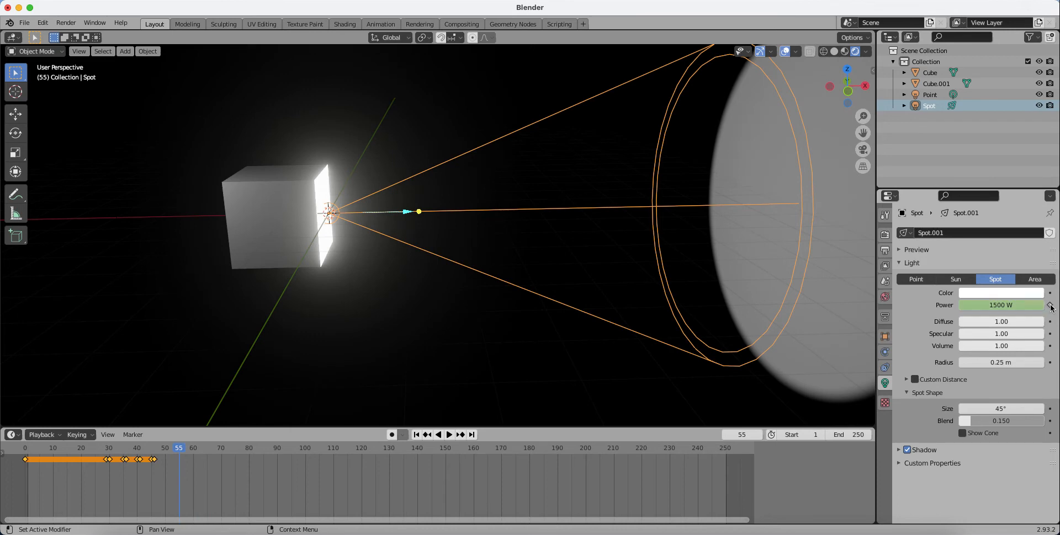
{"action": "left_click", "coordinate": [448, 435]}
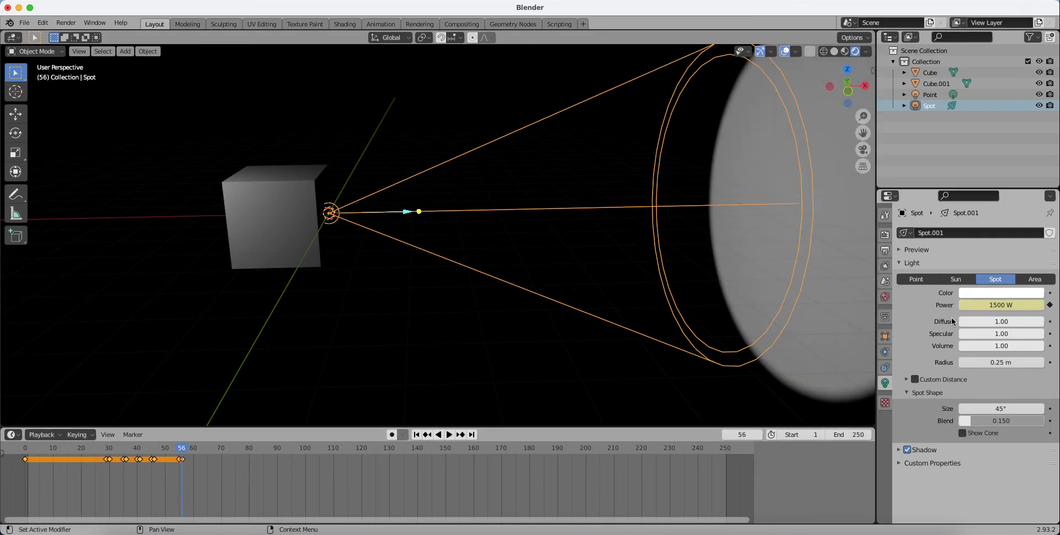
{"action": "double_click", "coordinate": [1002, 305]}
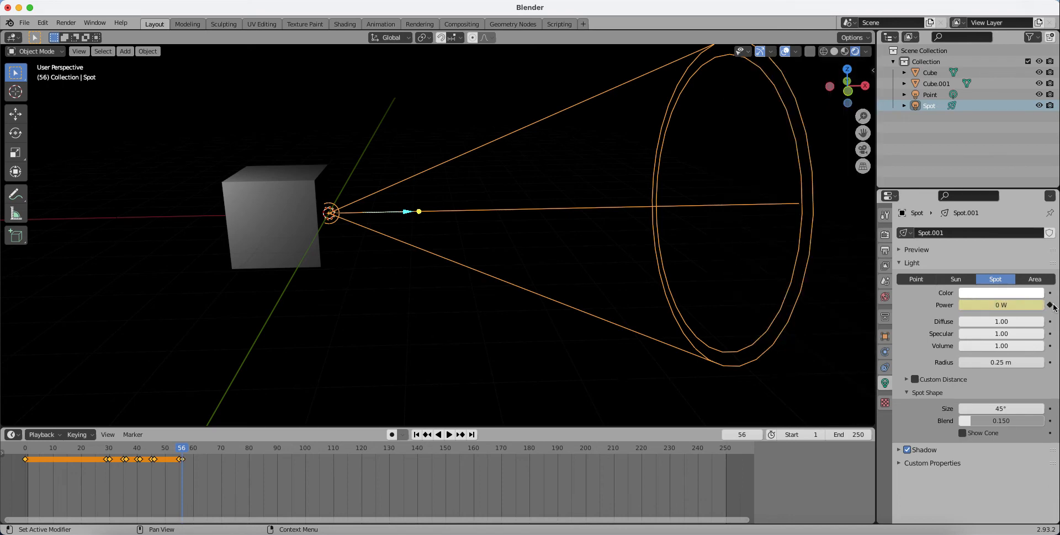
{"action": "left_click", "coordinate": [449, 434]}
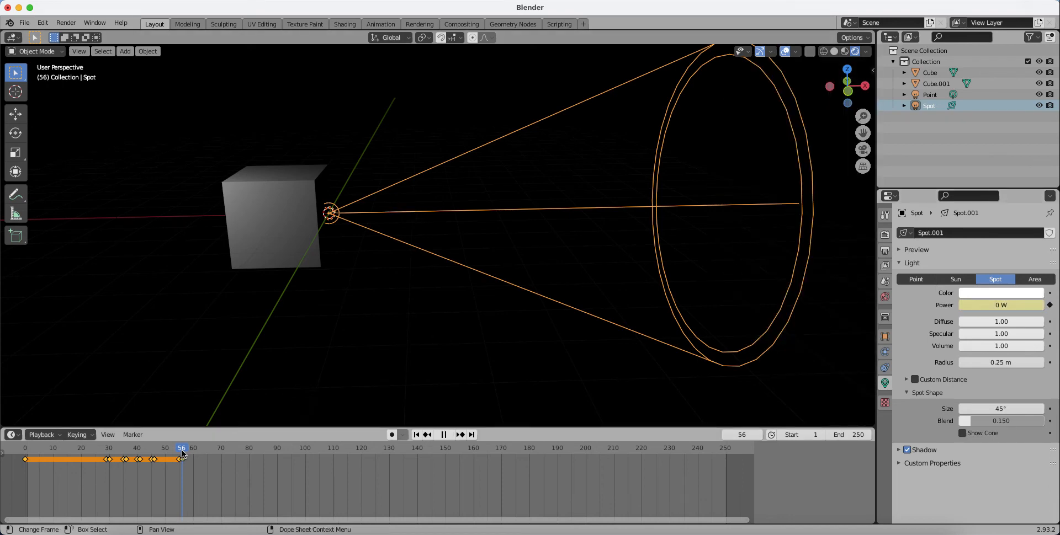
Keyframe 0 W Power at frame 70, then enter 1500 W for frame 71
{"action": "left_click", "coordinate": [221, 448]}
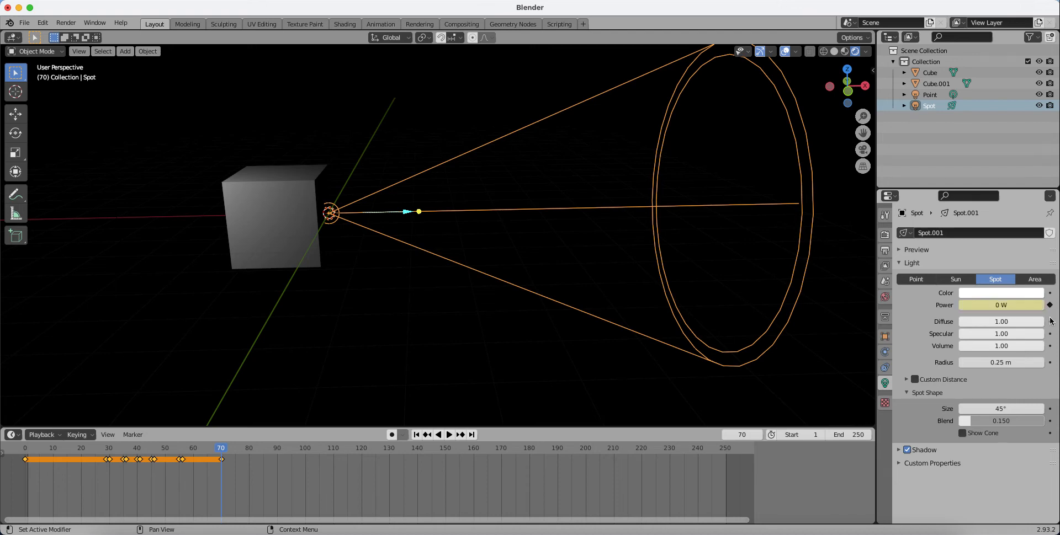
{"action": "left_click", "coordinate": [448, 435]}
{"action": "type", "text": "5"}
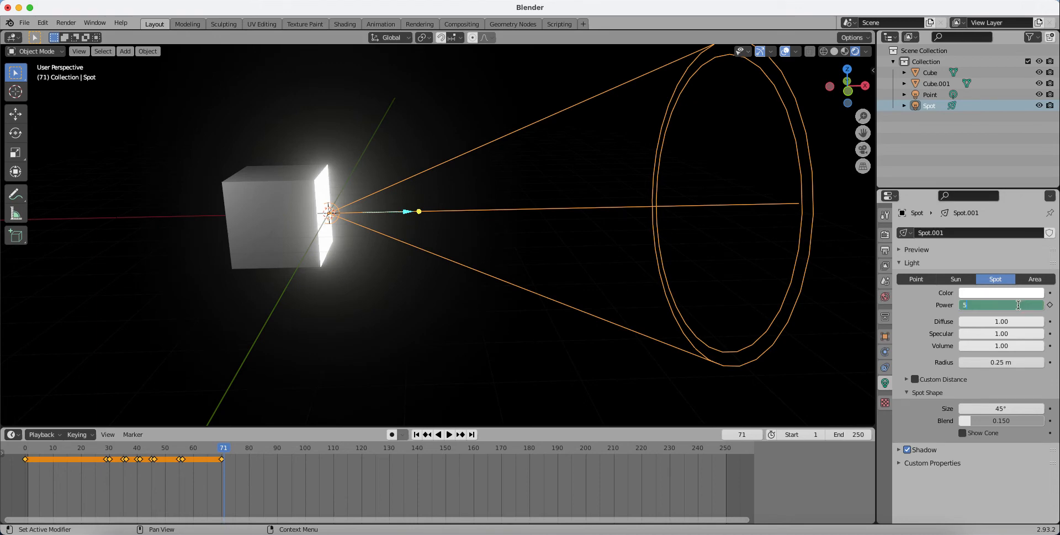
{"action": "type", "text": "15"}
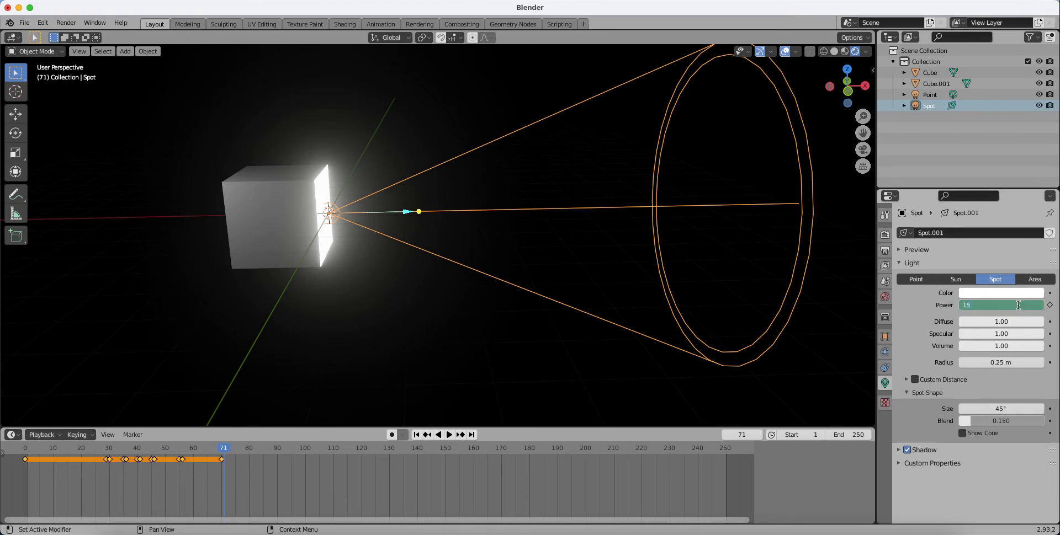
{"action": "type", "text": "1500 W"}
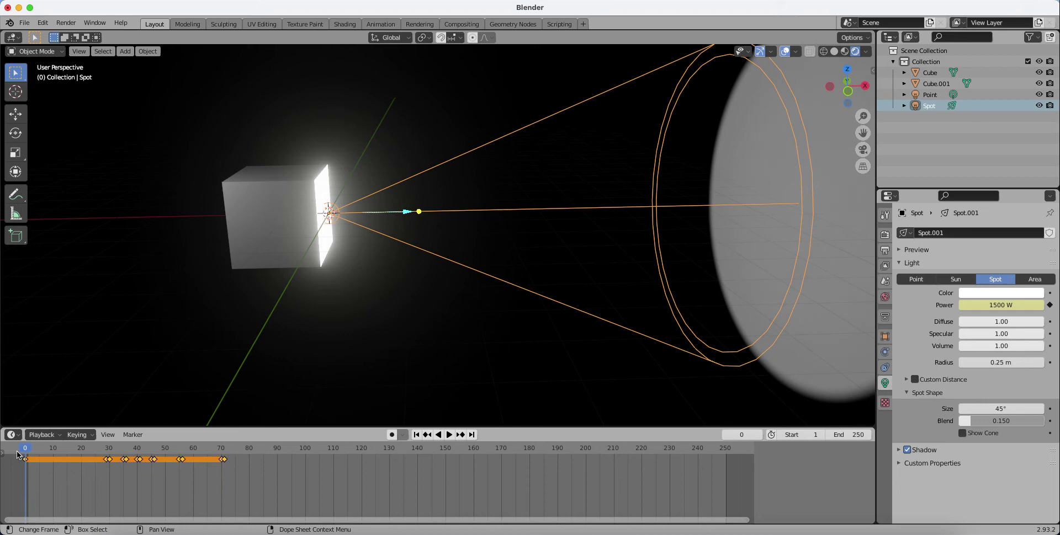
Rewind to frame 0, deselect the keyframes, and play the spotlight flicker animation
{"action": "left_click", "coordinate": [448, 435]}
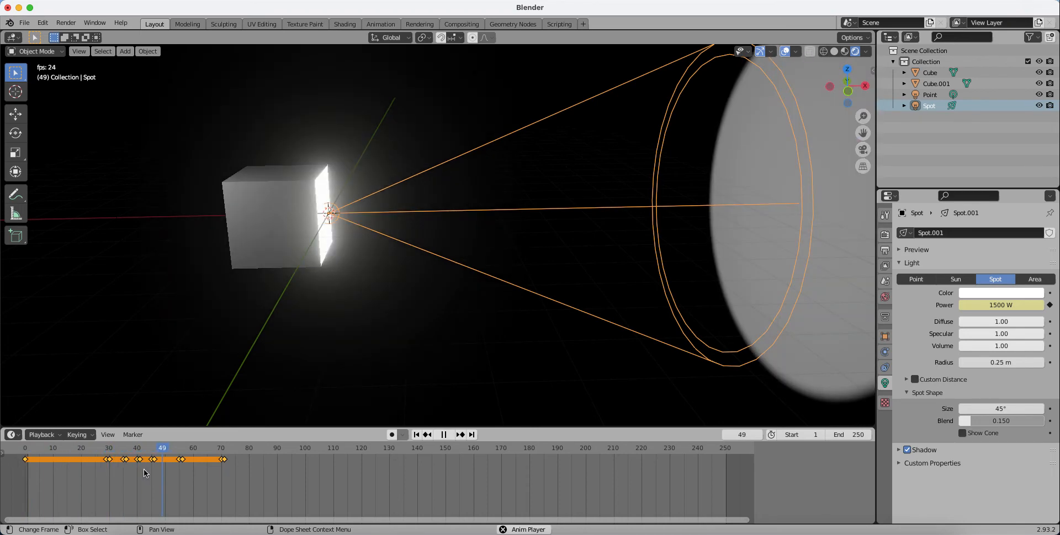
{"action": "left_click", "coordinate": [299, 448]}
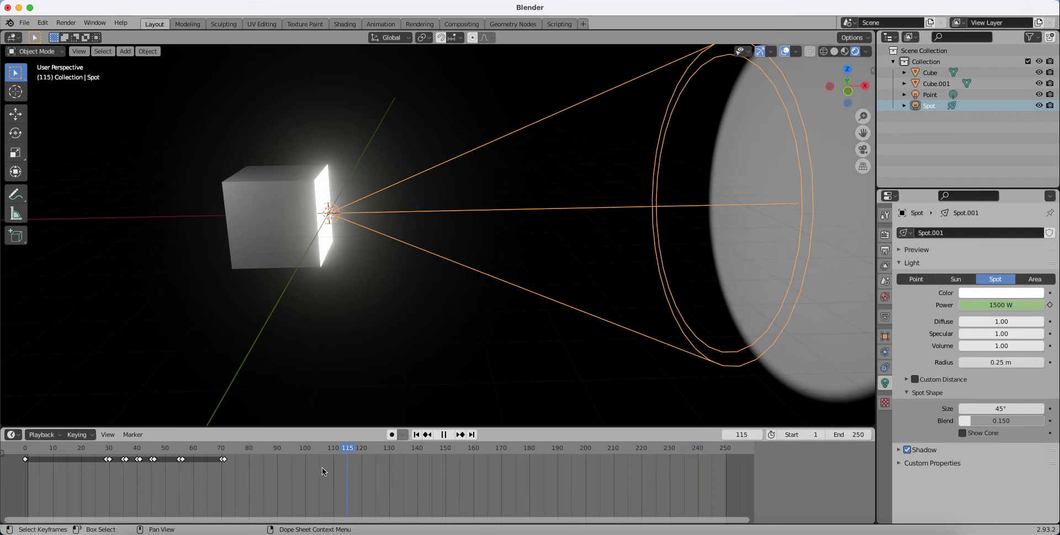
{"action": "left_click", "coordinate": [32, 448]}
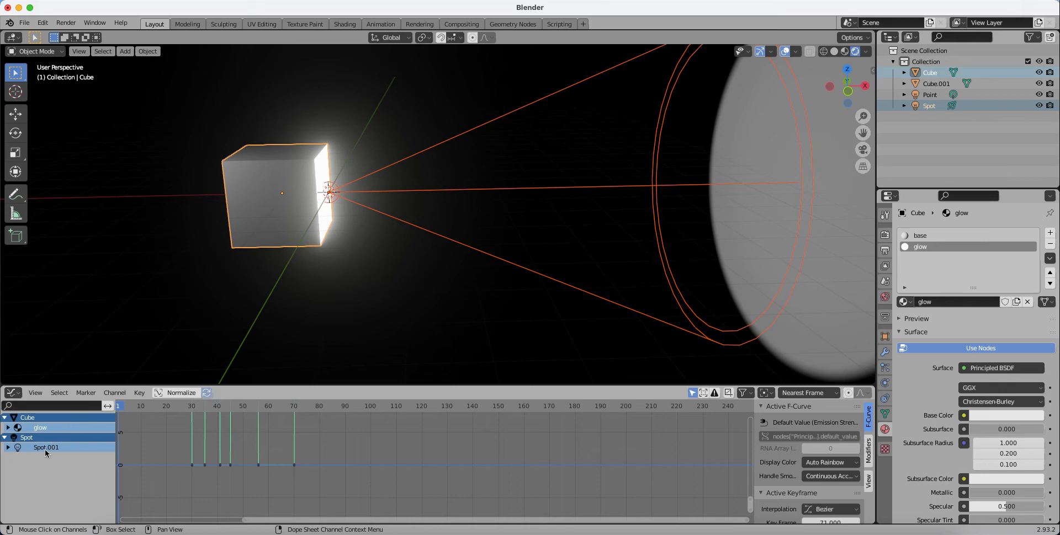
{"action": "mouse_move", "coordinate": [164, 444]}
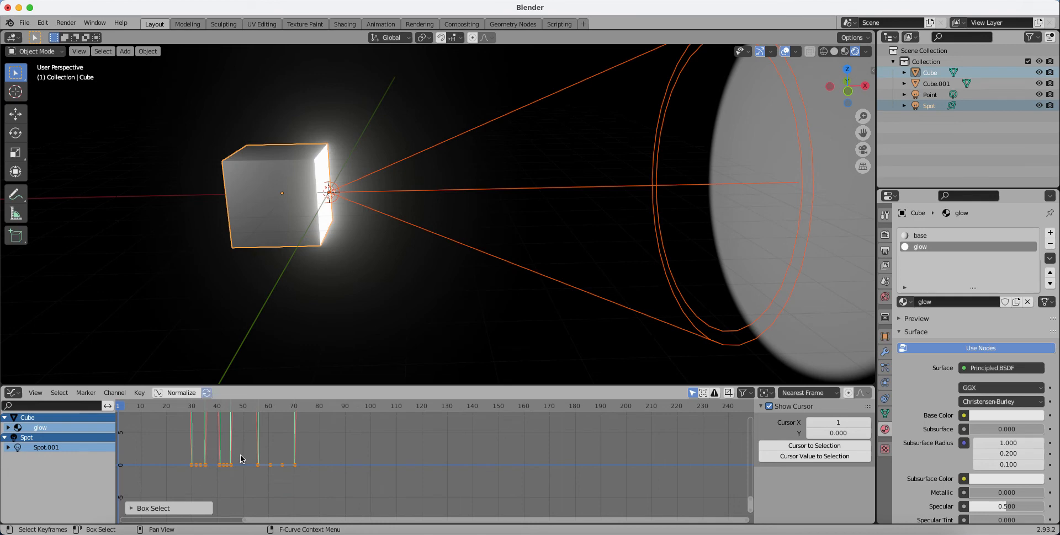
{"action": "mouse_move", "coordinate": [180, 393]}
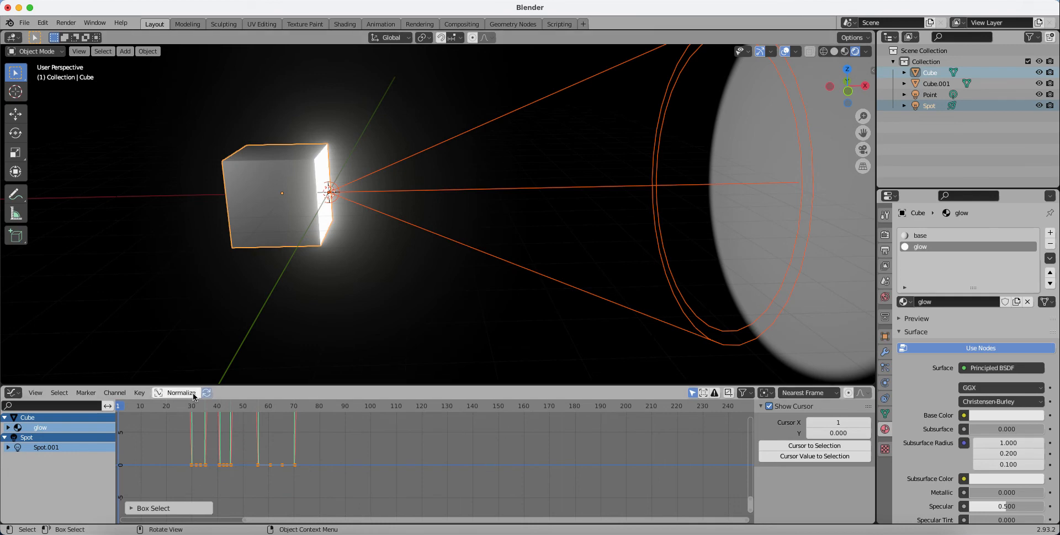
Apply Make Cyclic (F-Modifier) extrapolation to the glow and spotlight power curves
{"action": "left_click", "coordinate": [114, 393]}
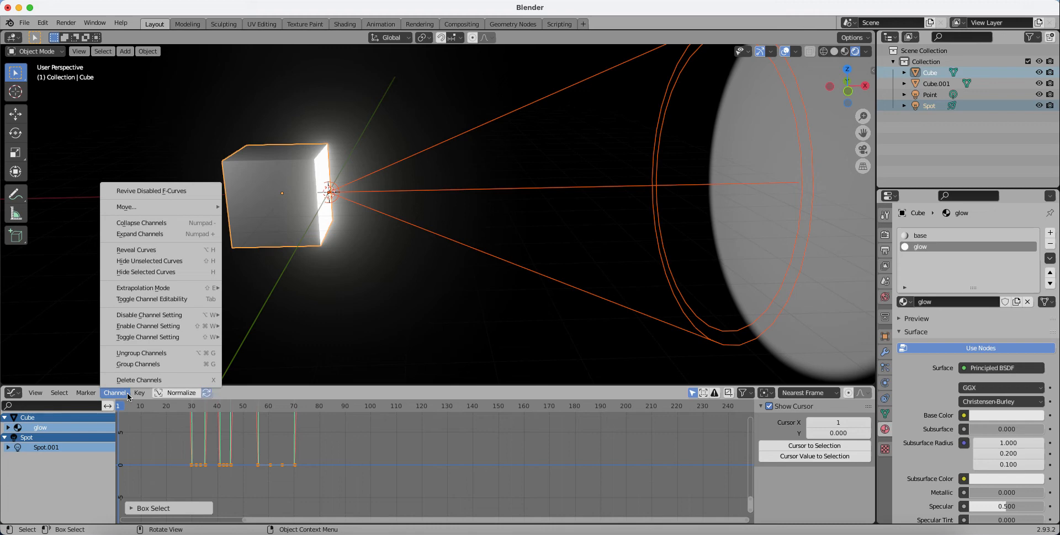
{"action": "mouse_move", "coordinate": [142, 288]}
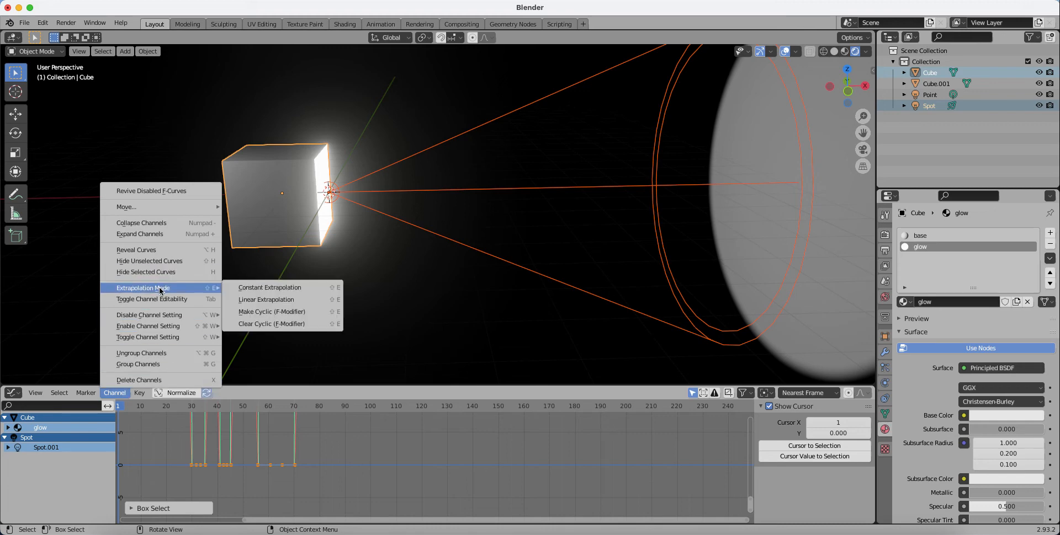
{"action": "mouse_move", "coordinate": [271, 312]}
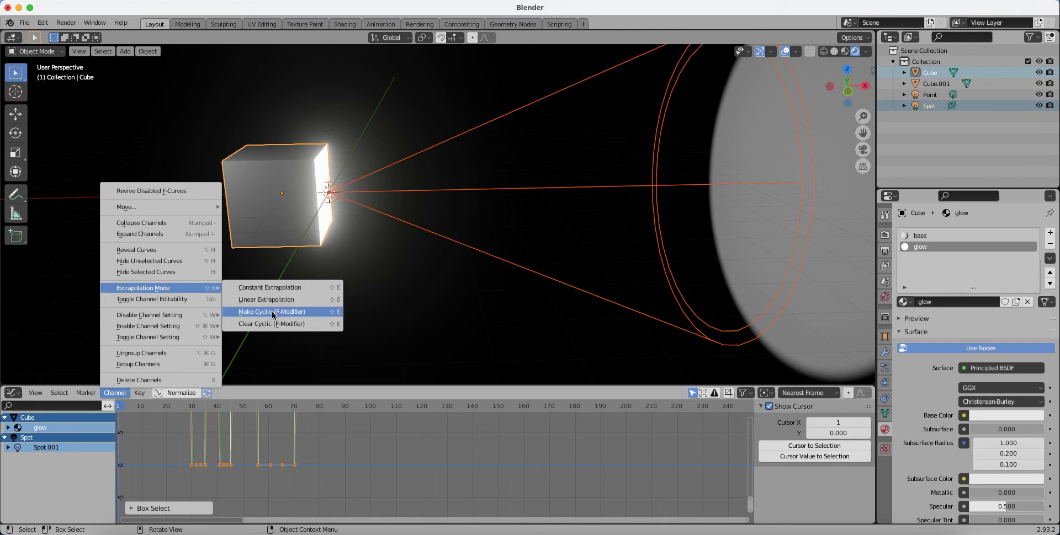
{"action": "left_click", "coordinate": [271, 312]}
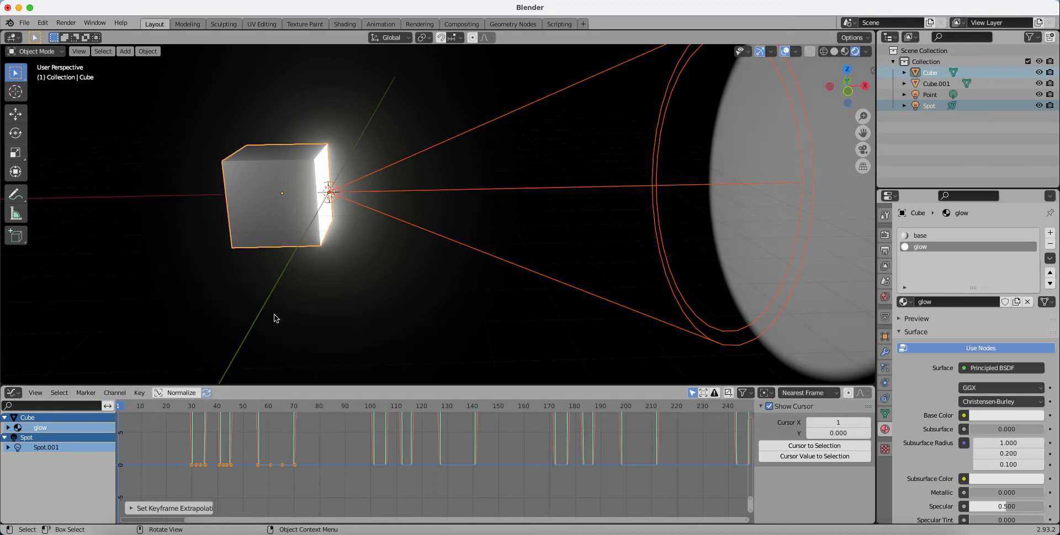
{"action": "mouse_move", "coordinate": [591, 464]}
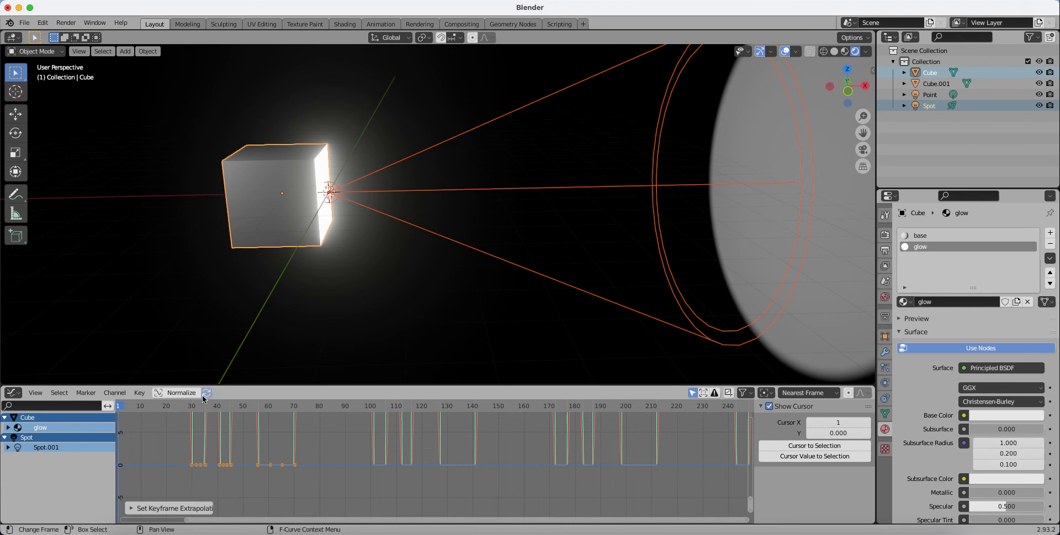
{"action": "mouse_move", "coordinate": [735, 447]}
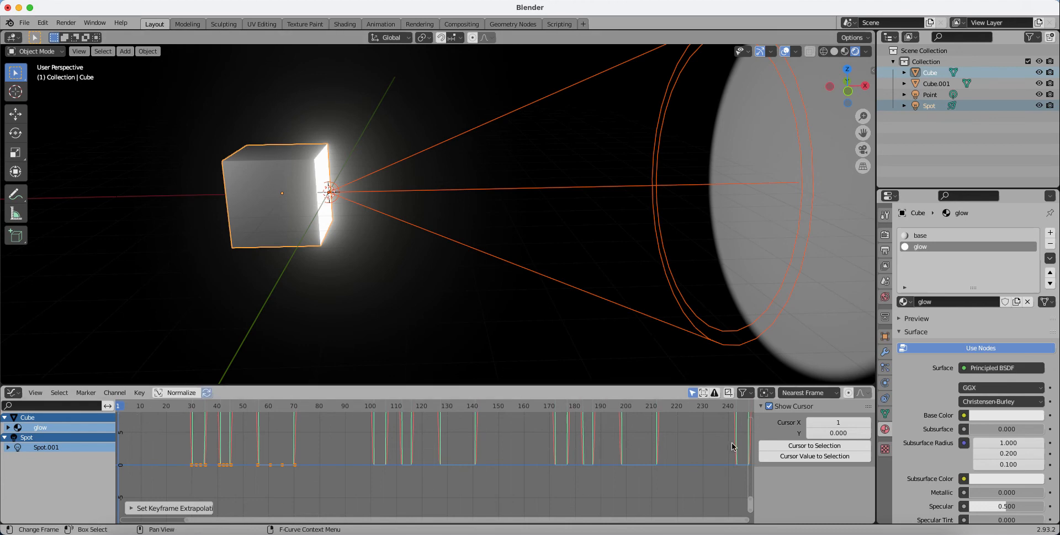
{"action": "mouse_move", "coordinate": [412, 478]}
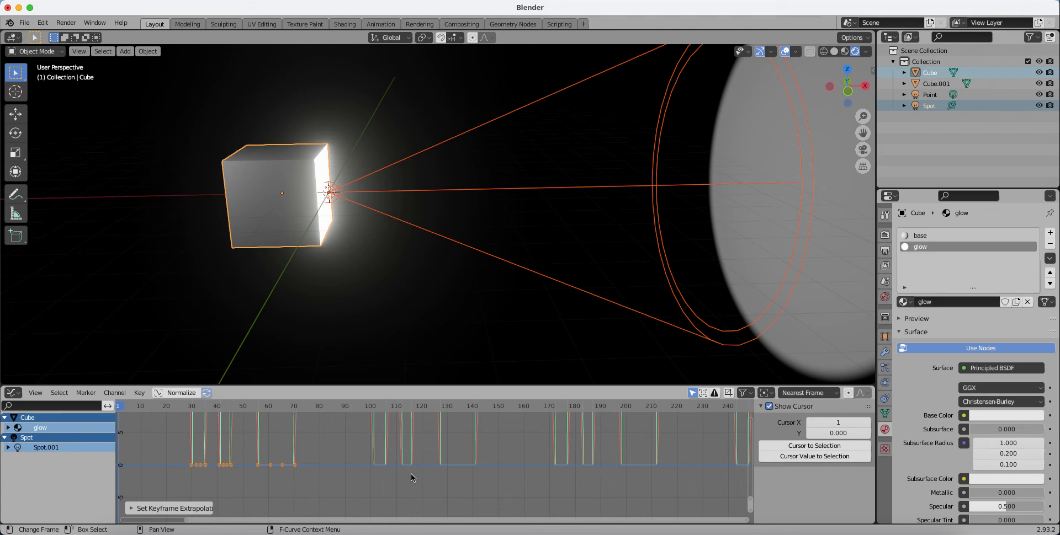
{"action": "mouse_move", "coordinate": [363, 460]}
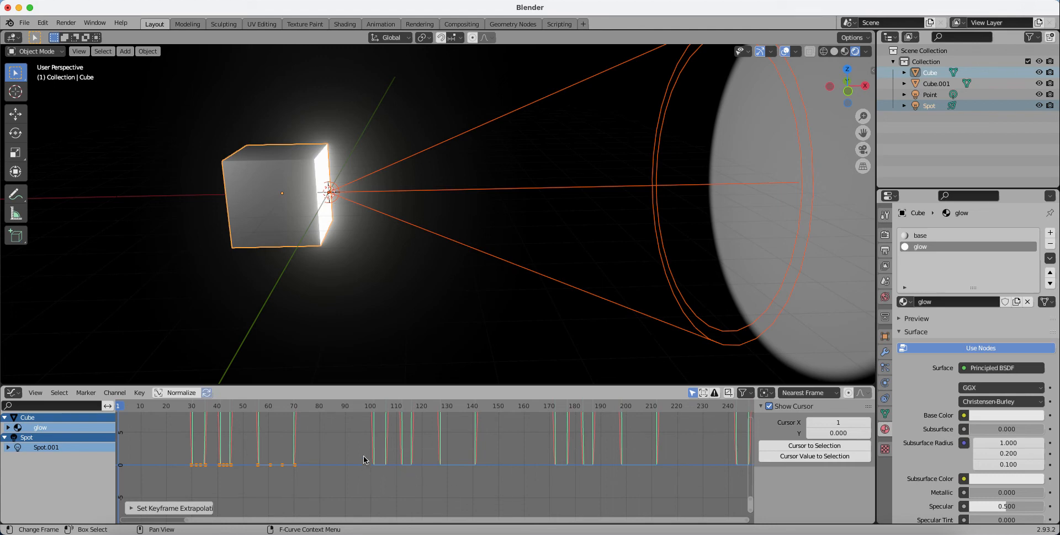
{"action": "mouse_move", "coordinate": [283, 445]}
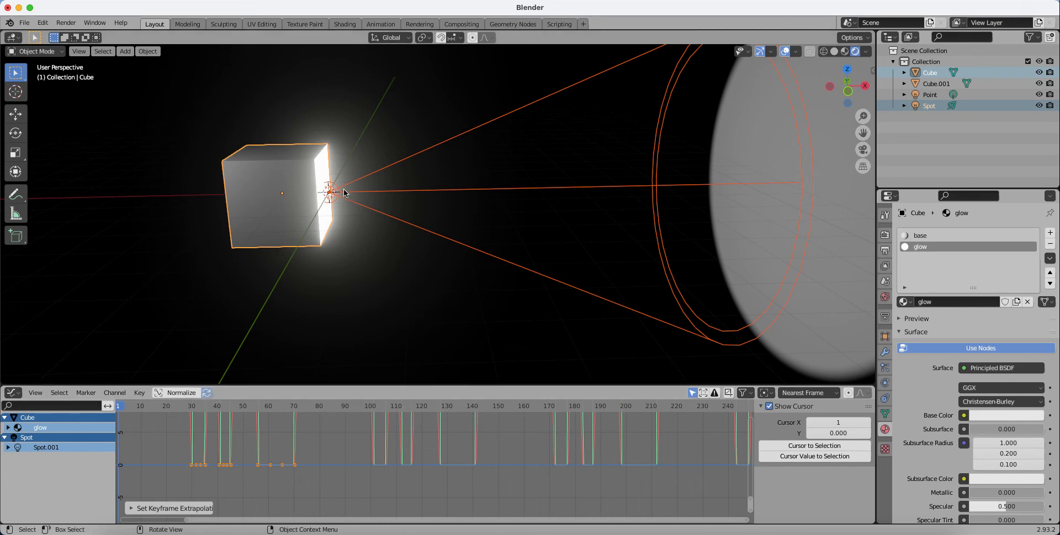
{"action": "left_click", "coordinate": [937, 84]}
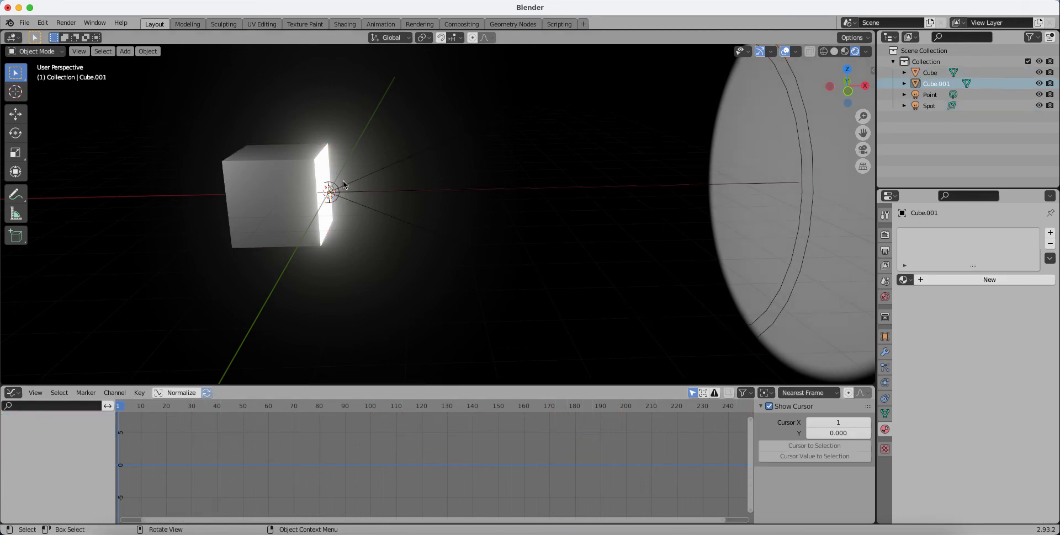
{"action": "left_click", "coordinate": [928, 106]}
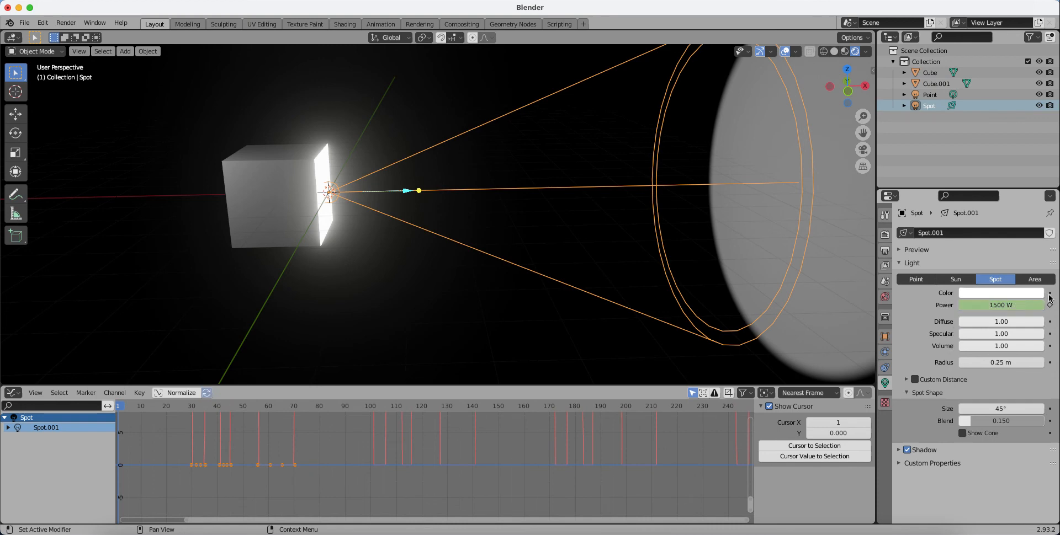
{"action": "left_click", "coordinate": [120, 405]}
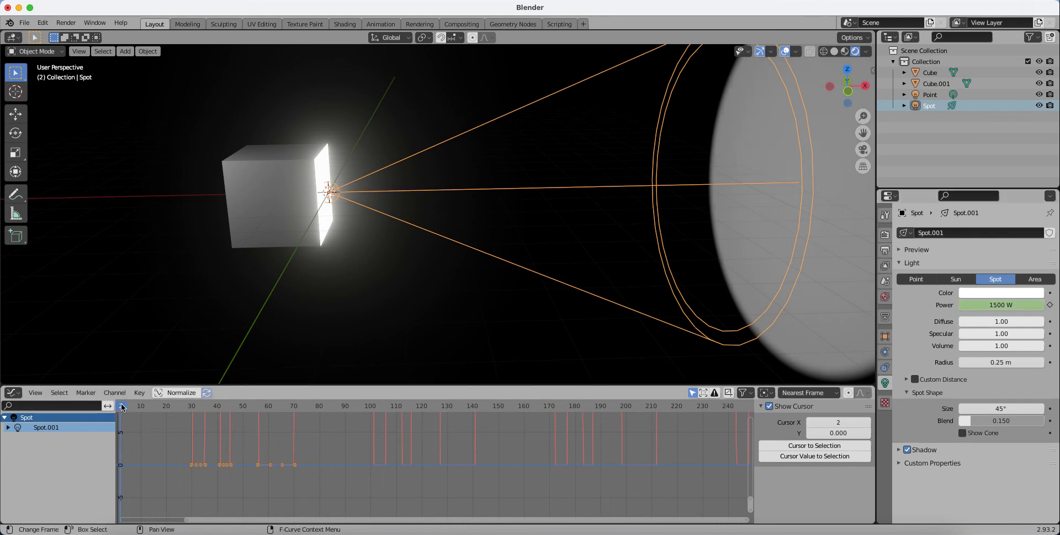
{"action": "left_click", "coordinate": [192, 406]}
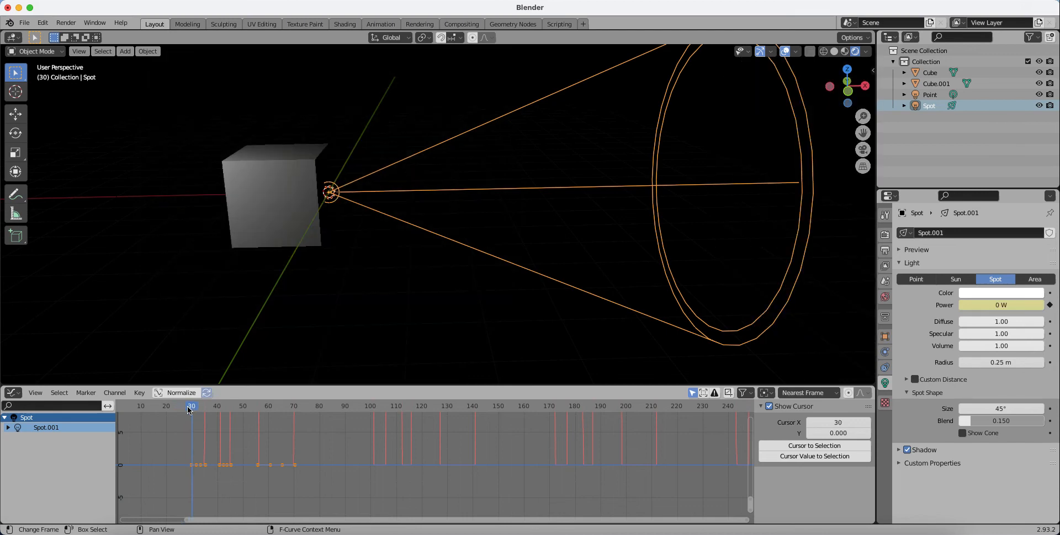
{"action": "left_click", "coordinate": [202, 406]}
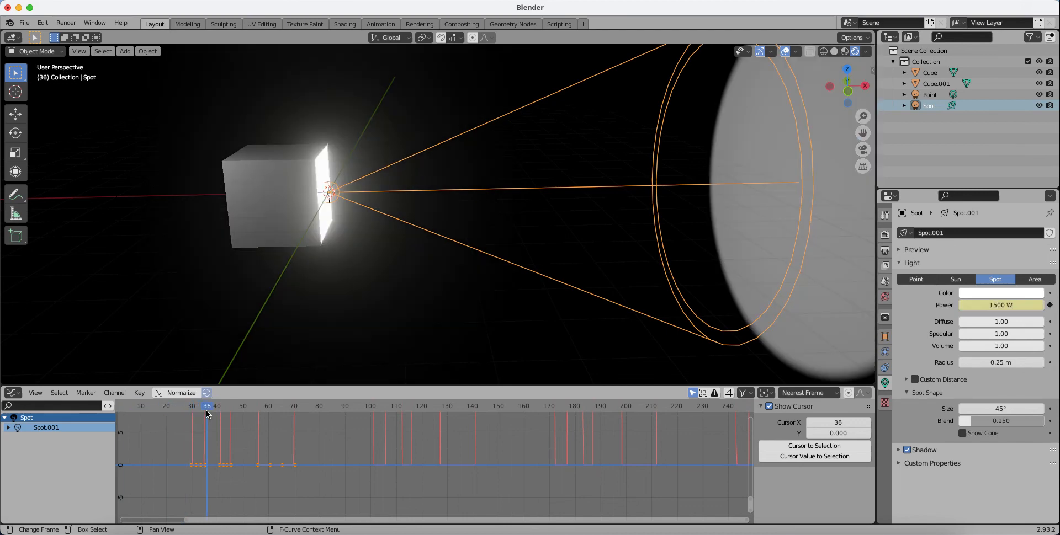
{"action": "left_click", "coordinate": [204, 405]}
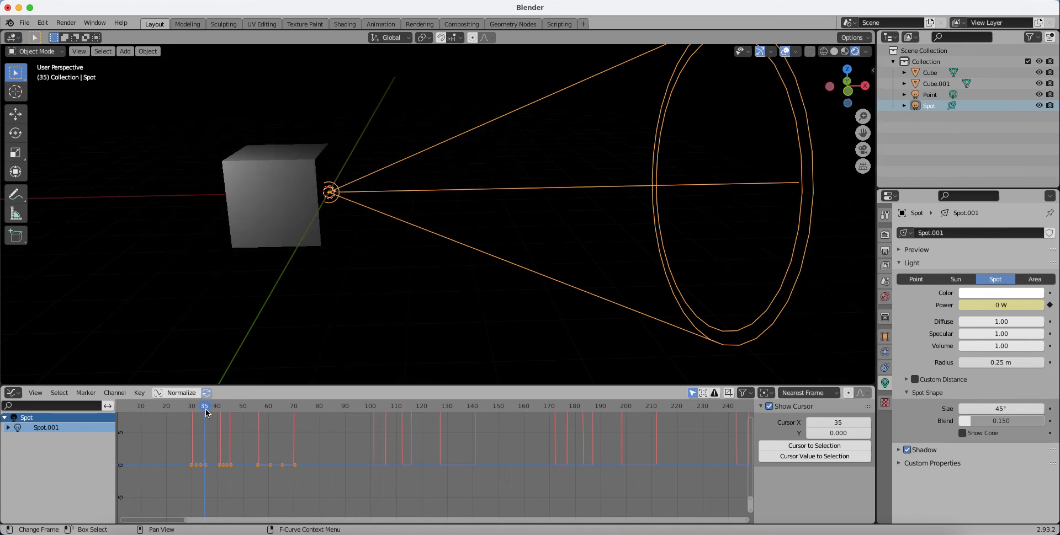
{"action": "left_click", "coordinate": [207, 405]}
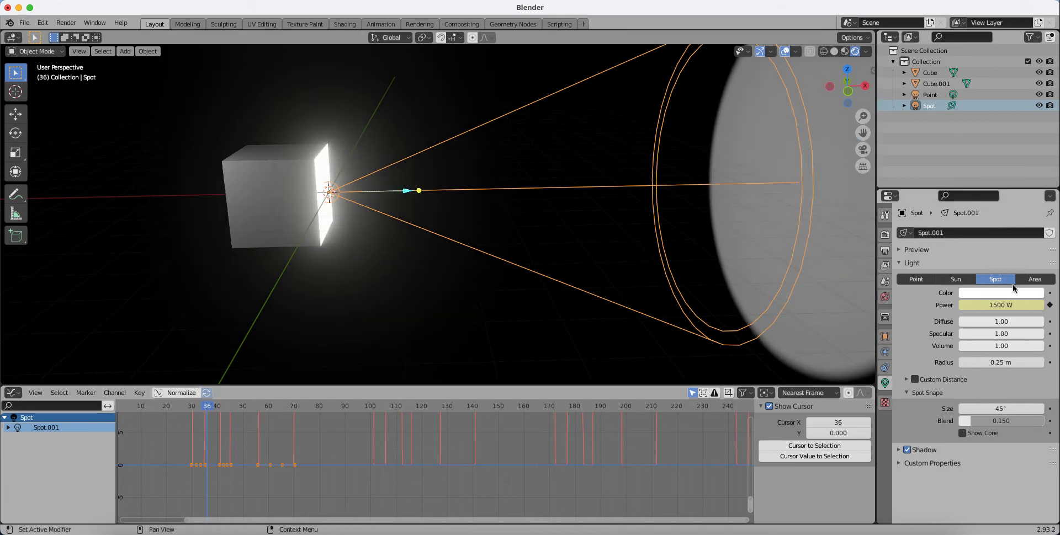
Keyframe the spot color pink, then purple at frame 46, and check frames 39 and 15
{"action": "left_click", "coordinate": [1000, 293]}
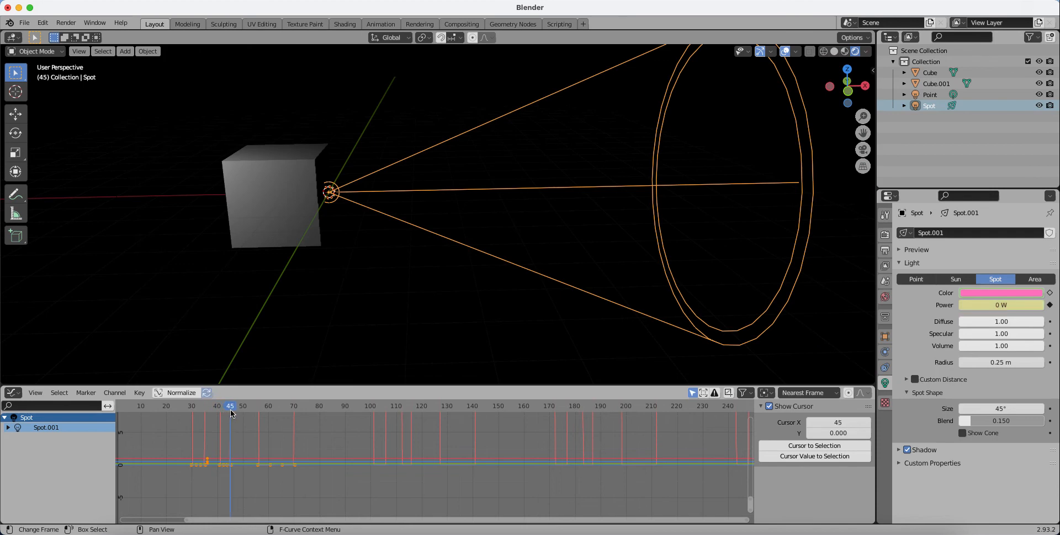
{"action": "left_click", "coordinate": [232, 406]}
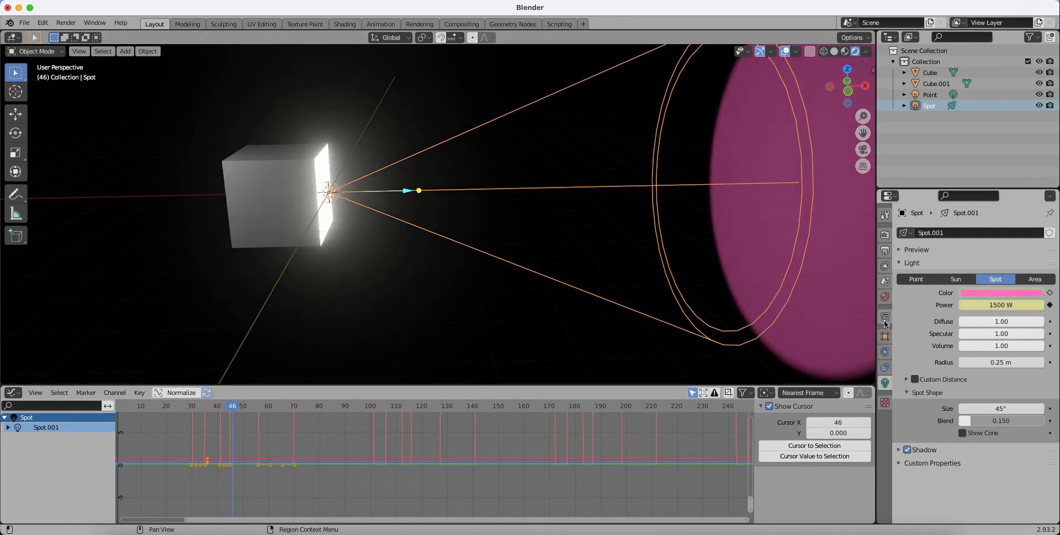
{"action": "left_click", "coordinate": [1001, 293]}
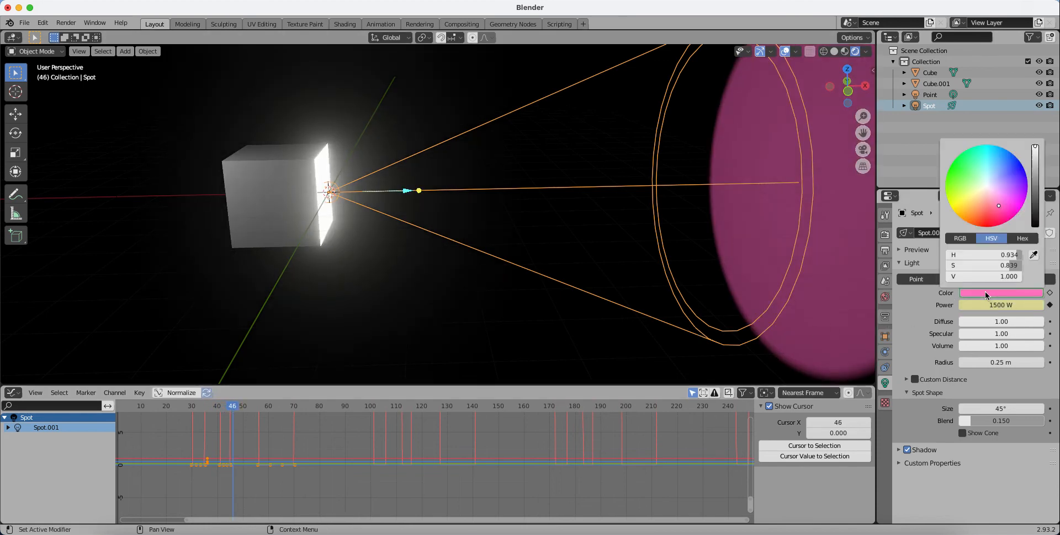
{"action": "mouse_move", "coordinate": [1003, 184]}
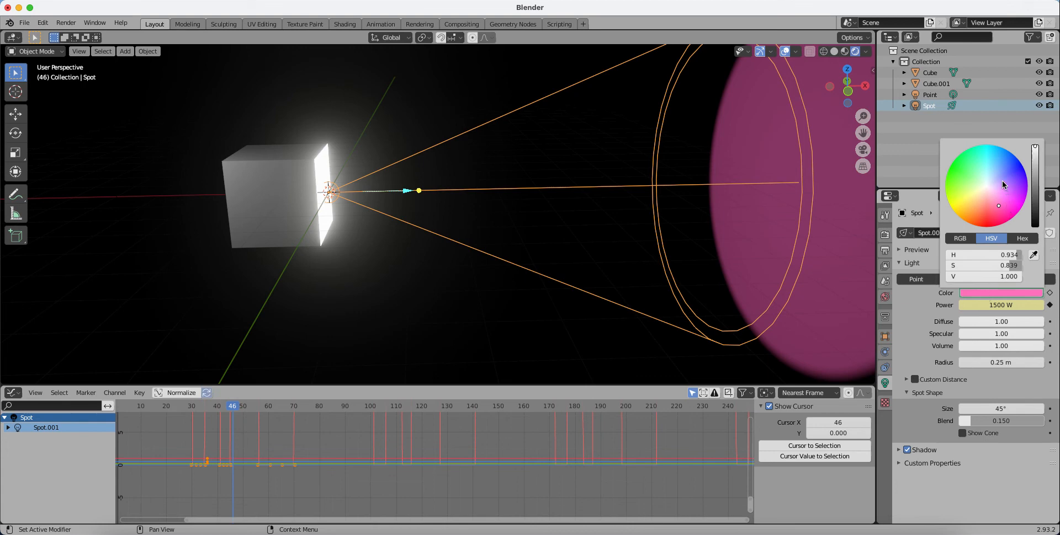
{"action": "left_click", "coordinate": [1003, 181]}
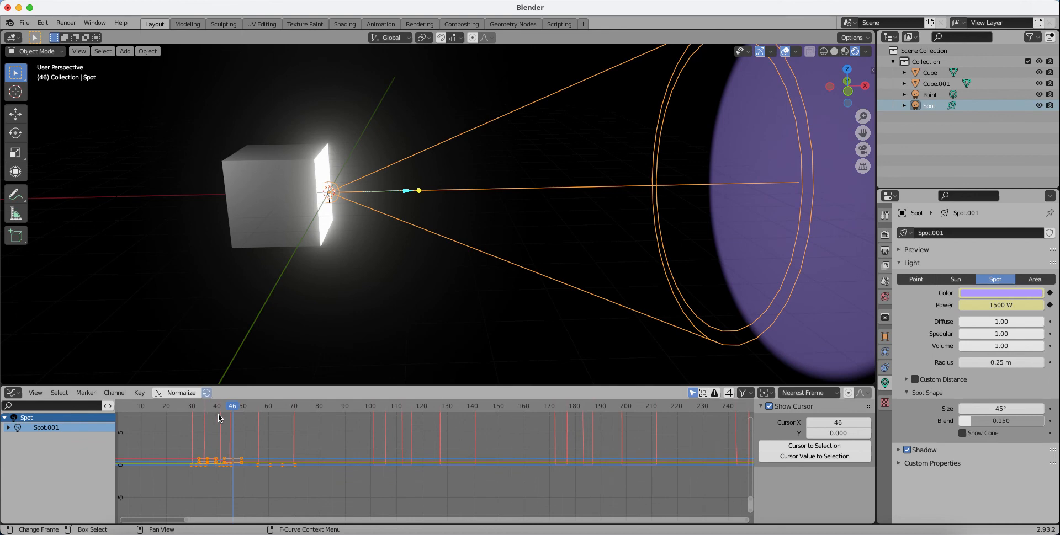
{"action": "left_click", "coordinate": [215, 406]}
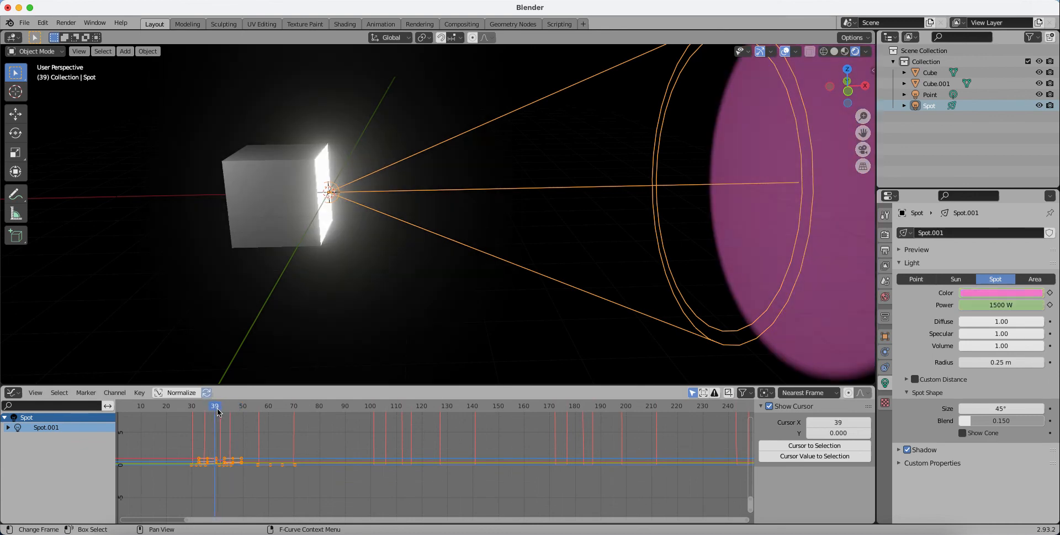
{"action": "left_click", "coordinate": [154, 405]}
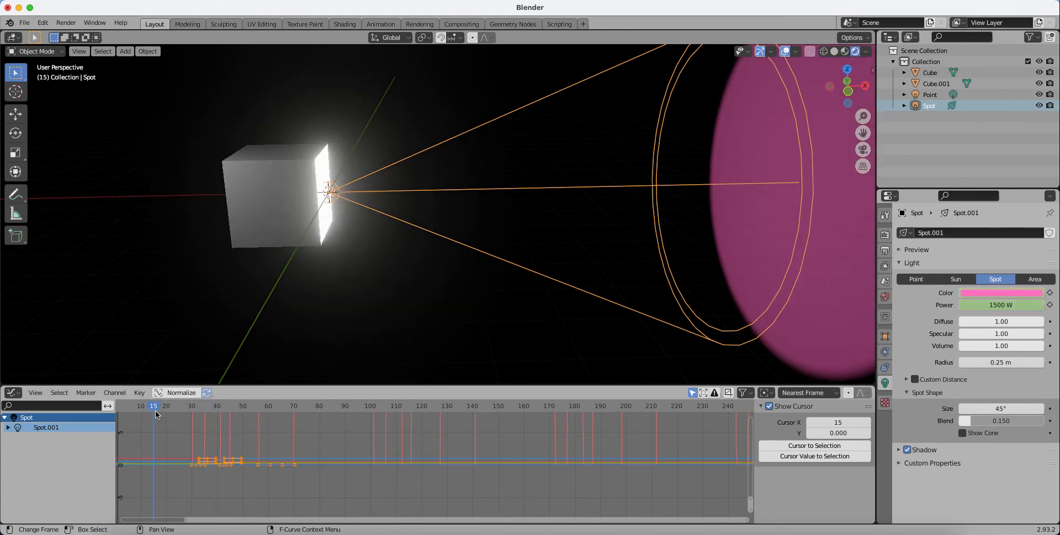
{"action": "key", "text": "space"}
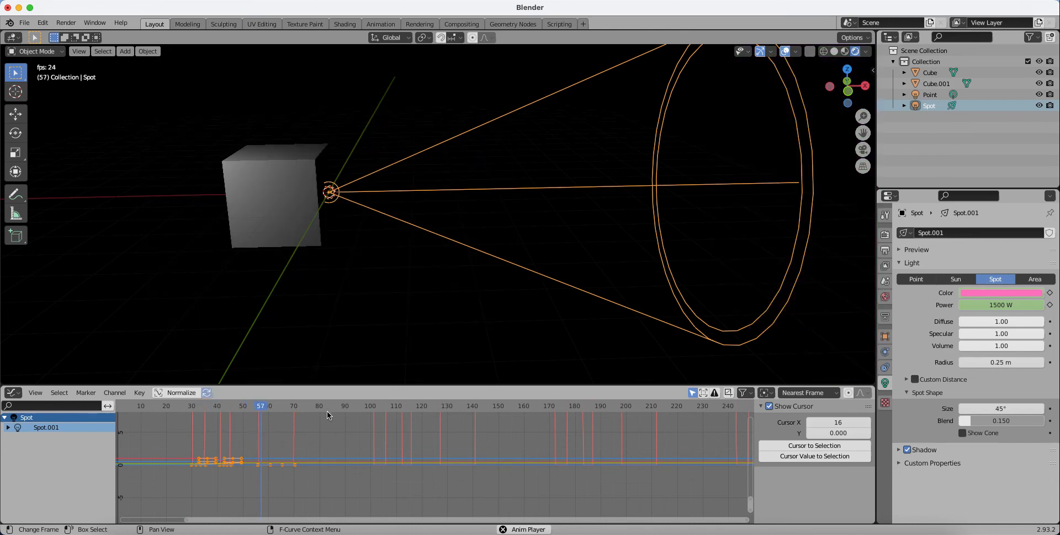
{"action": "left_click", "coordinate": [380, 406]}
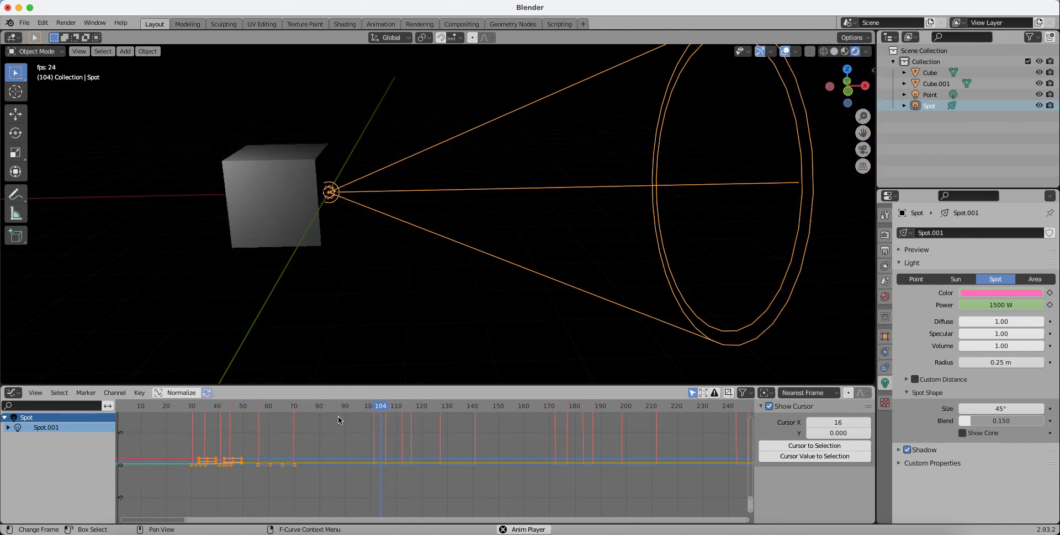
{"action": "left_click", "coordinate": [228, 406]}
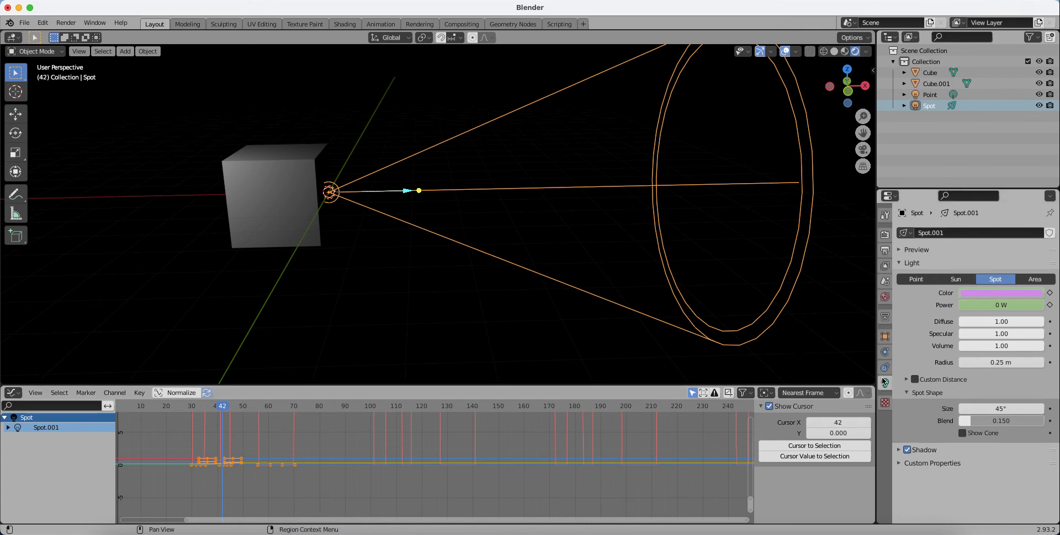
{"action": "mouse_move", "coordinate": [662, 42]}
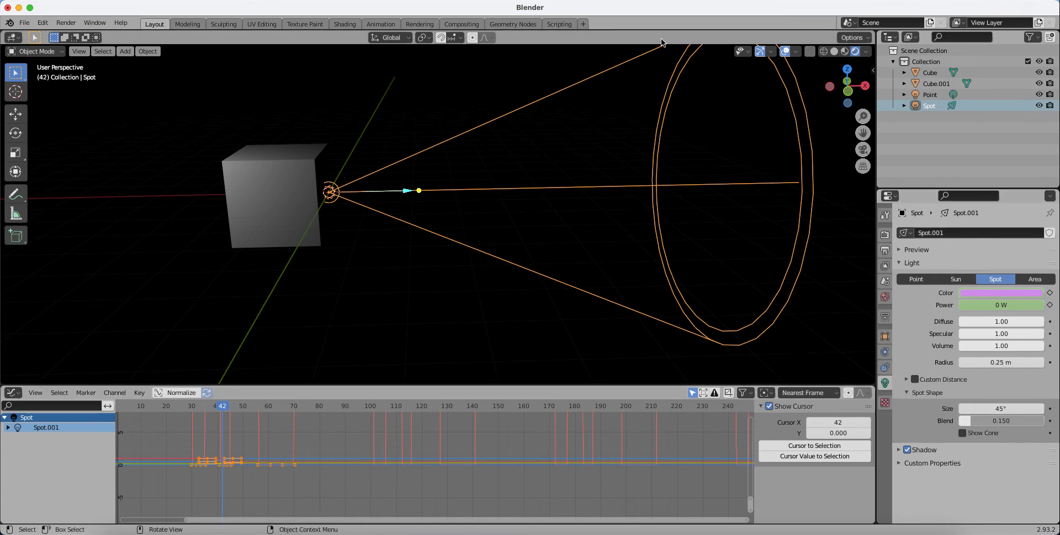
Change the Graph Editor area's editor type to Timeline
{"action": "left_click", "coordinate": [11, 393]}
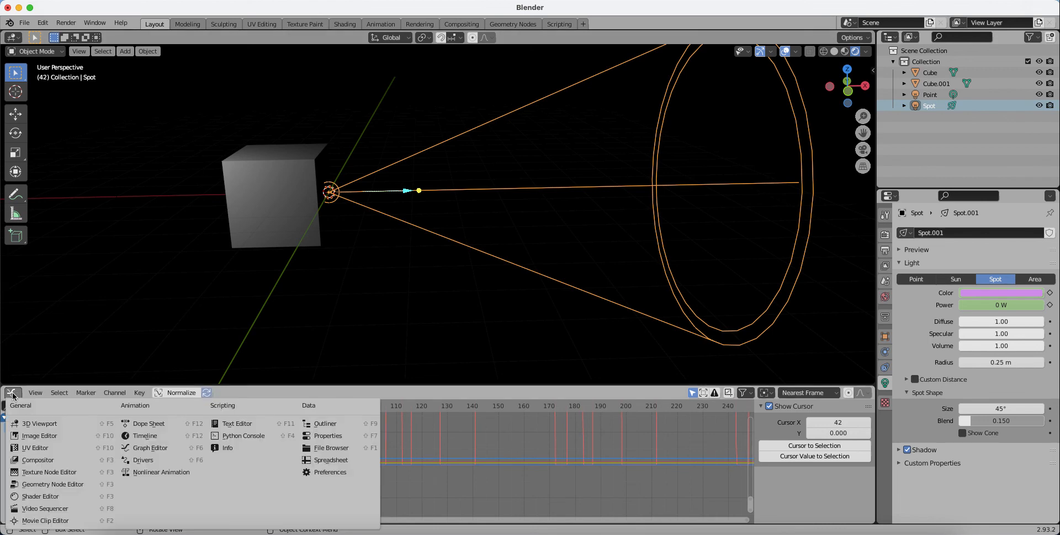
{"action": "left_click", "coordinate": [149, 424]}
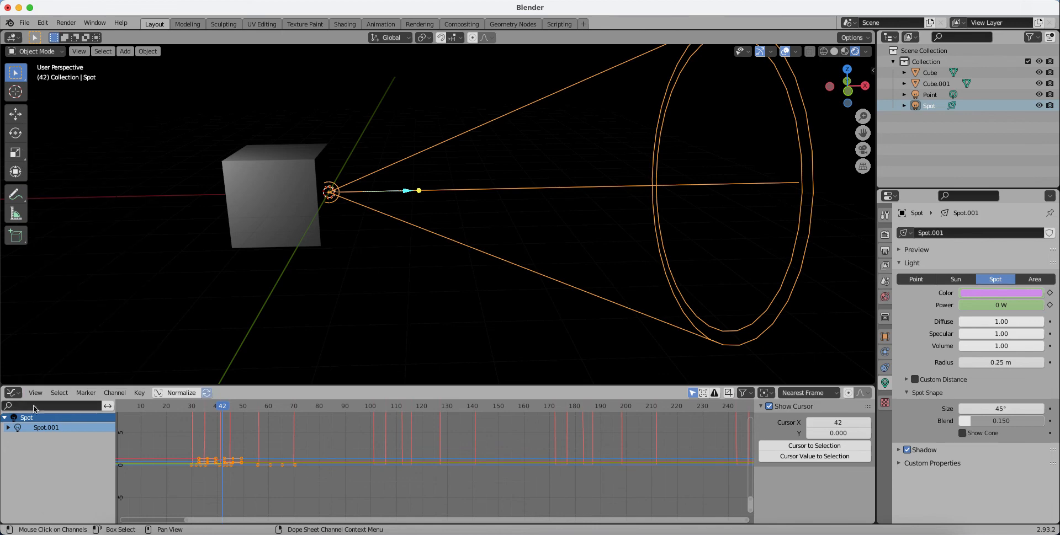
{"action": "left_click", "coordinate": [12, 393]}
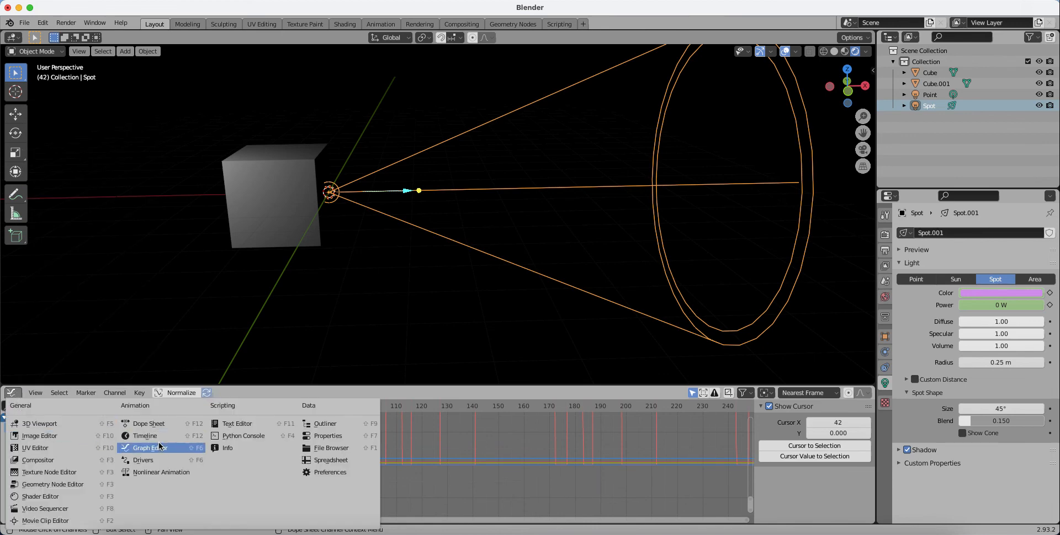
{"action": "left_click", "coordinate": [145, 436]}
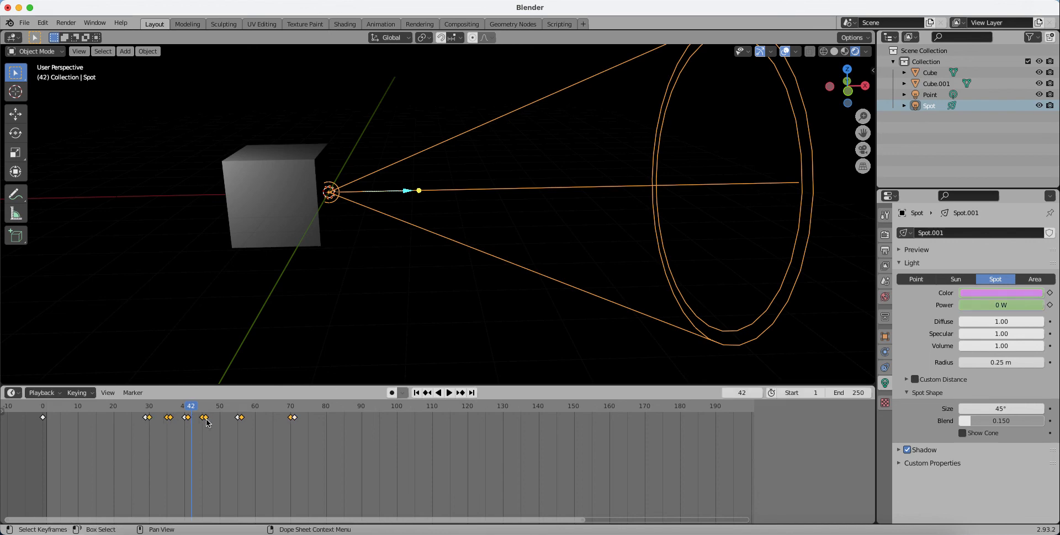
Drag the spotlight keyframe near frame 46 to about frame 48, then select the Cube
{"action": "left_click", "coordinate": [206, 417]}
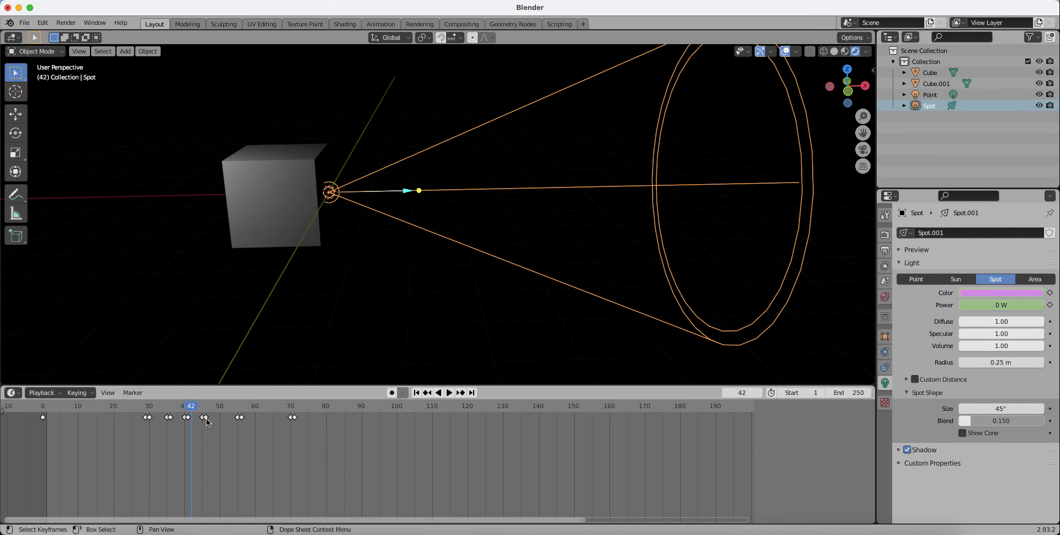
{"action": "left_click_drag", "start_coordinate": [187, 417], "coordinate": [212, 417]}
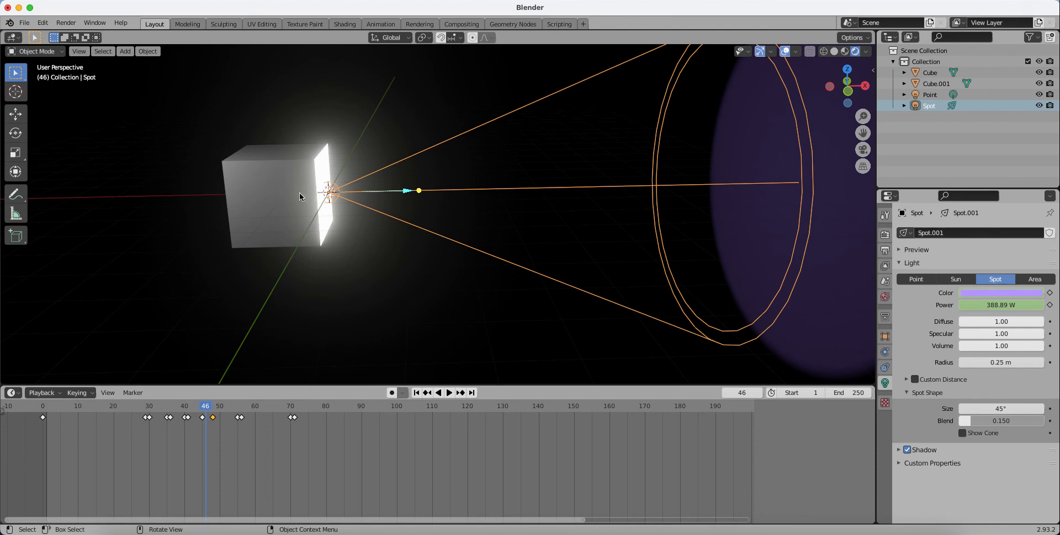
{"action": "mouse_move", "coordinate": [295, 193]}
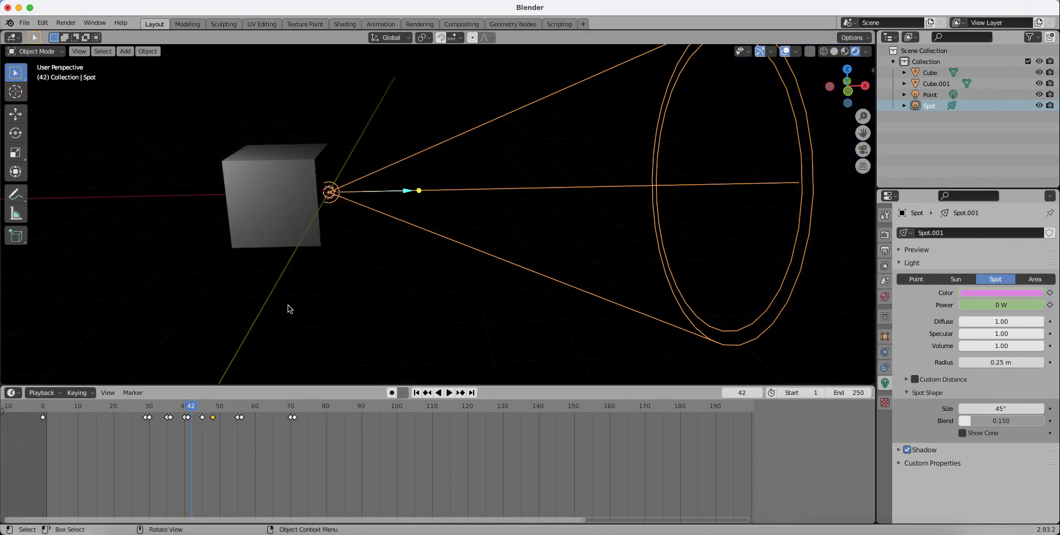
{"action": "left_click", "coordinate": [936, 83]}
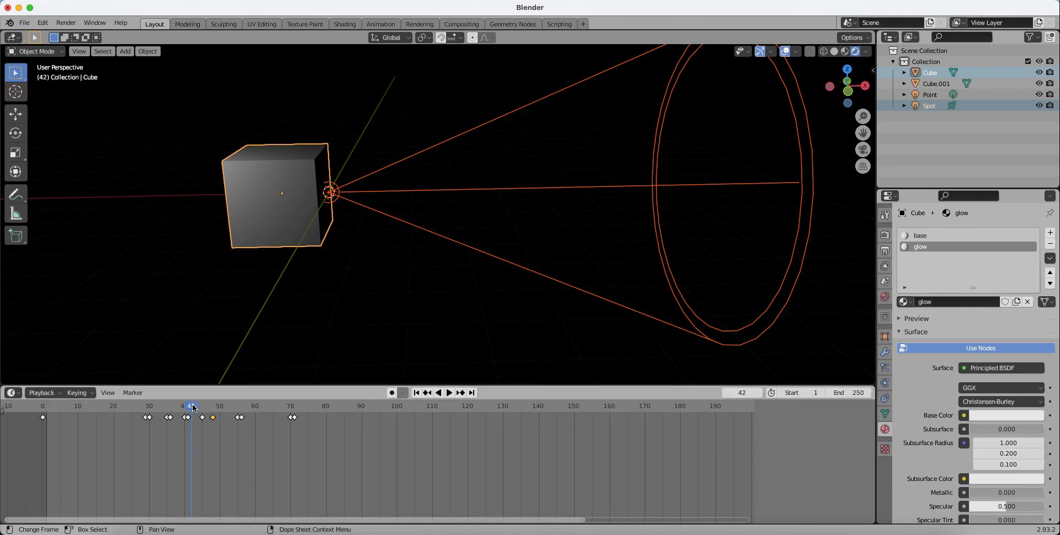
{"action": "left_click", "coordinate": [449, 393]}
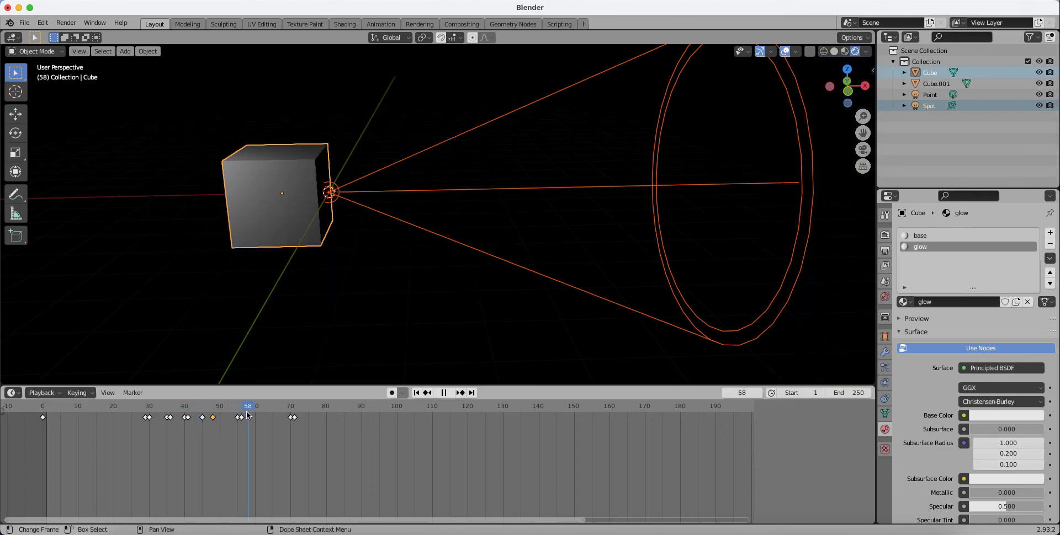
{"action": "left_click", "coordinate": [191, 406]}
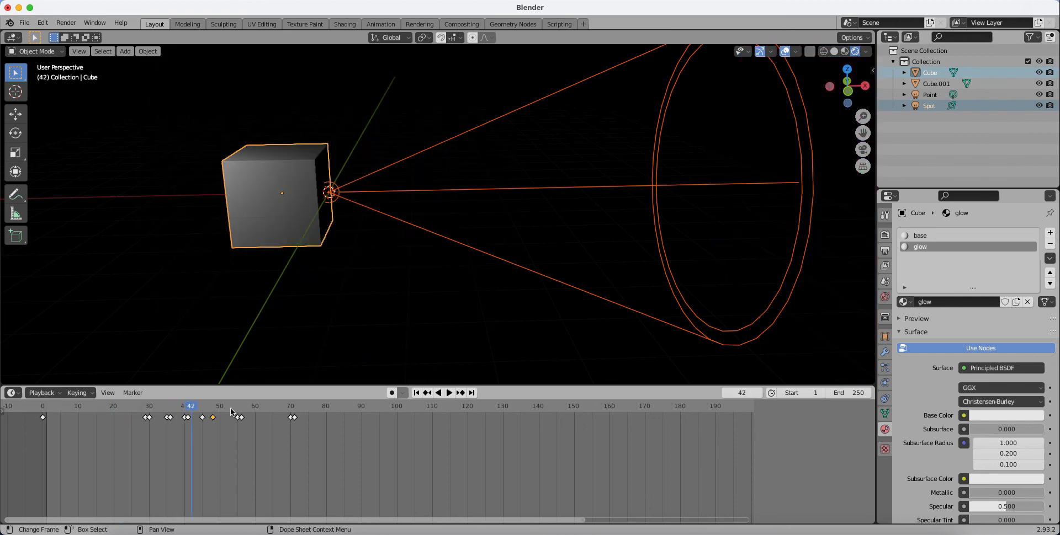
{"action": "mouse_move", "coordinate": [473, 530]}
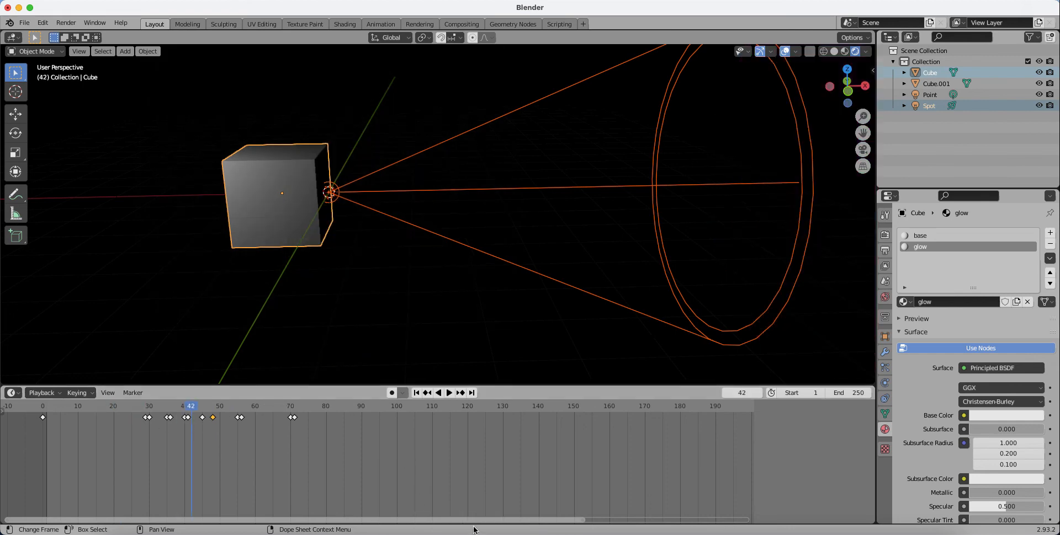
{"action": "mouse_move", "coordinate": [531, 519]}
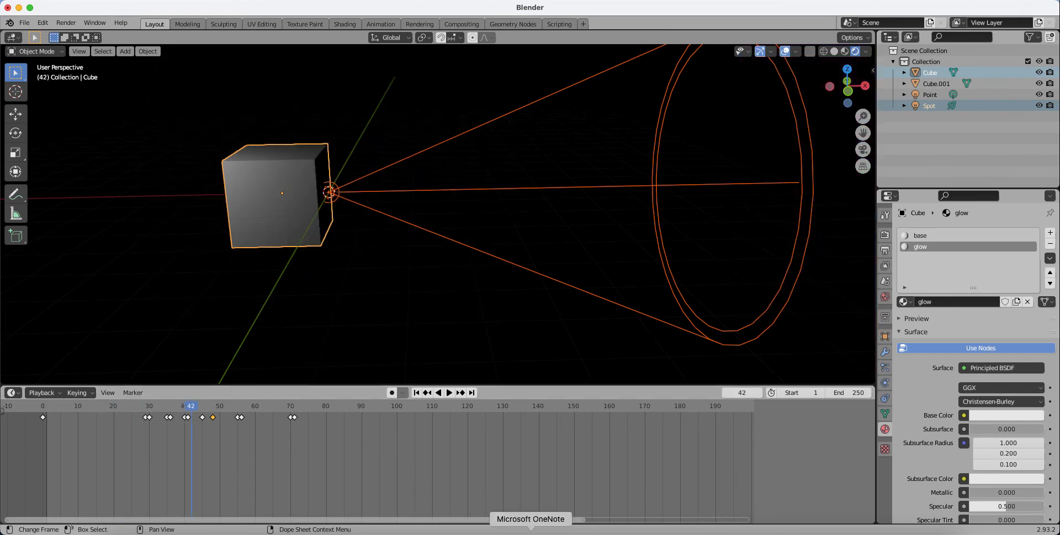